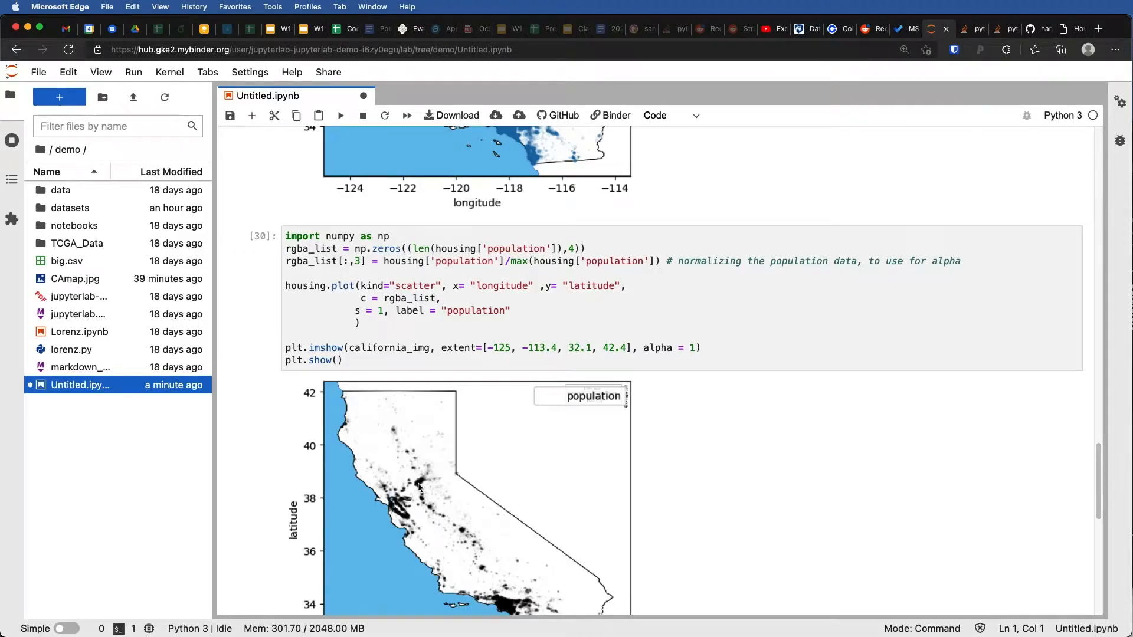
mouse_move(385, 406)
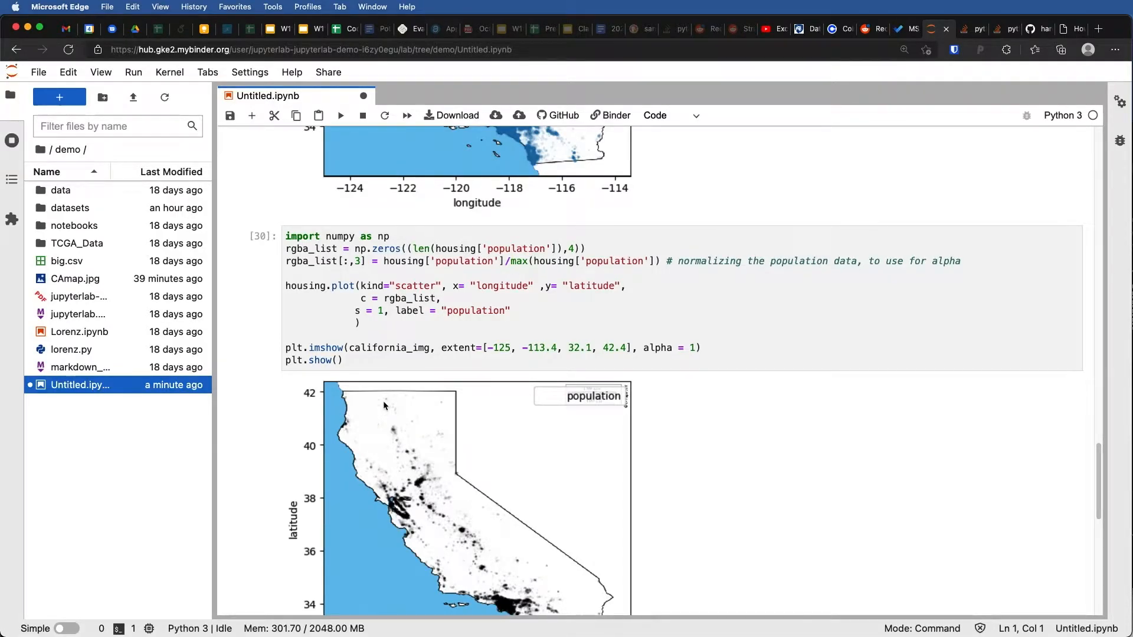
mouse_move(467, 520)
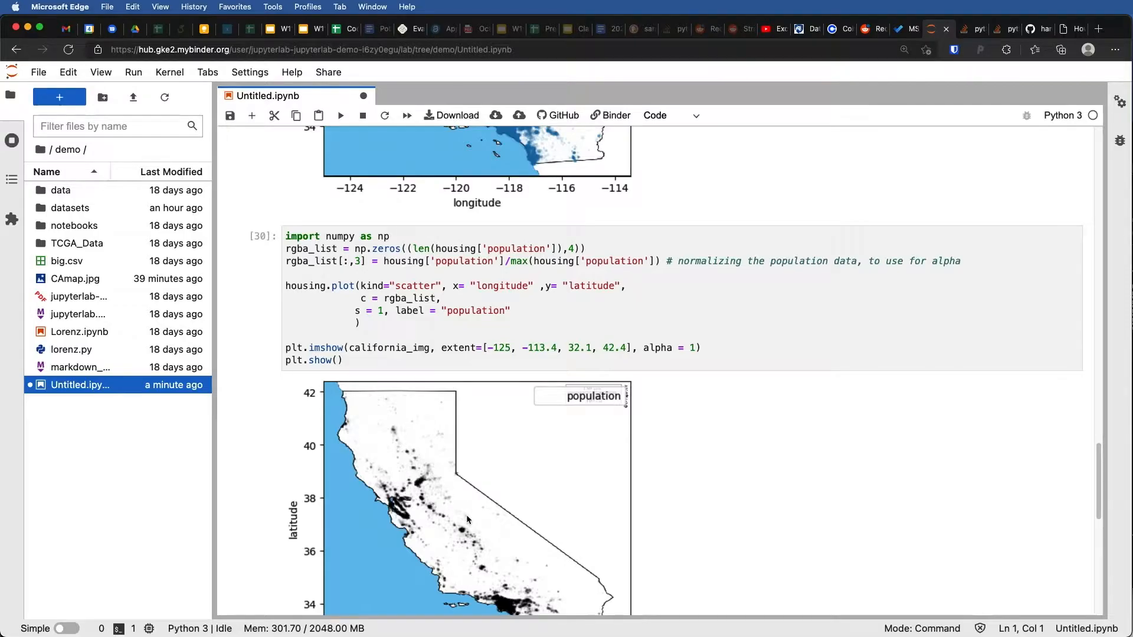
Add the line rgba_list[:,0] = 1 to the population plot cell and rerun it so the dots render red.
scroll("down", 3)
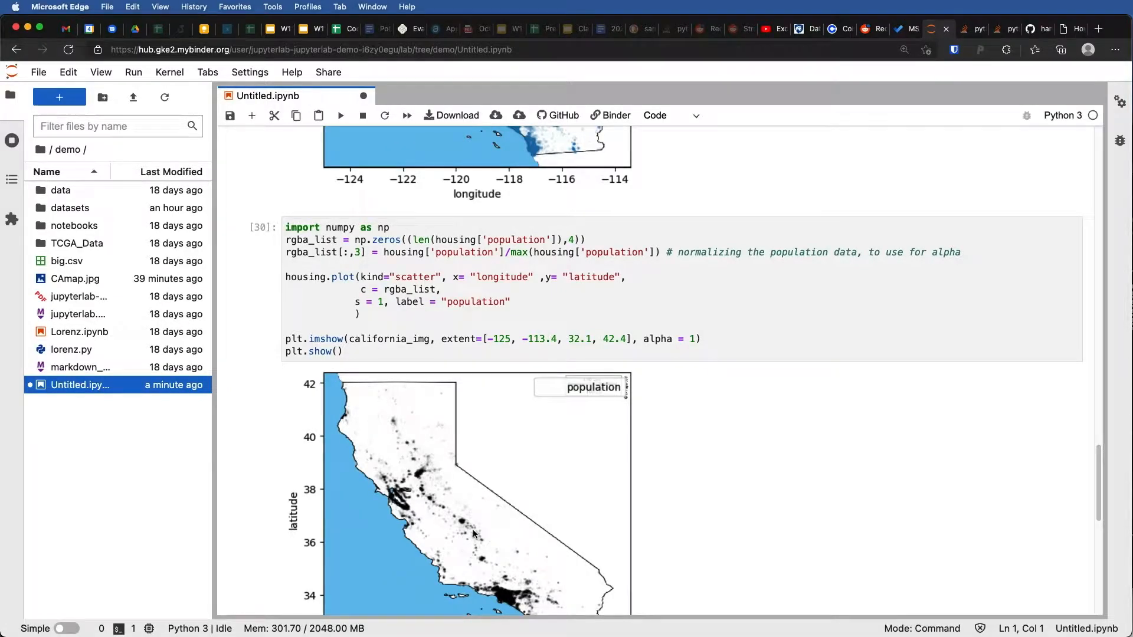
mouse_move(476, 531)
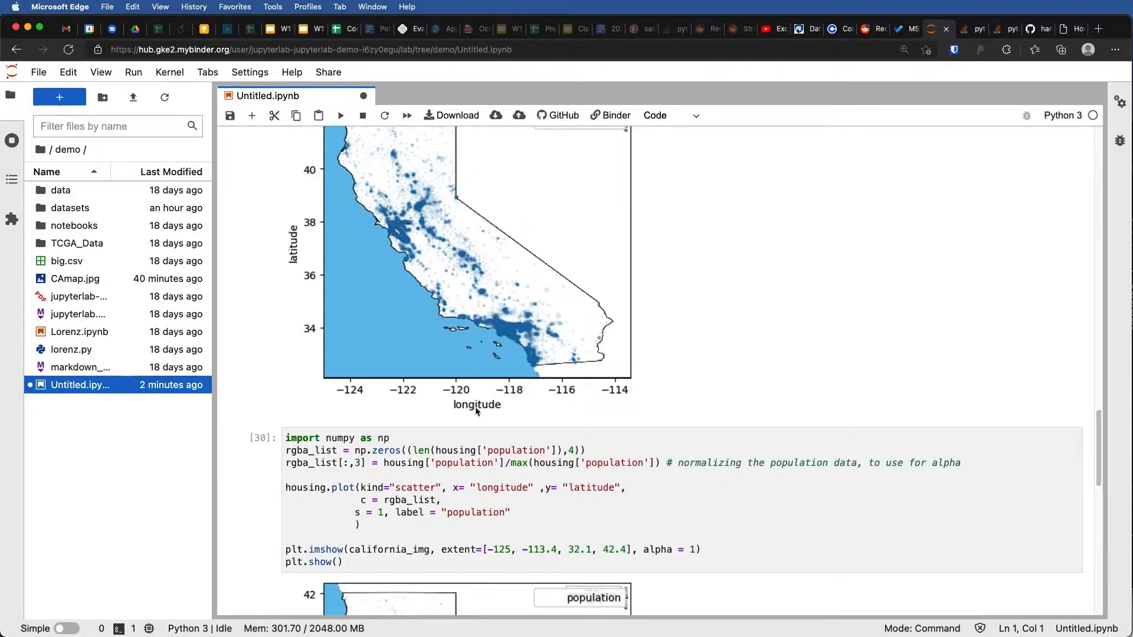
scroll("down", 3)
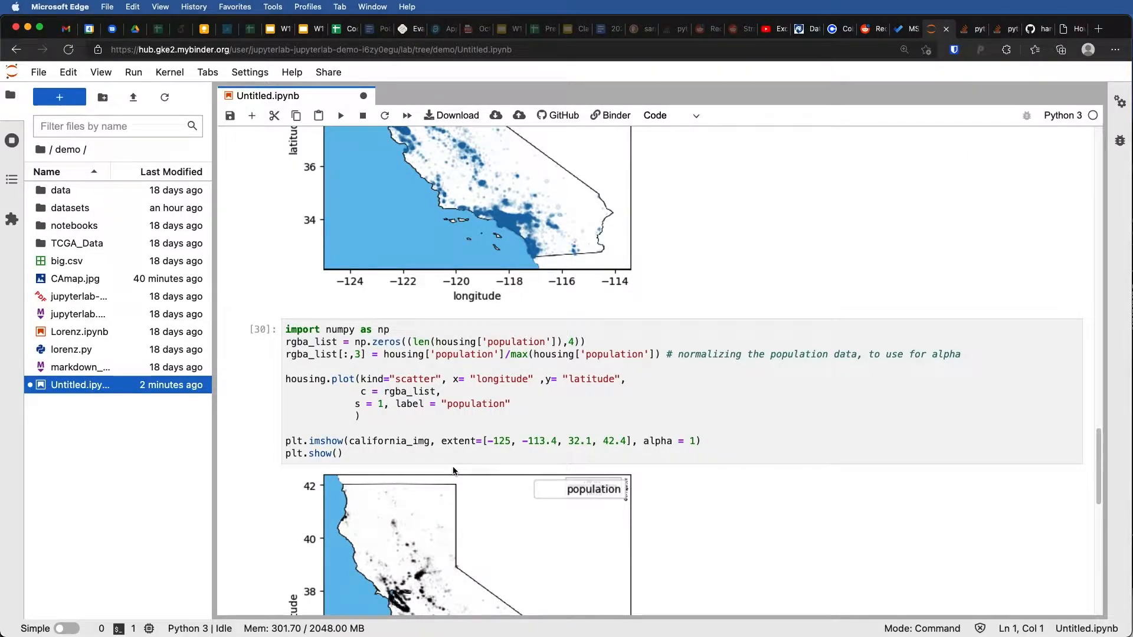
left_click(293, 354)
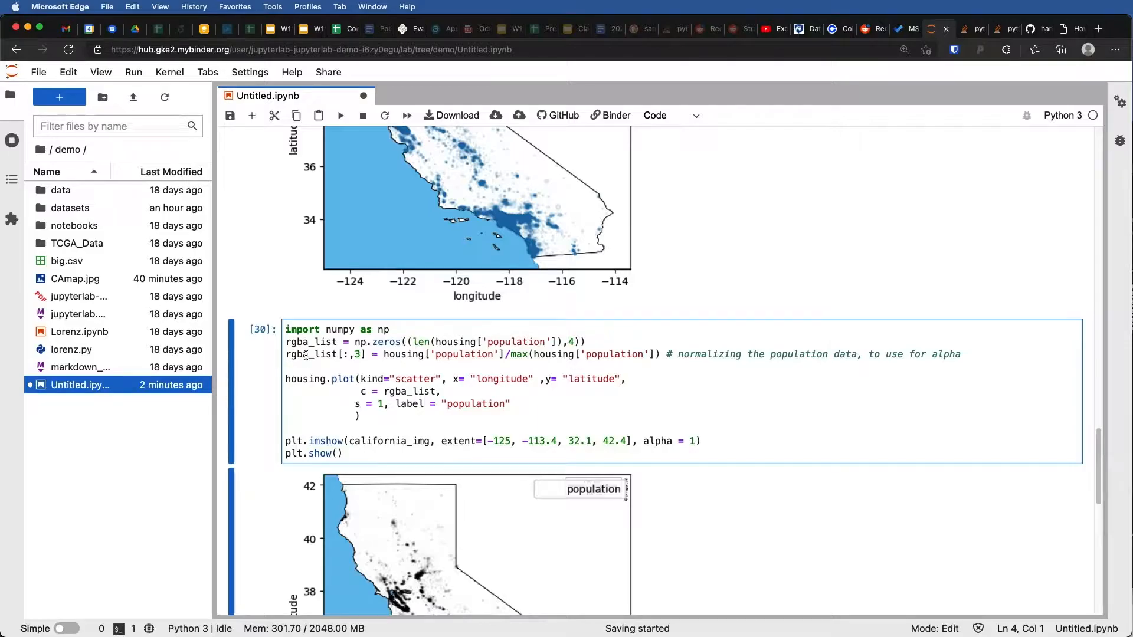
type("r")
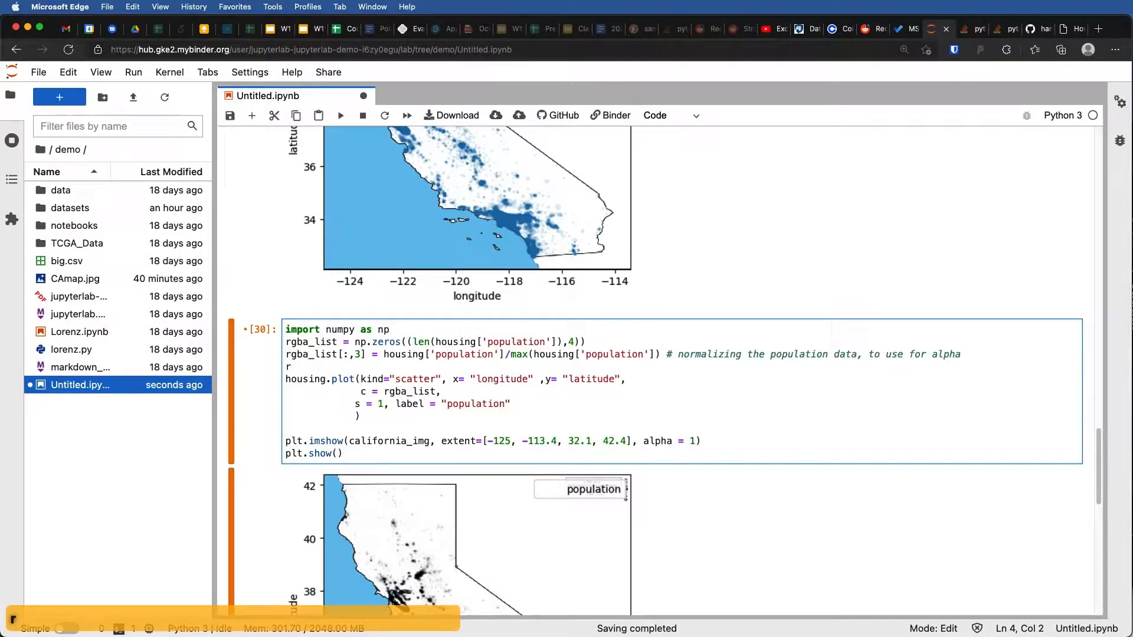
type("gba_list")
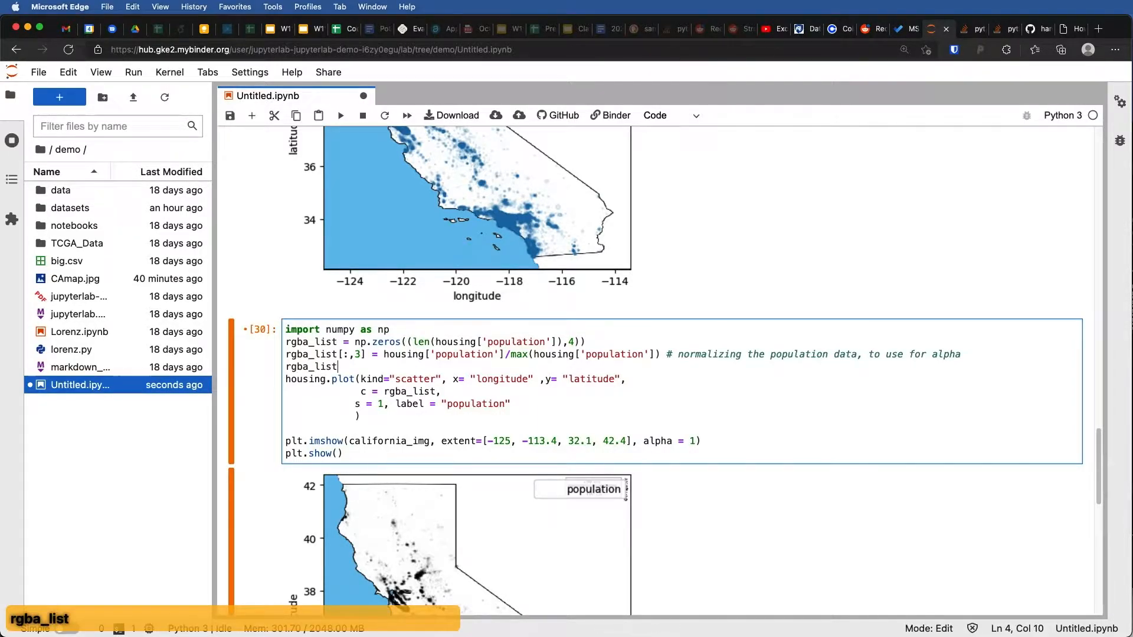
type("[]")
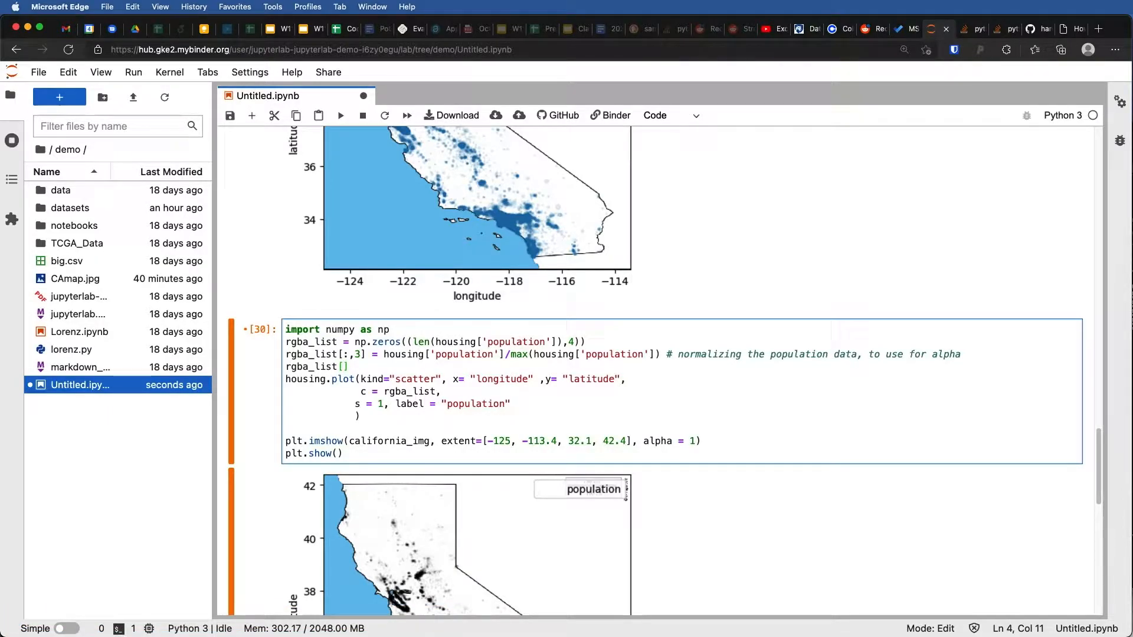
type(":,")
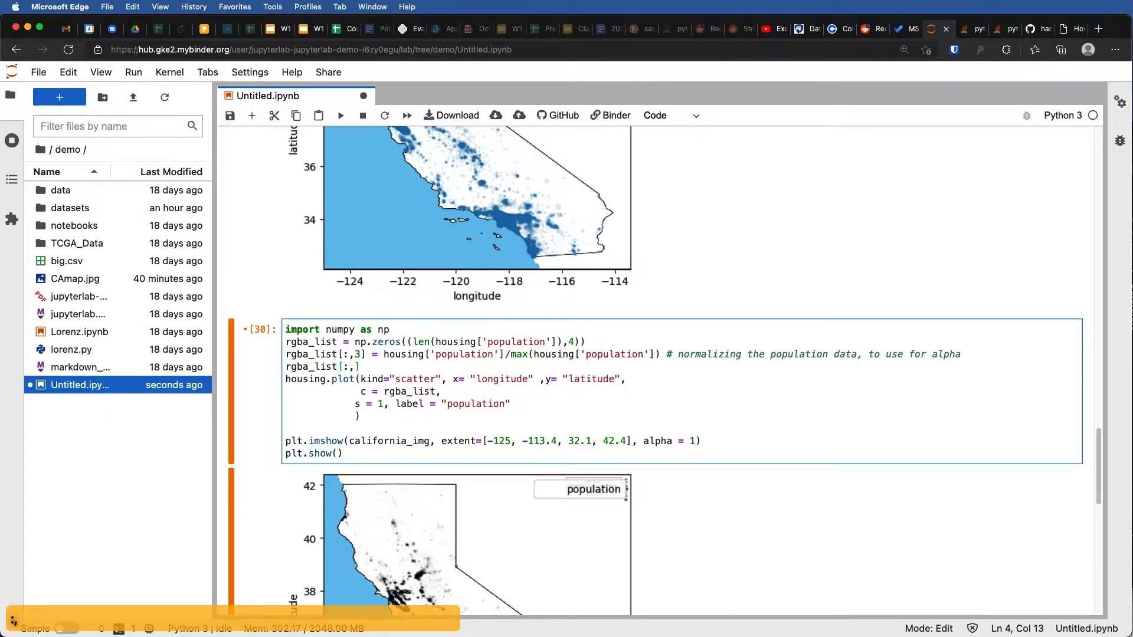
type("0]")
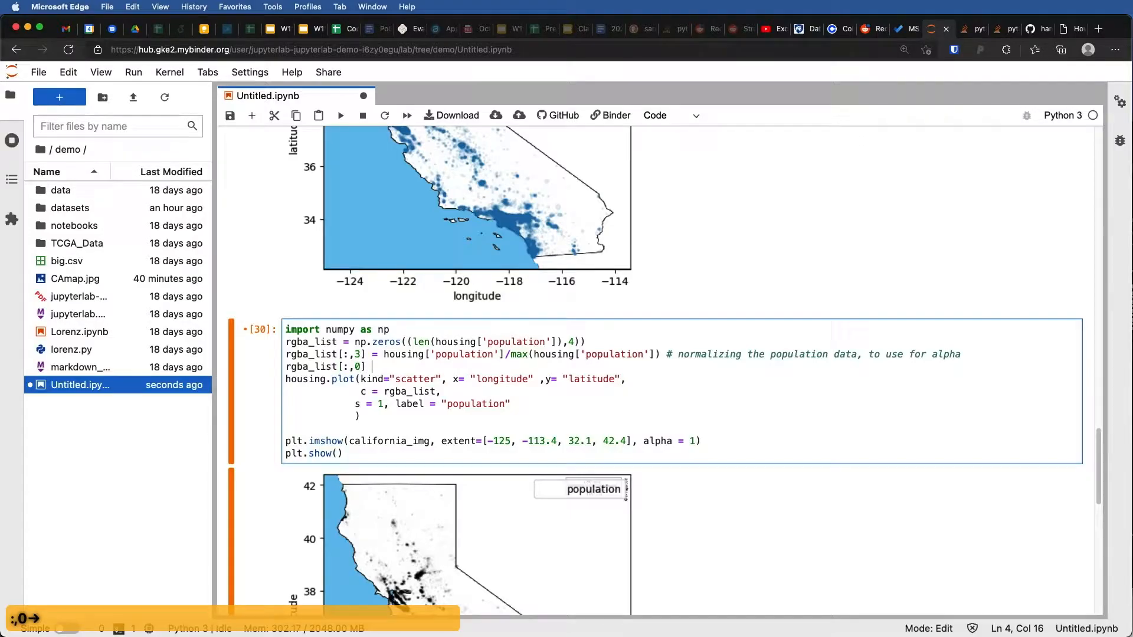
type("= 1")
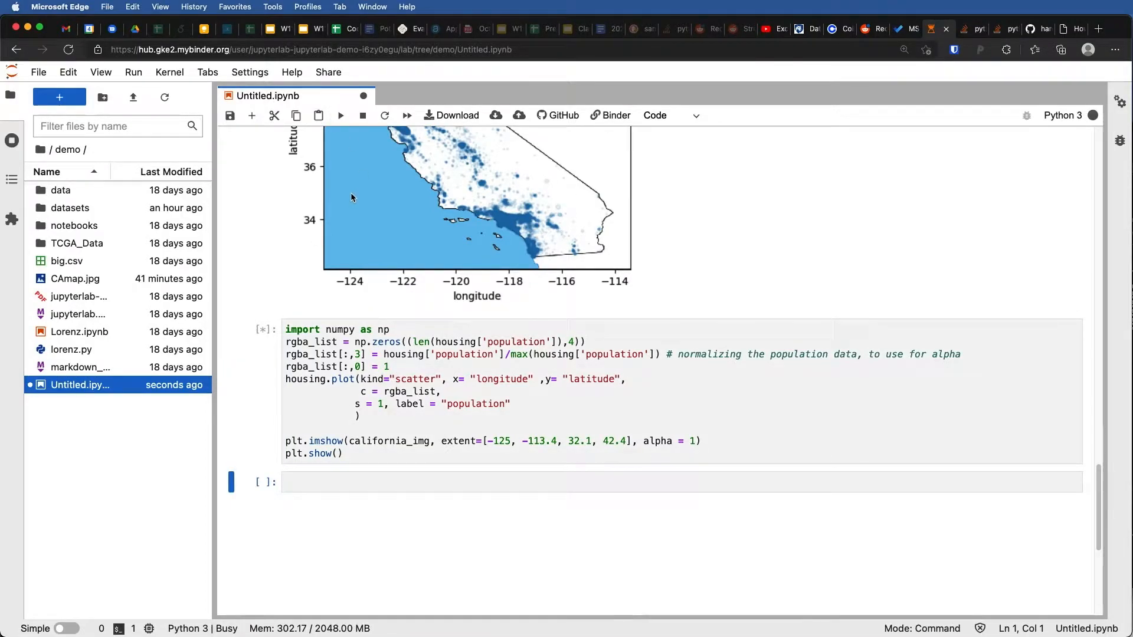
left_click(340, 116)
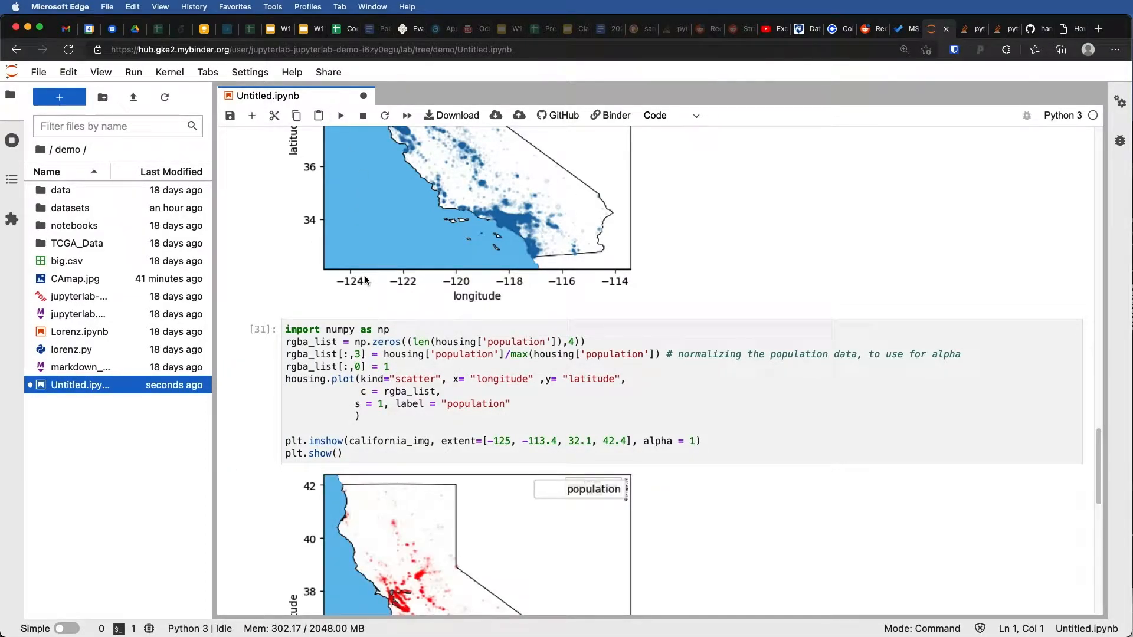
Add c = "red" to the alpha=.1 scatter cell and run it, hitting a syntax error.
scroll("down", 3)
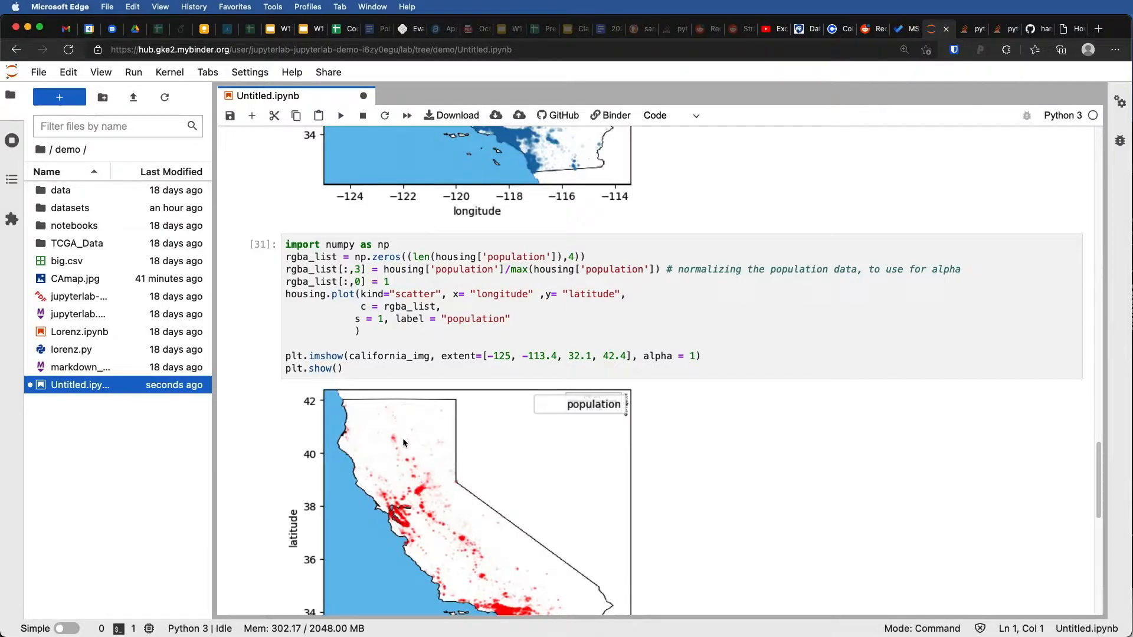
scroll("down", 3)
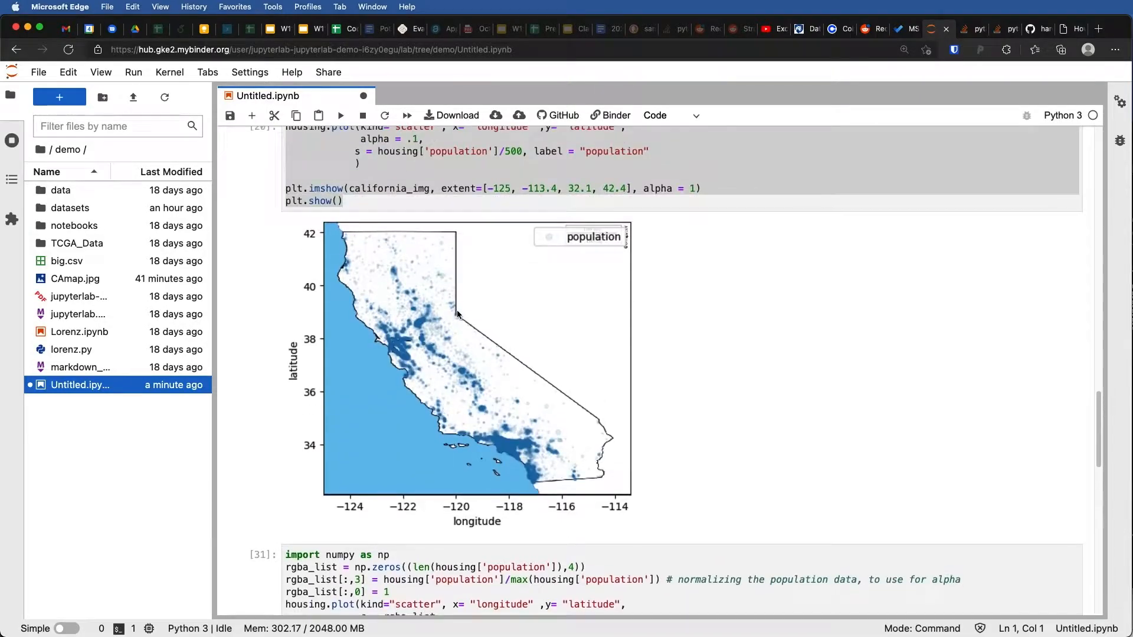
scroll("down", 3)
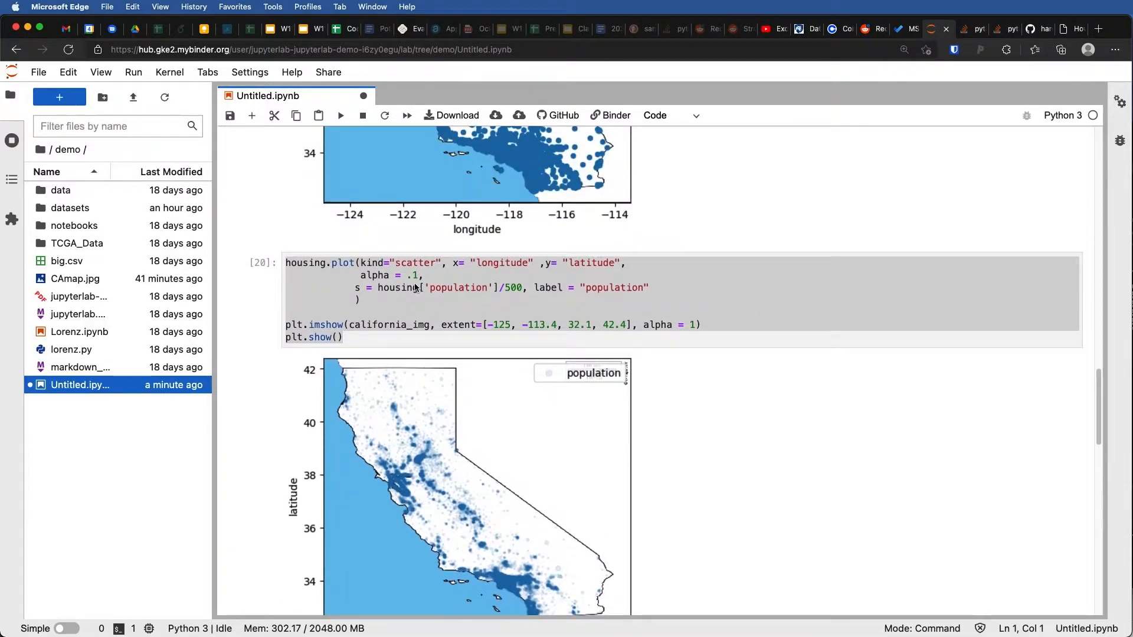
left_click(663, 284)
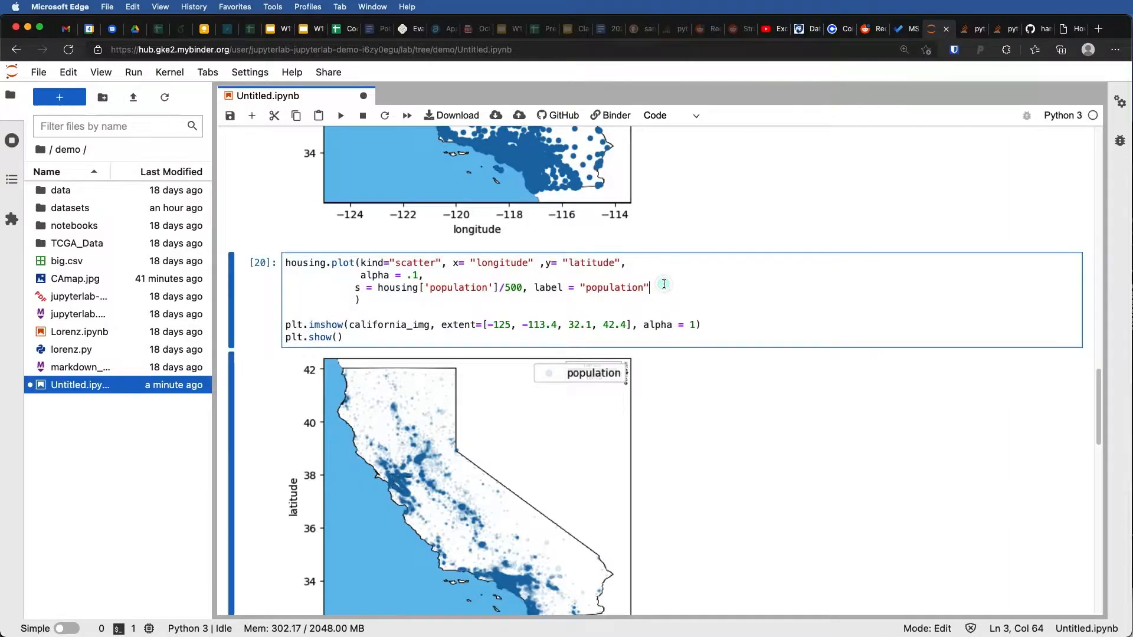
type("c =")
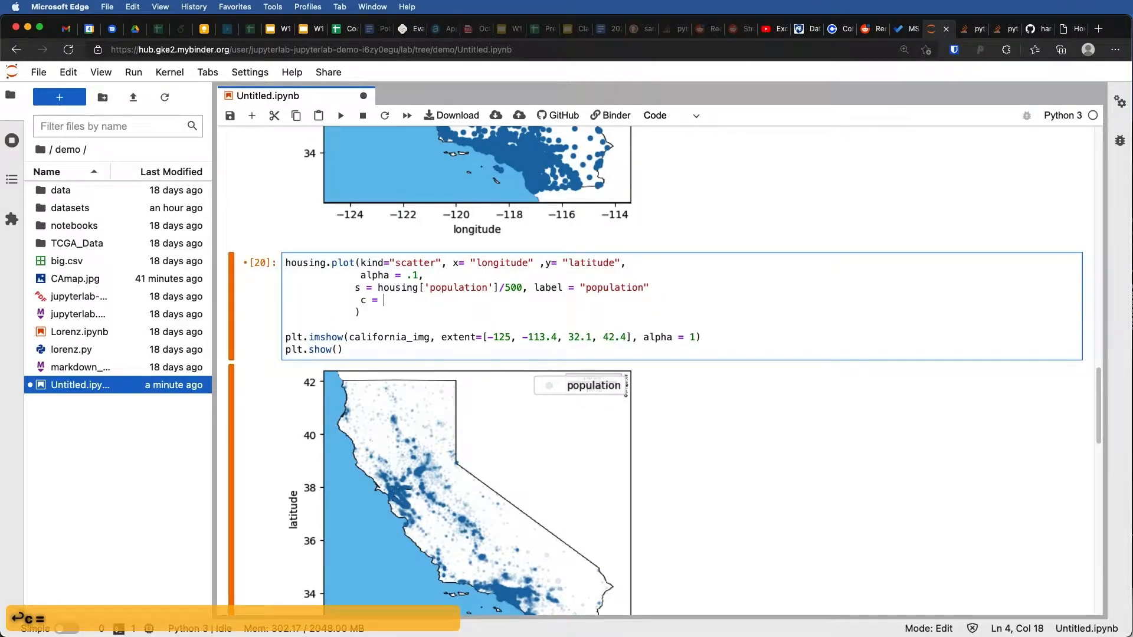
type("\"r\"")
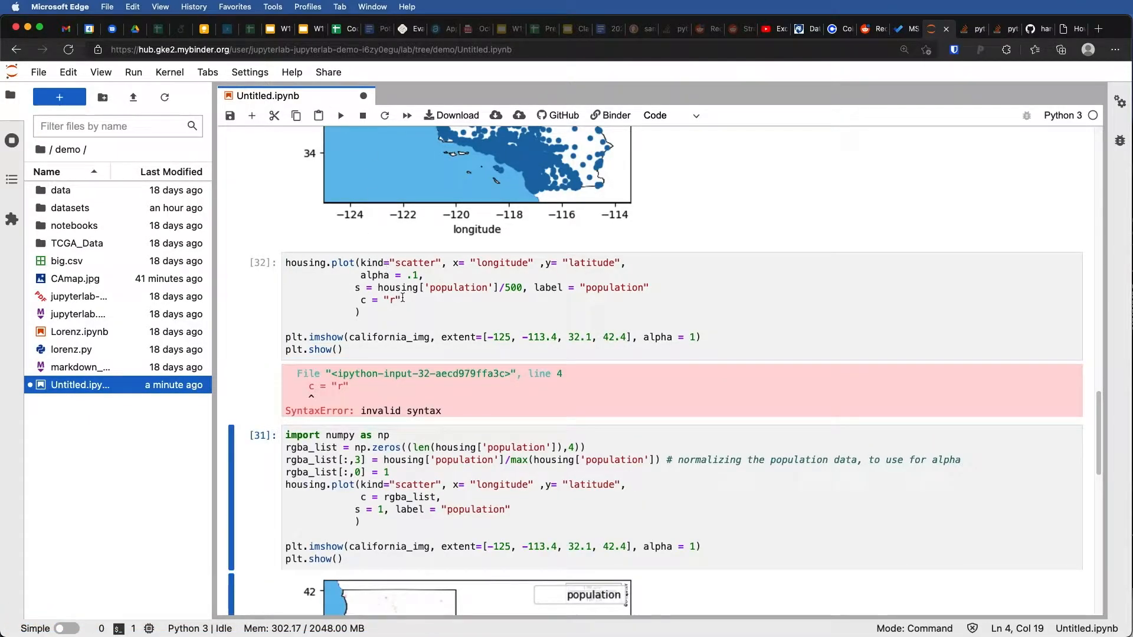
type("ed")
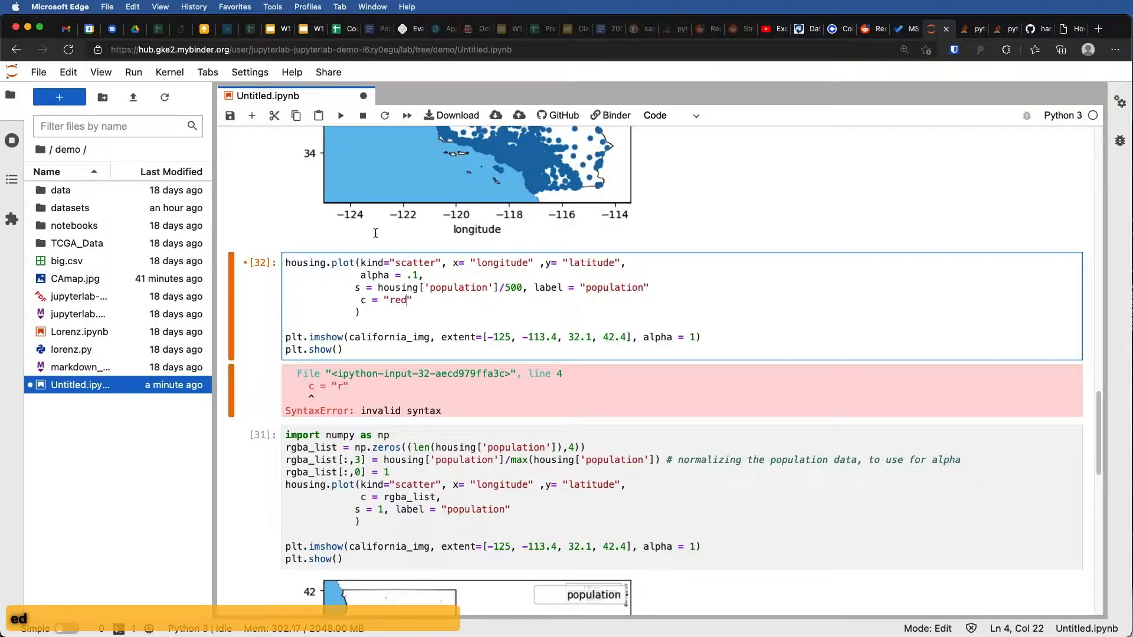
left_click(341, 116)
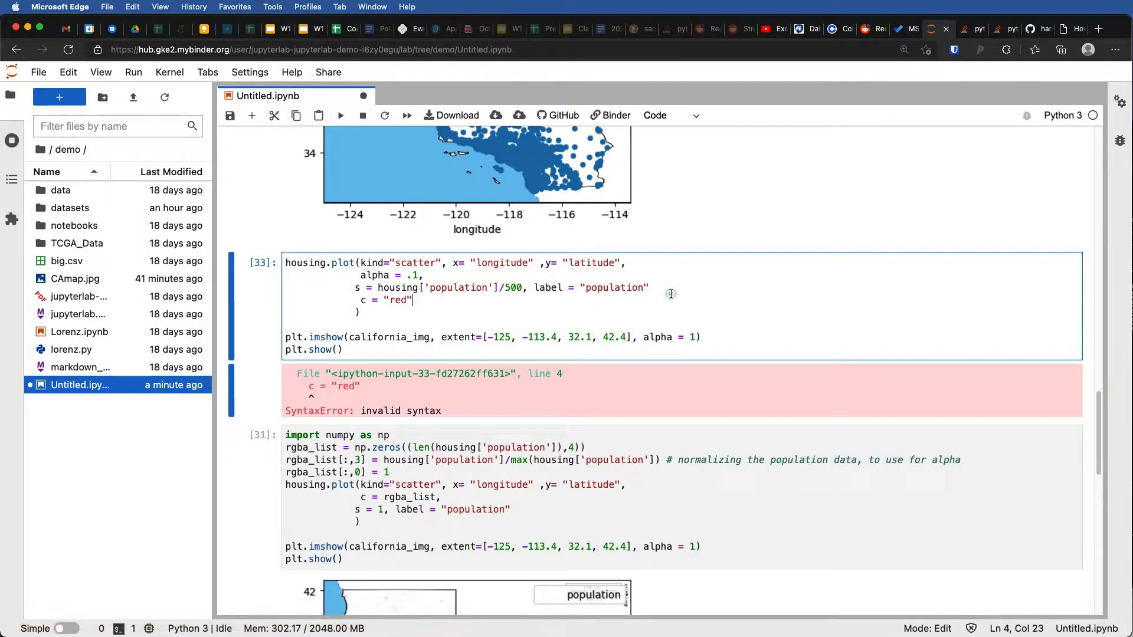
Insert the missing comma before c = "red" and rerun to get the red California map.
type(",")
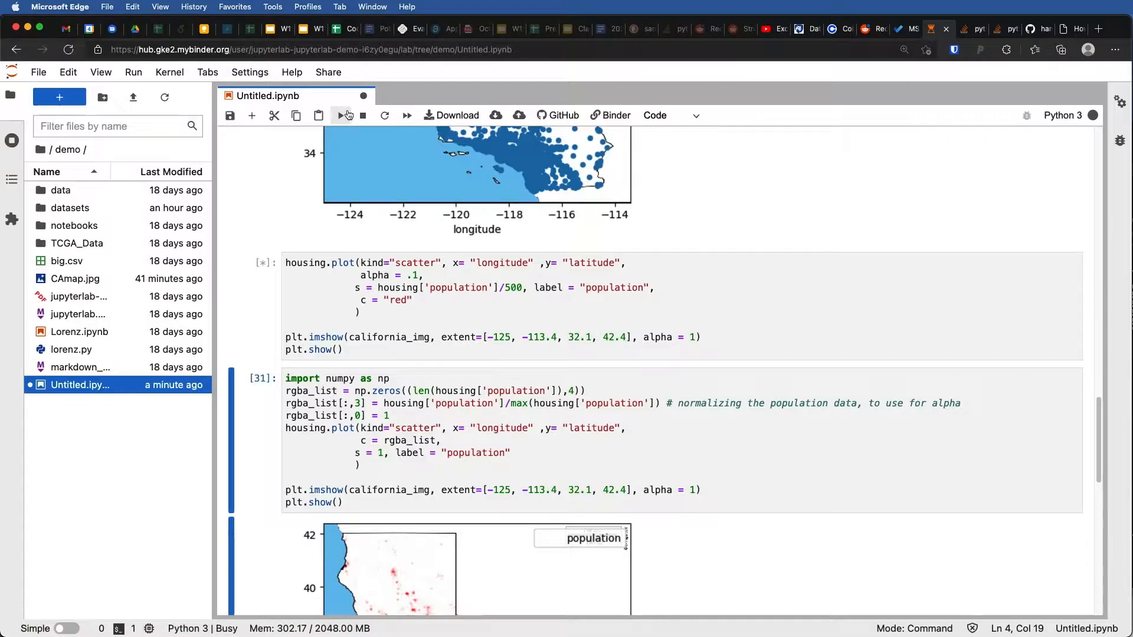
left_click(341, 116)
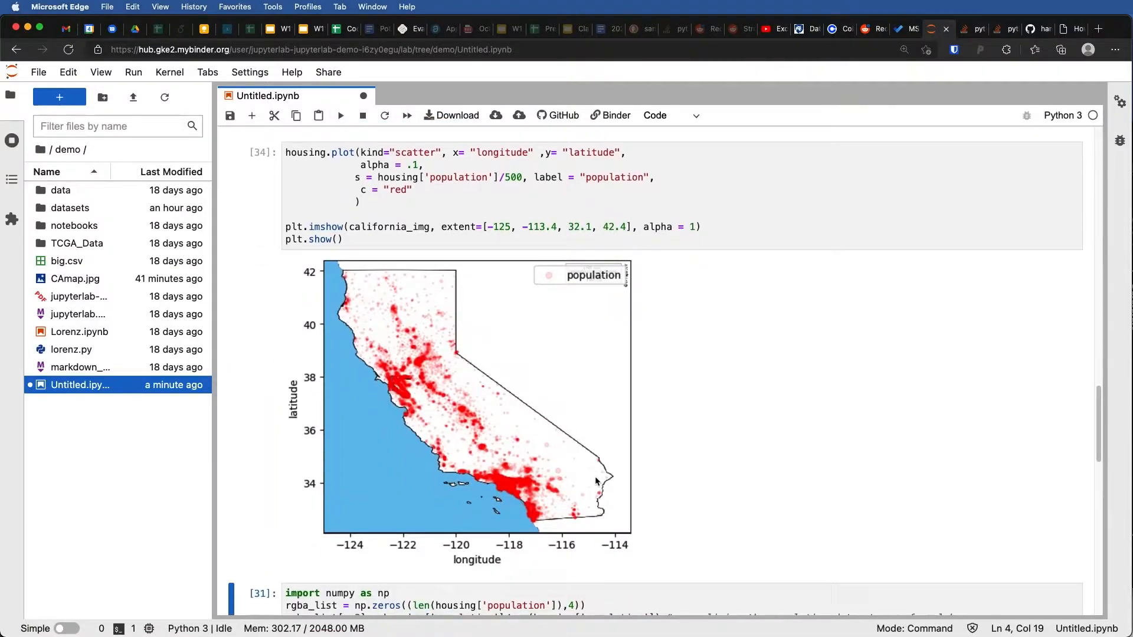
mouse_move(590, 472)
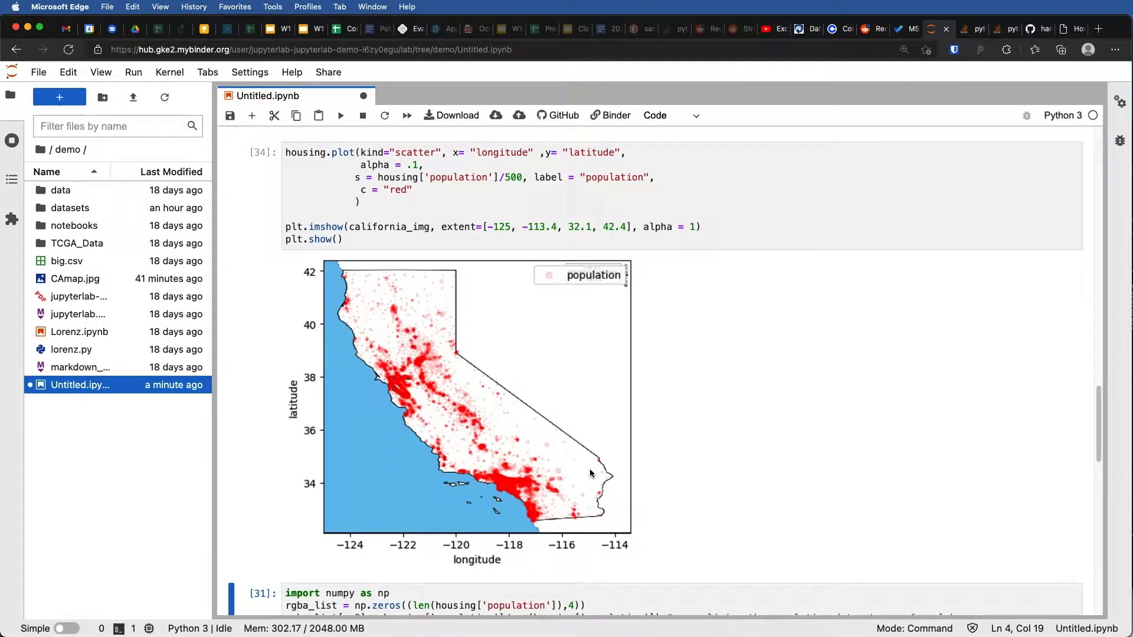
mouse_move(347, 338)
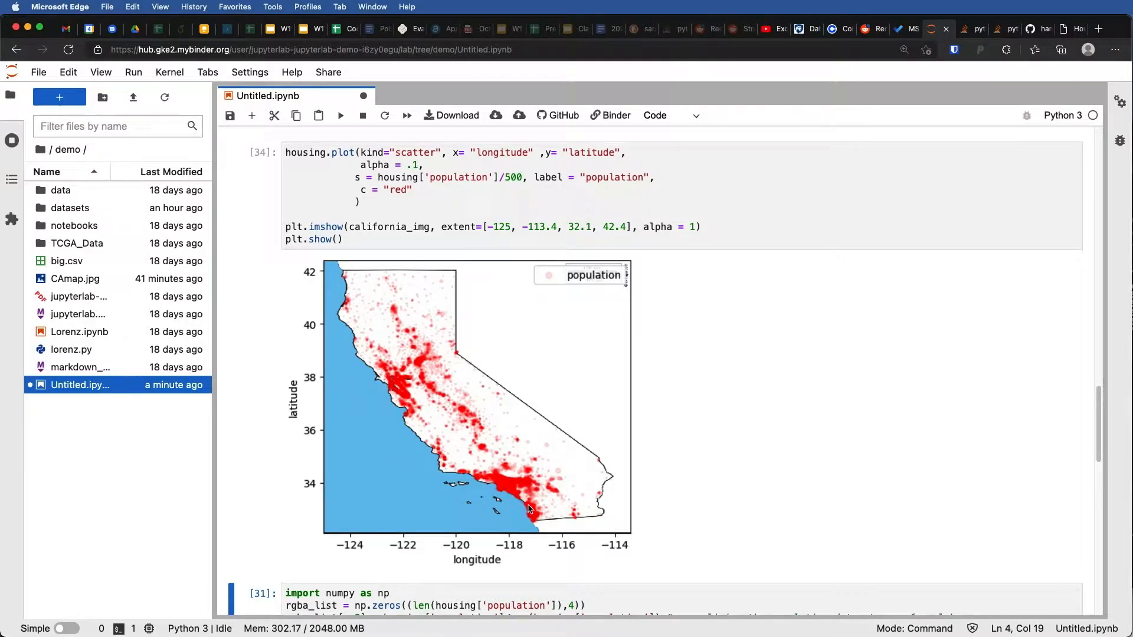
mouse_move(414, 165)
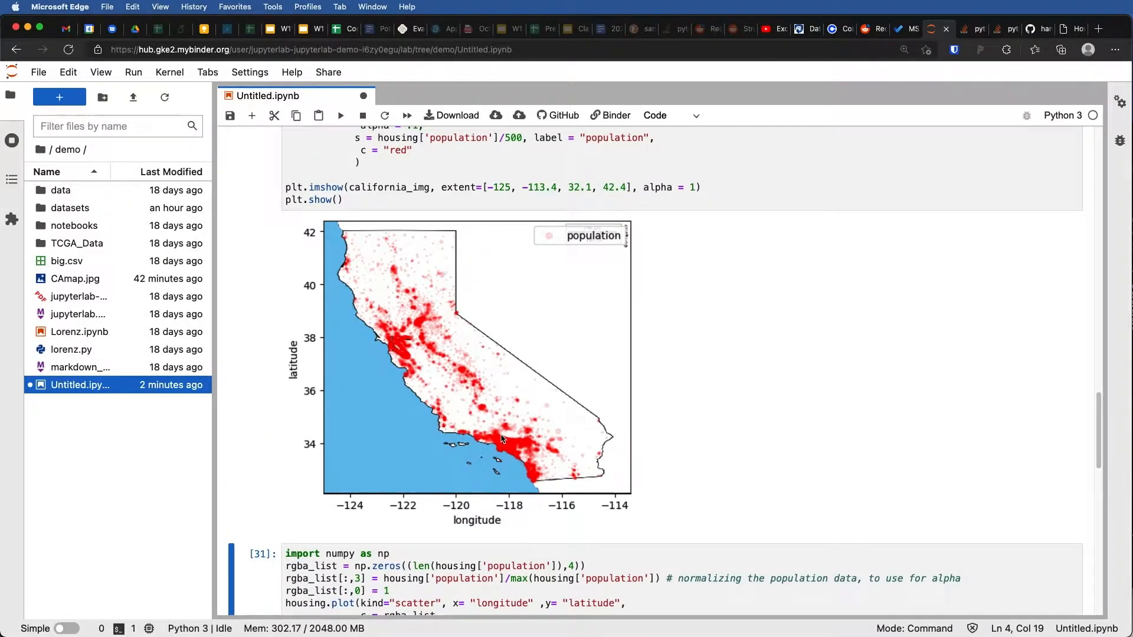
mouse_move(480, 361)
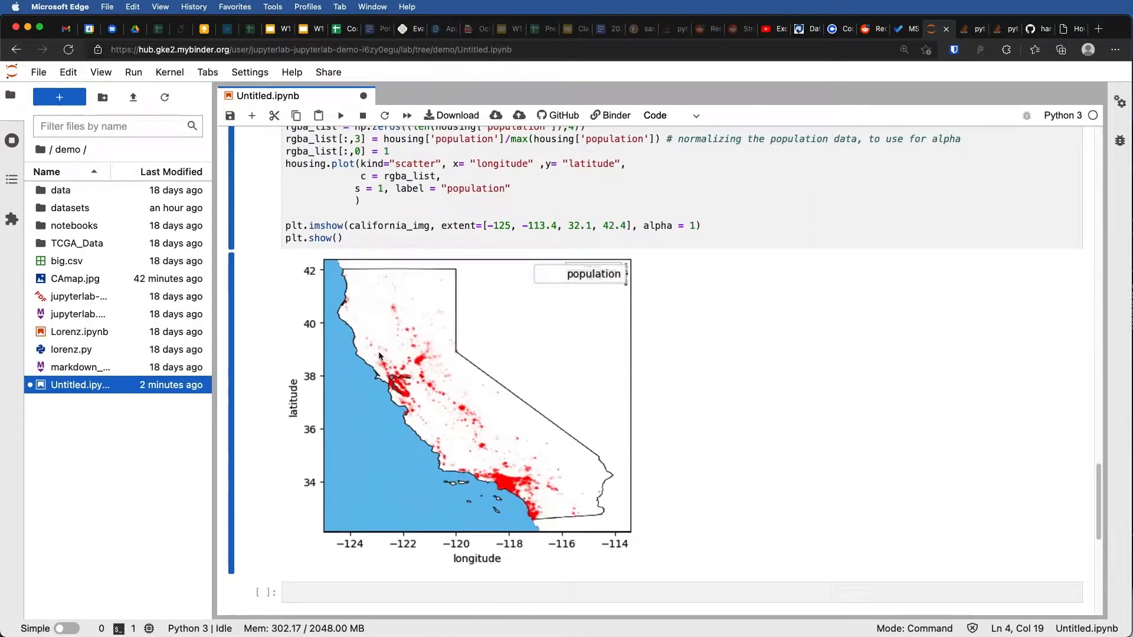
mouse_move(456, 479)
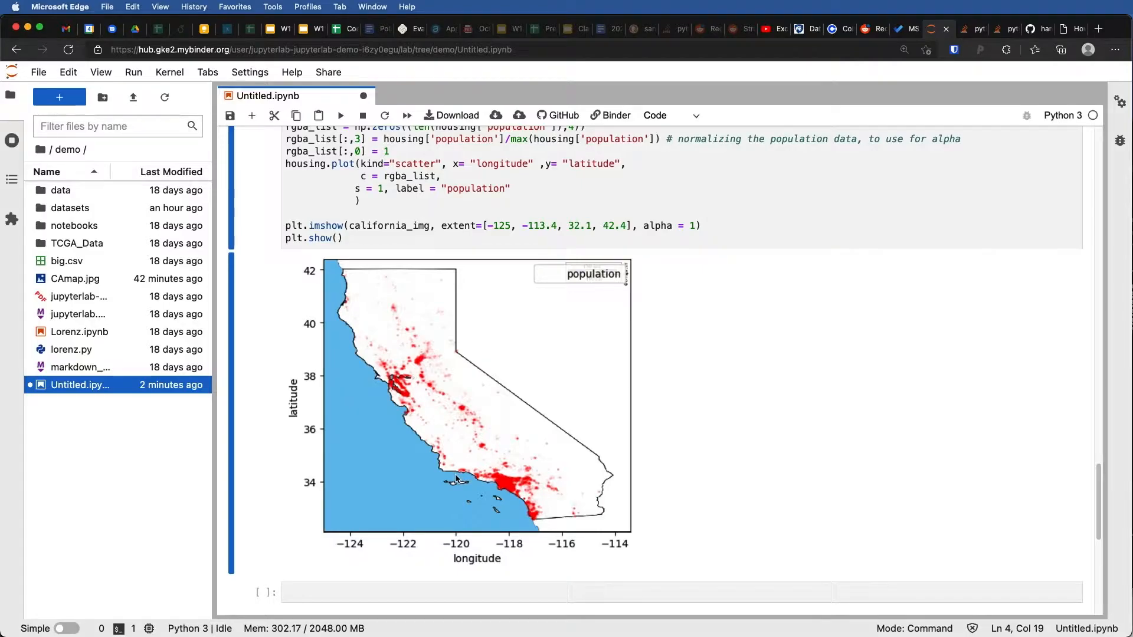
mouse_move(452, 415)
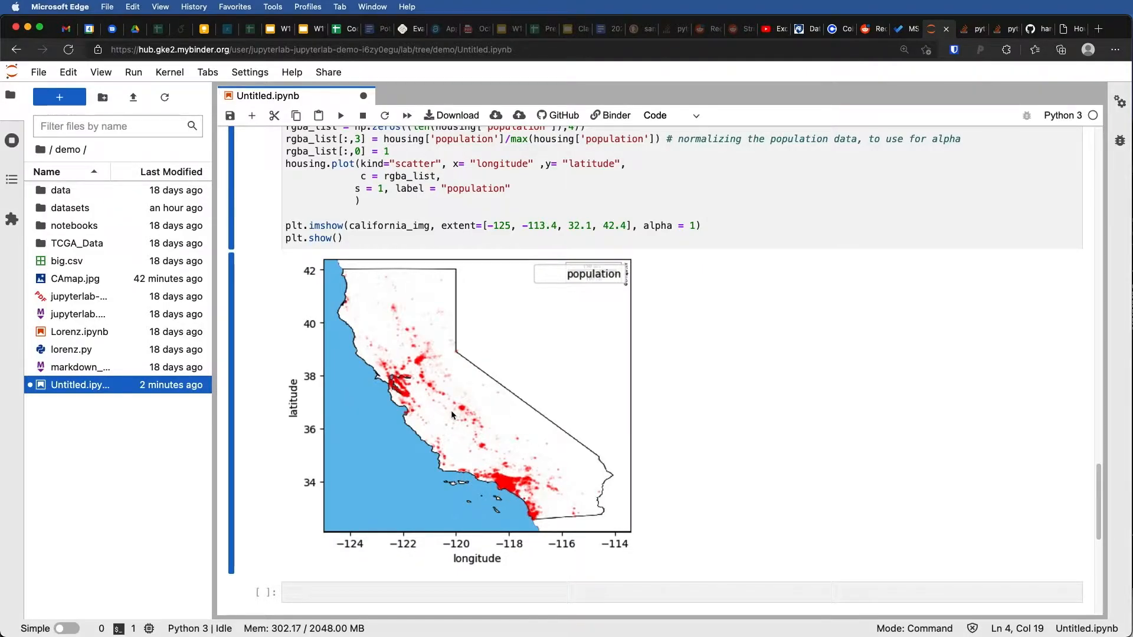
mouse_move(518, 406)
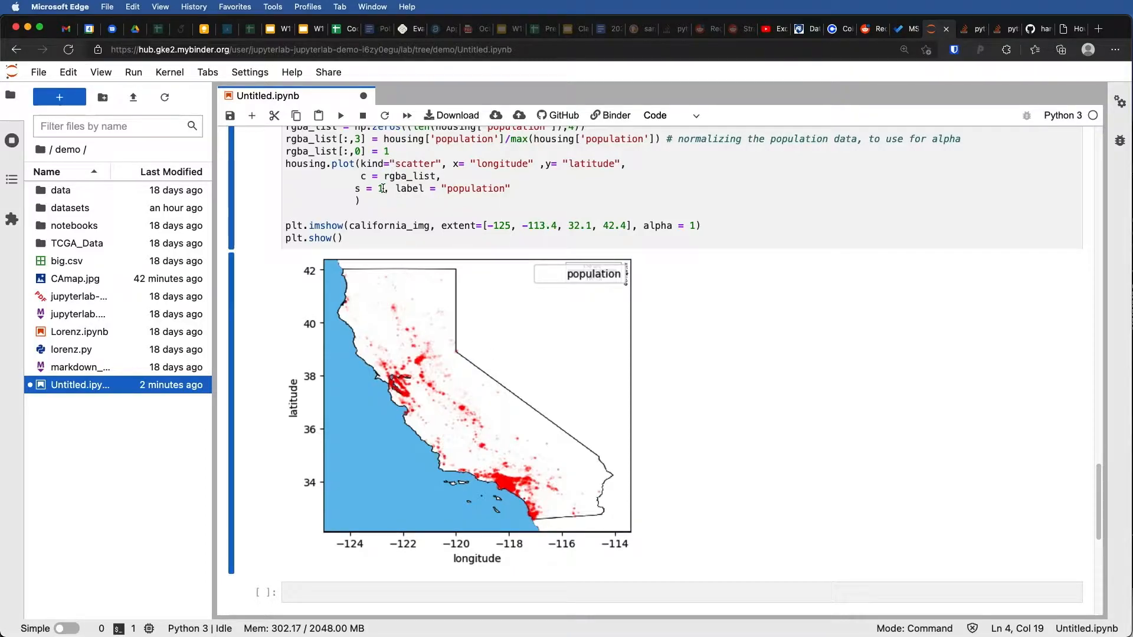
Change the point size to s = 2, save the notebook and rerun the population map cell.
type("2")
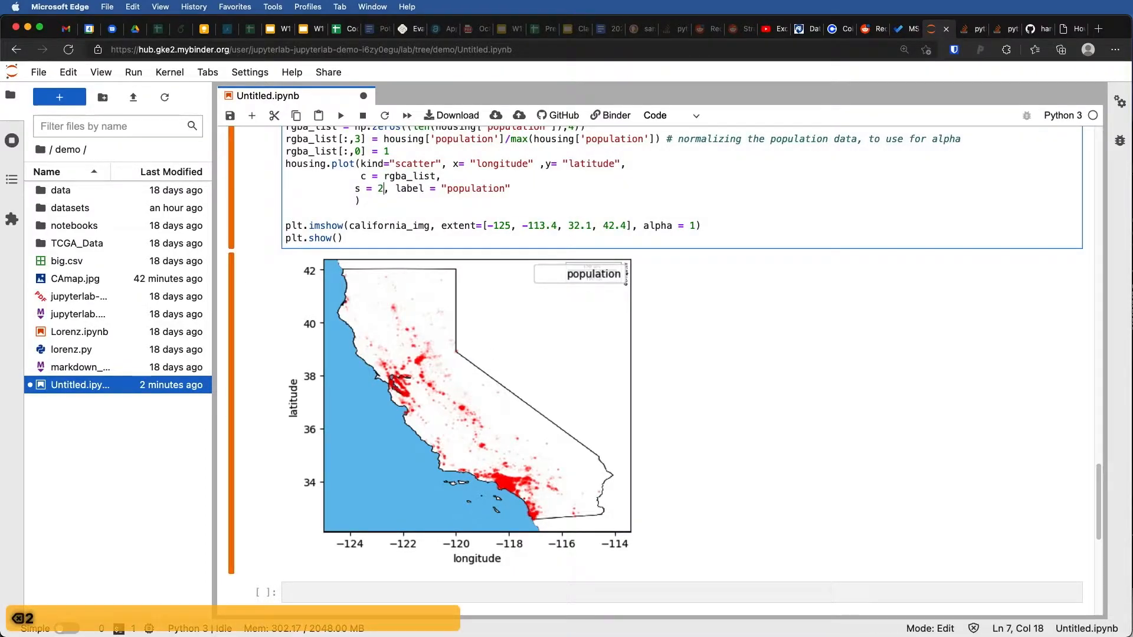
left_click(342, 116)
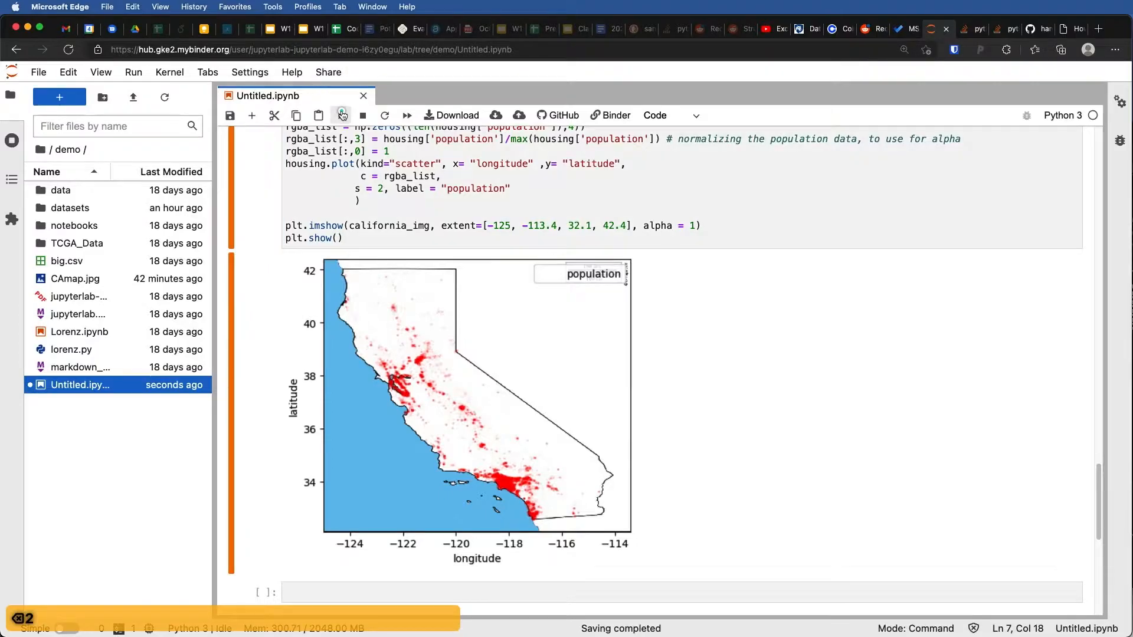
left_click(341, 116)
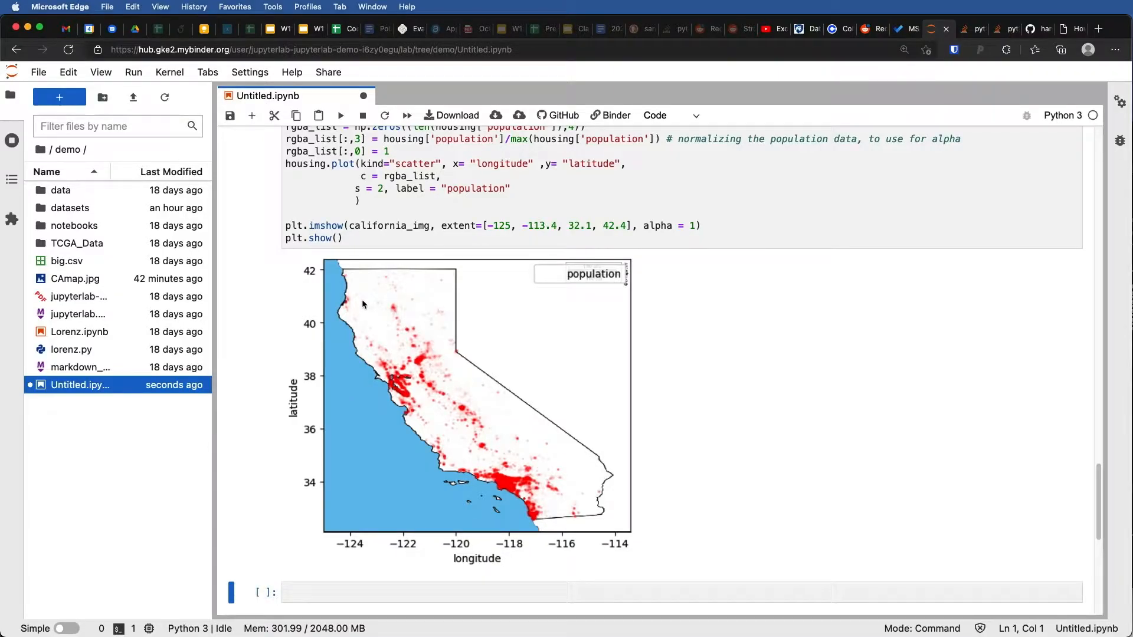
mouse_move(549, 397)
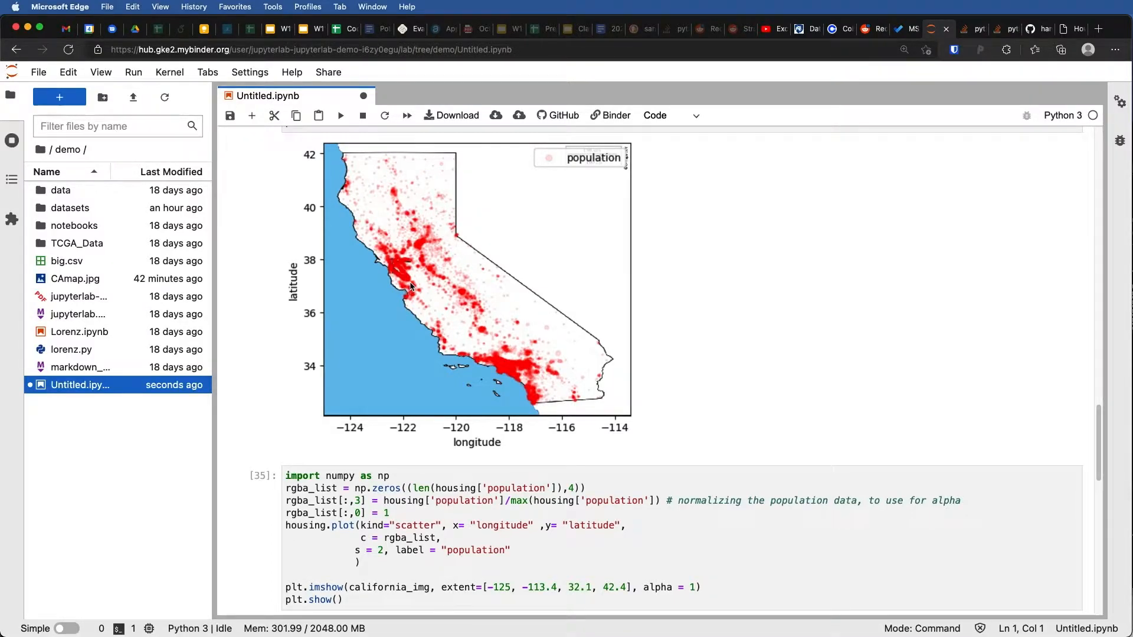
mouse_move(583, 370)
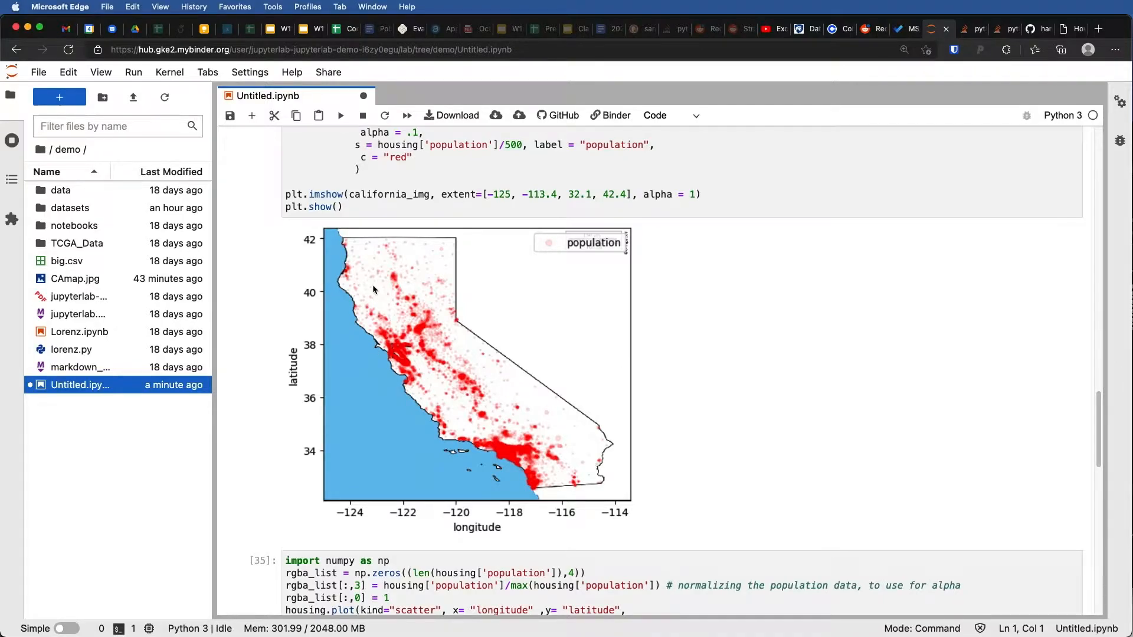
mouse_move(446, 310)
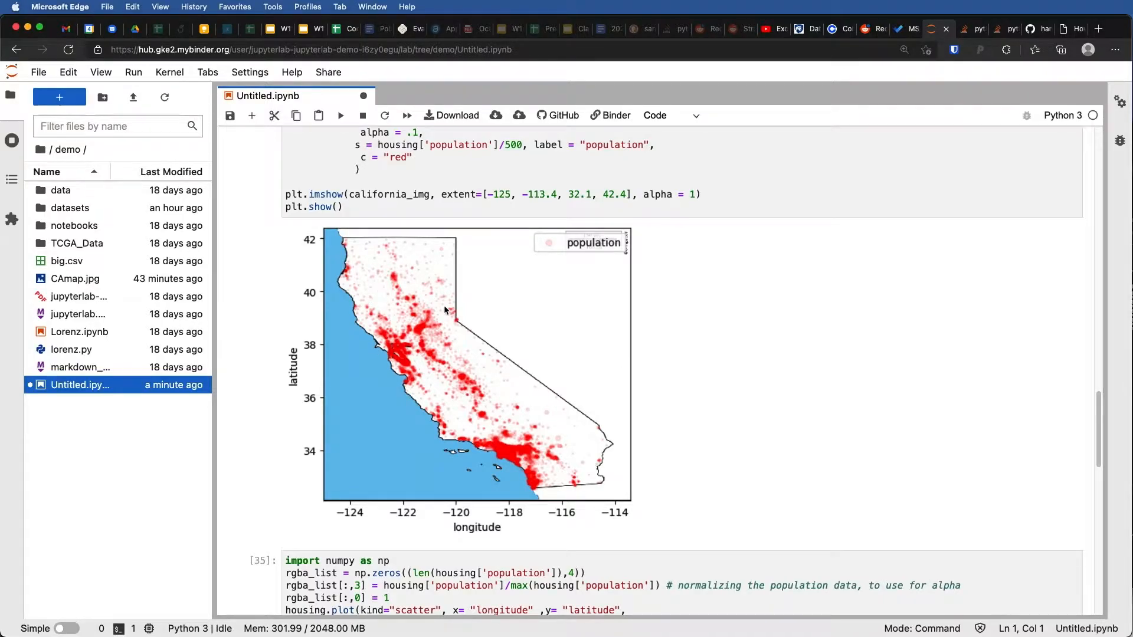
mouse_move(465, 327)
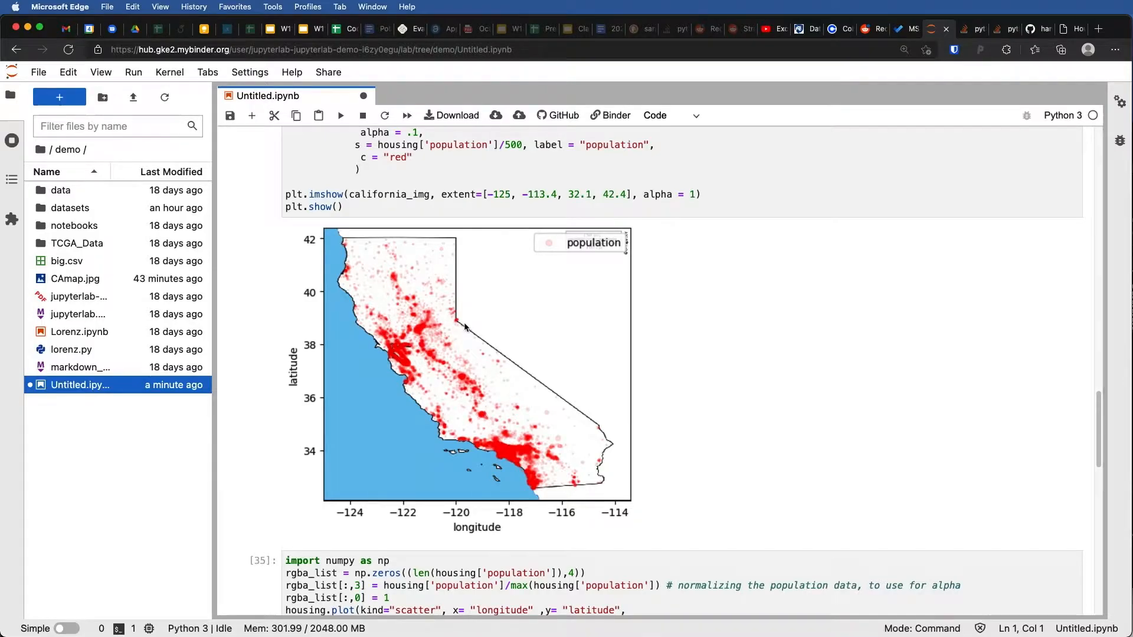
mouse_move(503, 451)
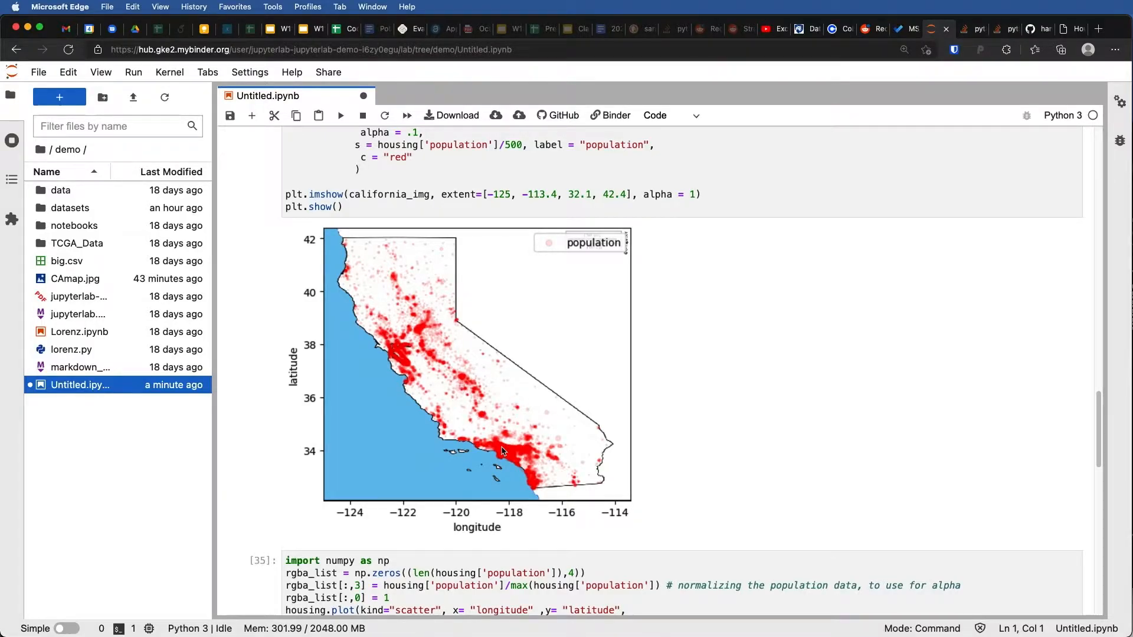
mouse_move(515, 470)
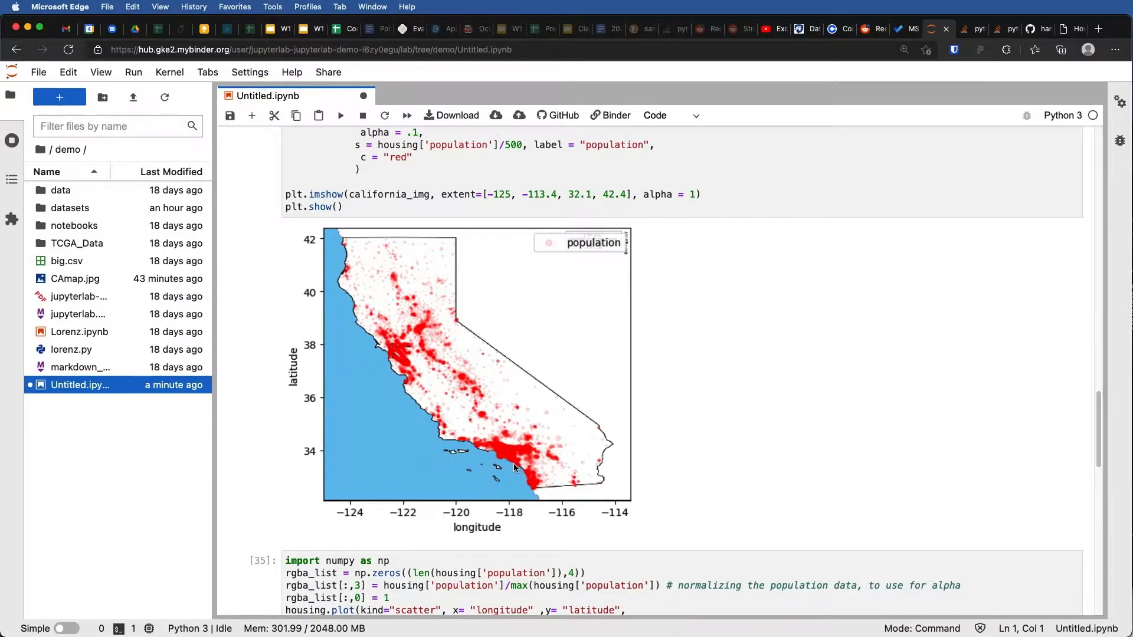
scroll("down", 3)
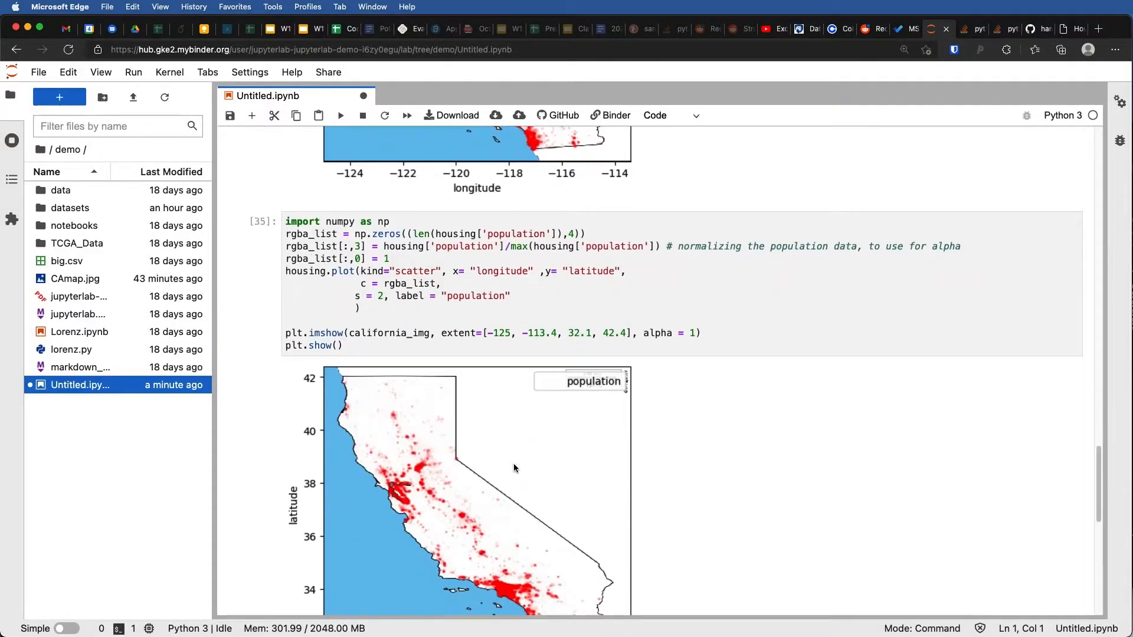
scroll("down", 3)
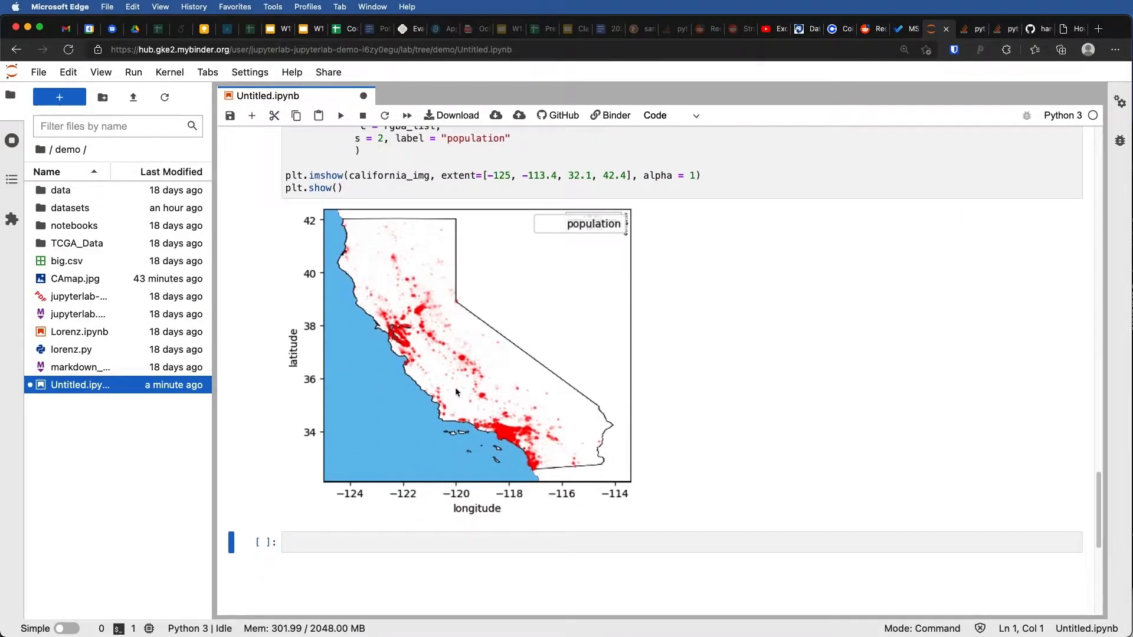
mouse_move(550, 488)
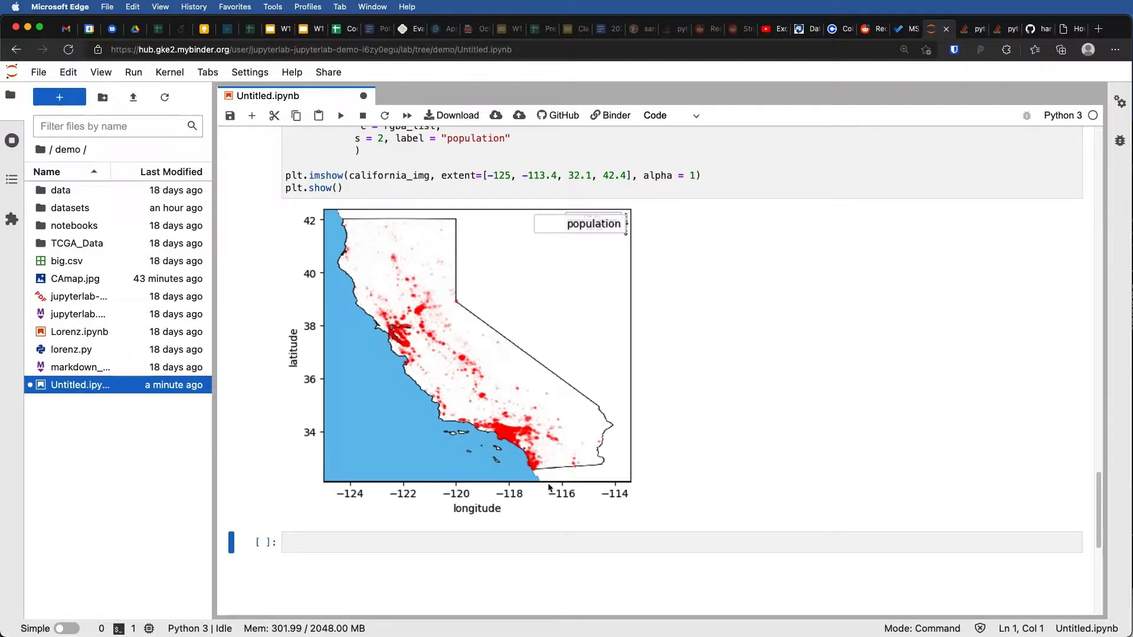
mouse_move(520, 466)
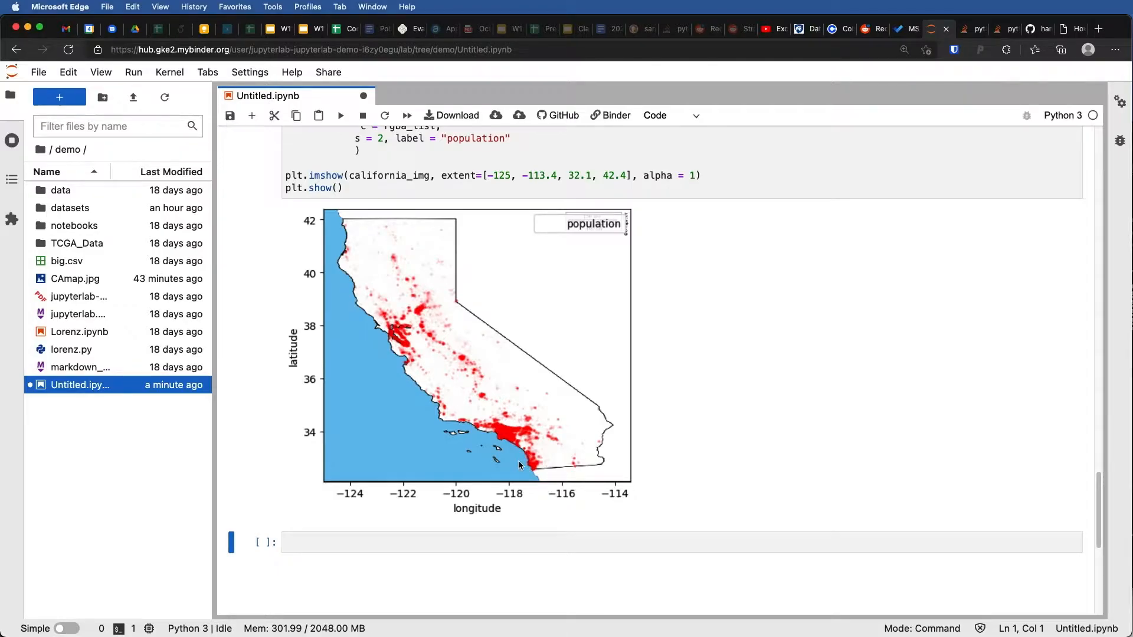
mouse_move(373, 234)
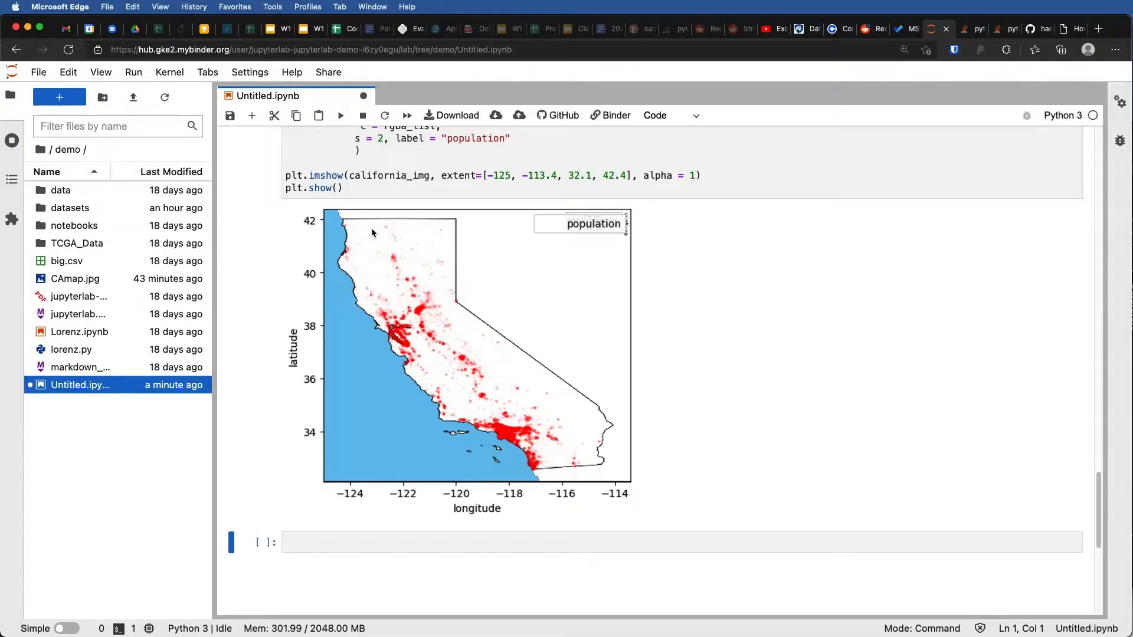
mouse_move(587, 357)
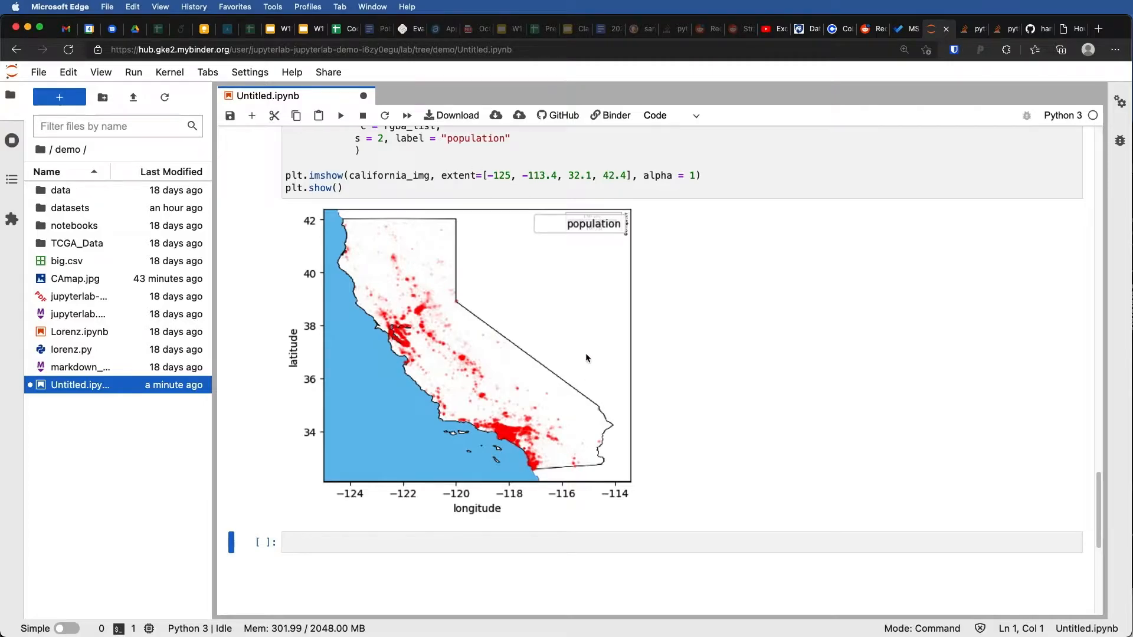
mouse_move(412, 347)
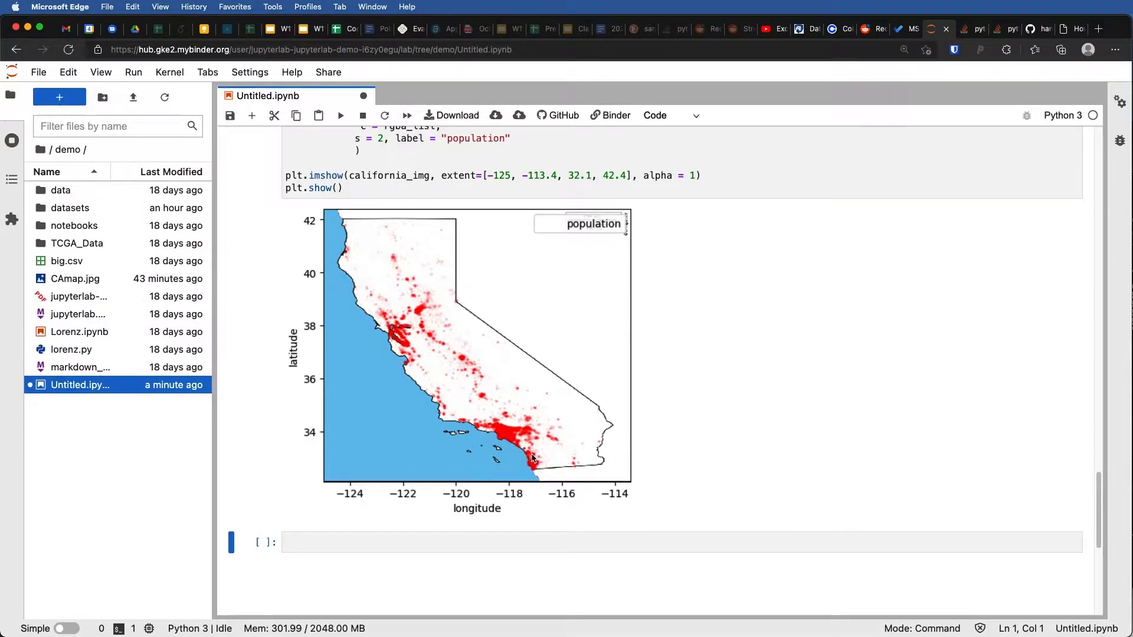
mouse_move(489, 386)
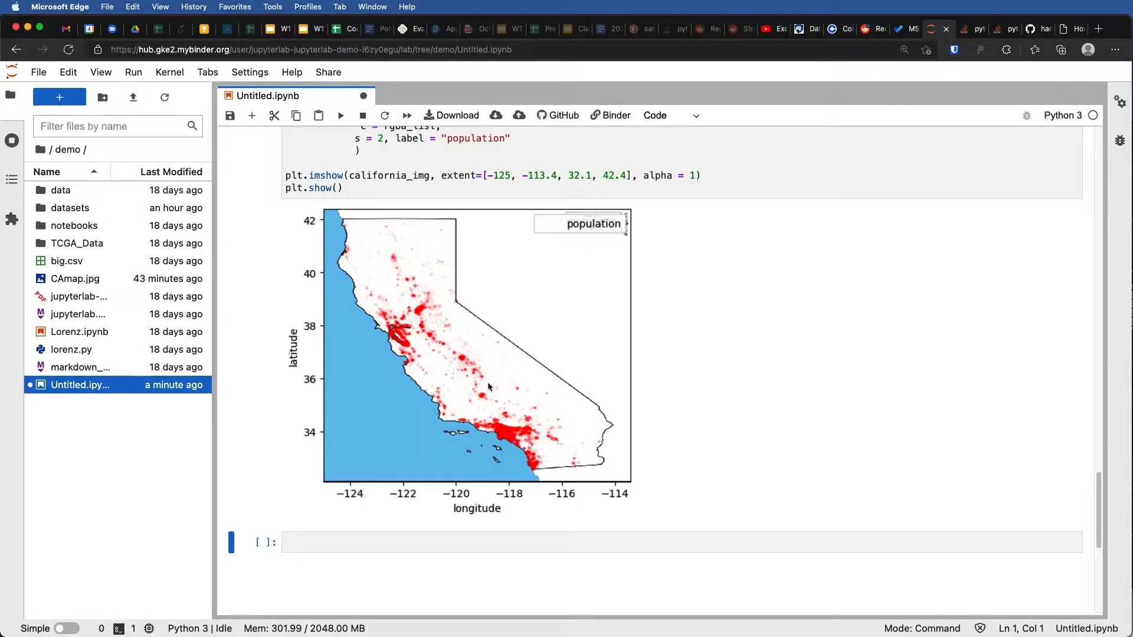
mouse_move(437, 345)
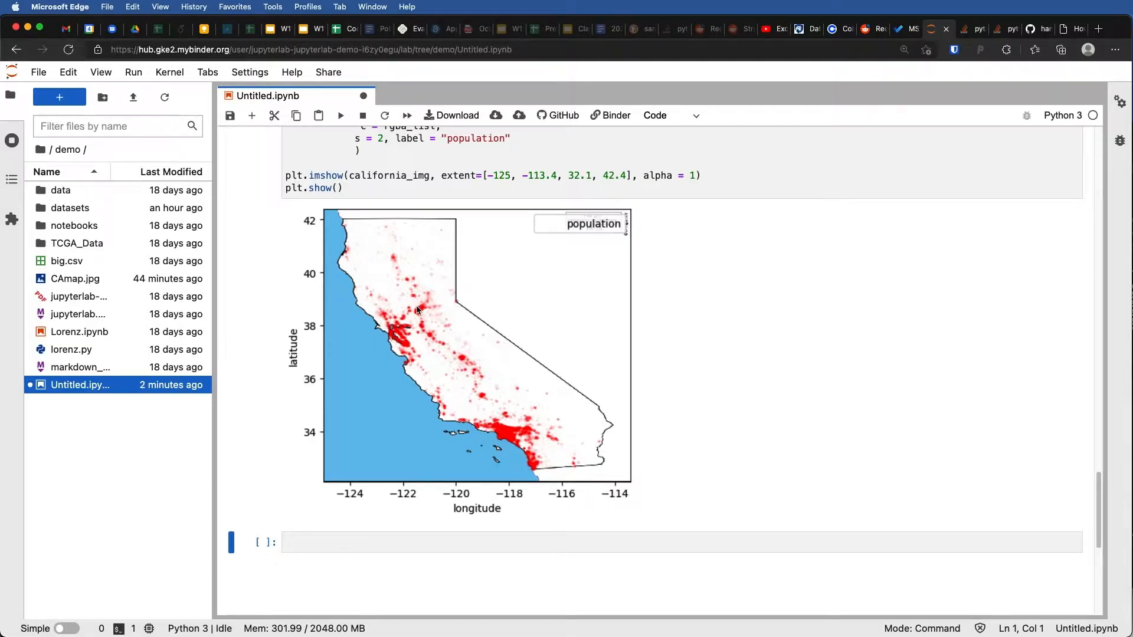
mouse_move(409, 307)
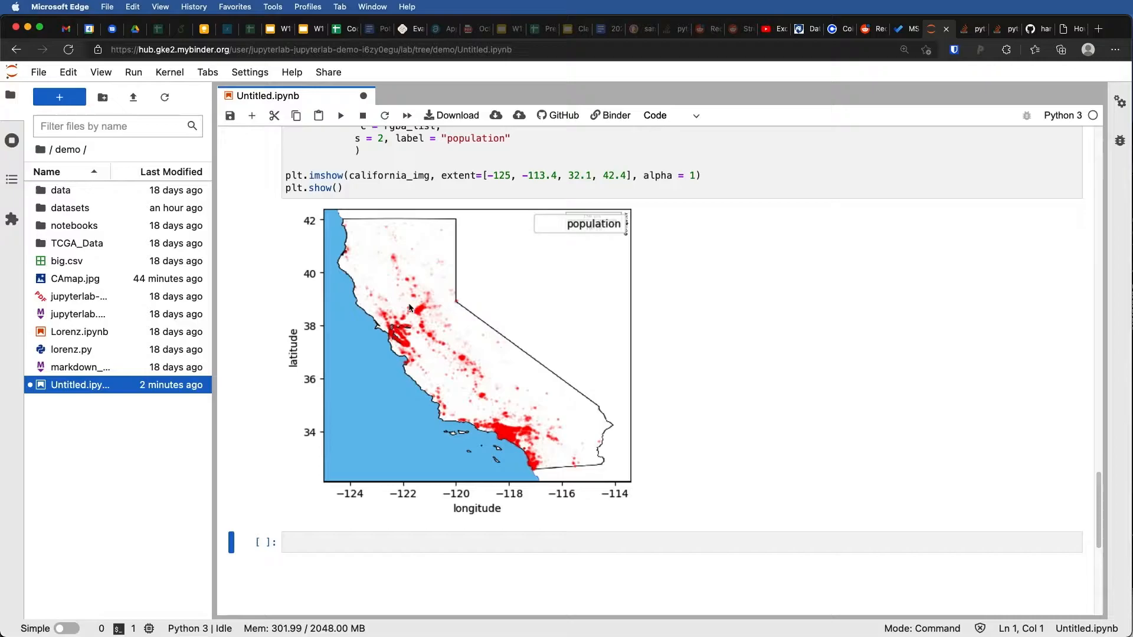
mouse_move(358, 262)
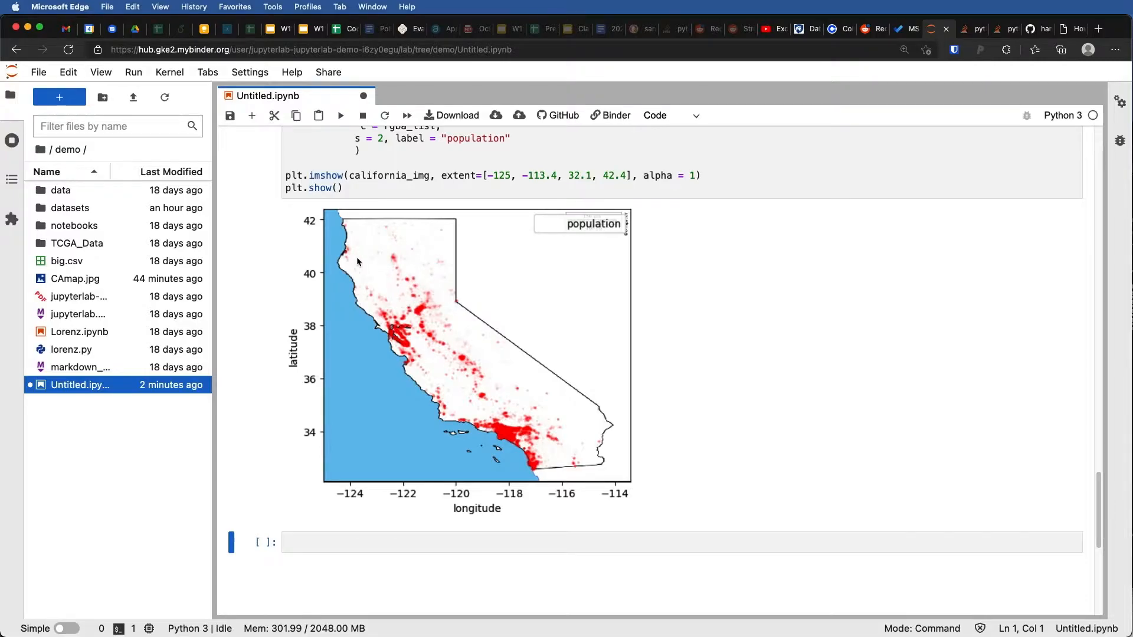
mouse_move(437, 261)
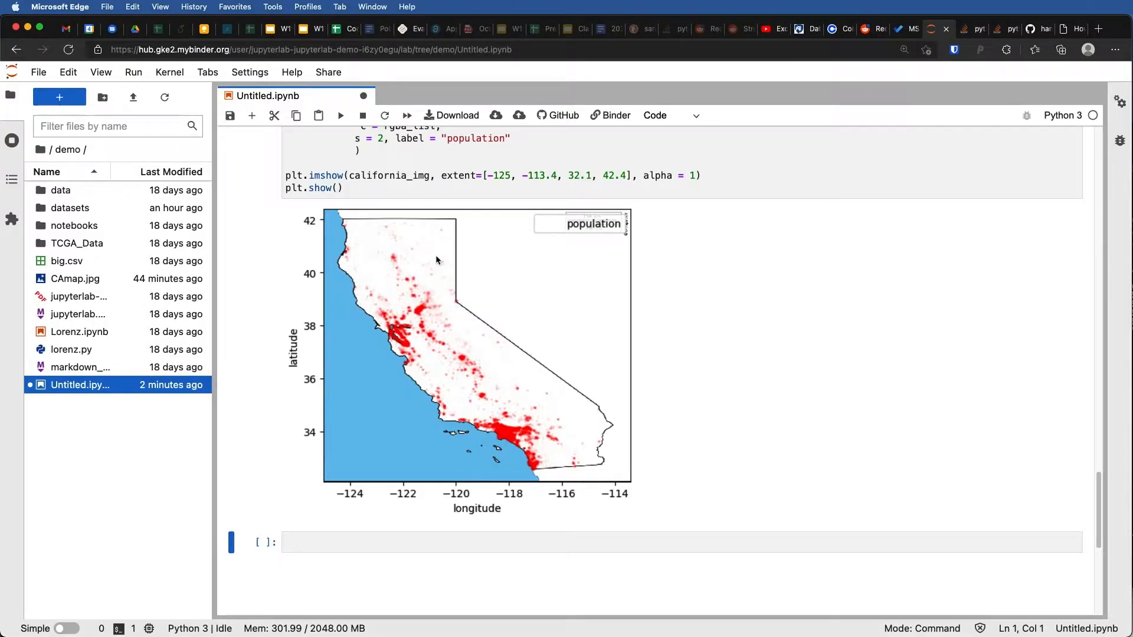
mouse_move(567, 439)
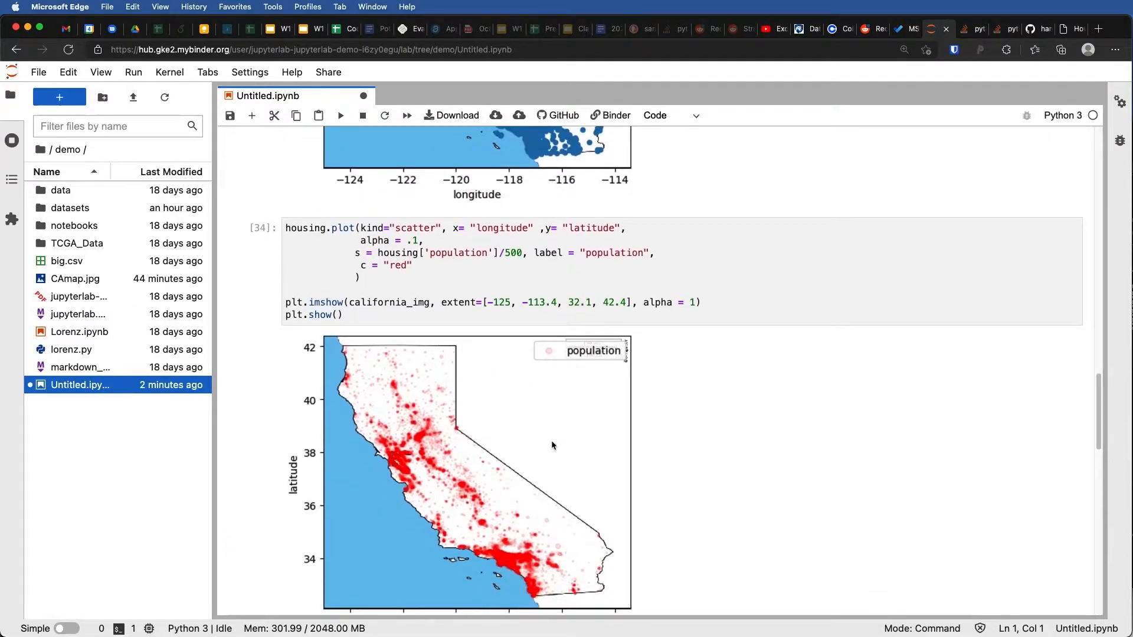
scroll("down", 3)
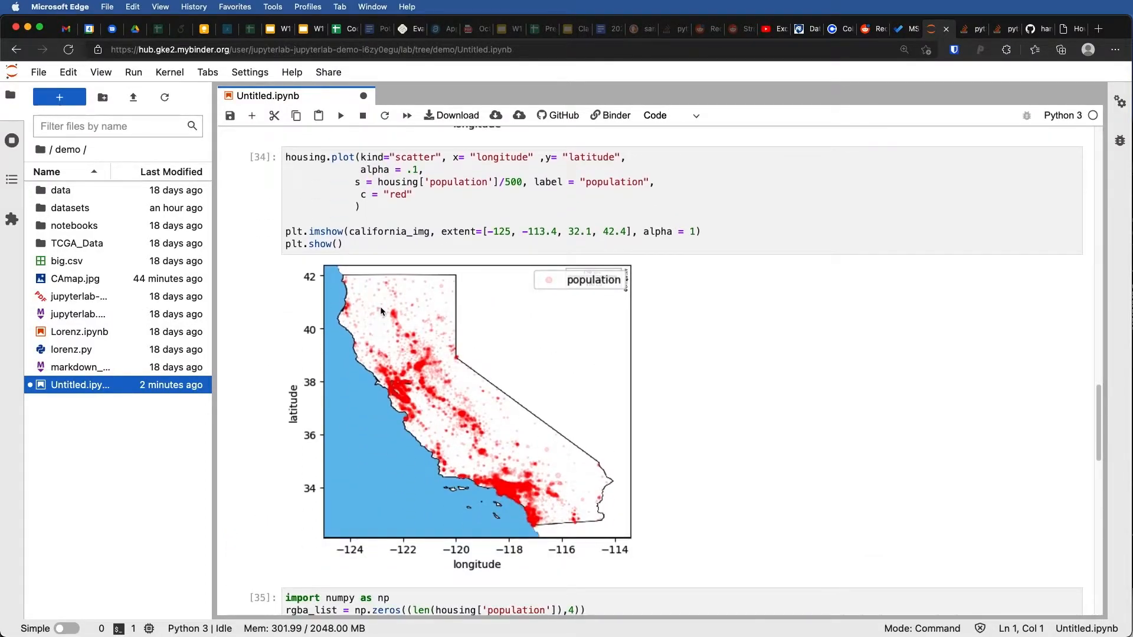
mouse_move(538, 441)
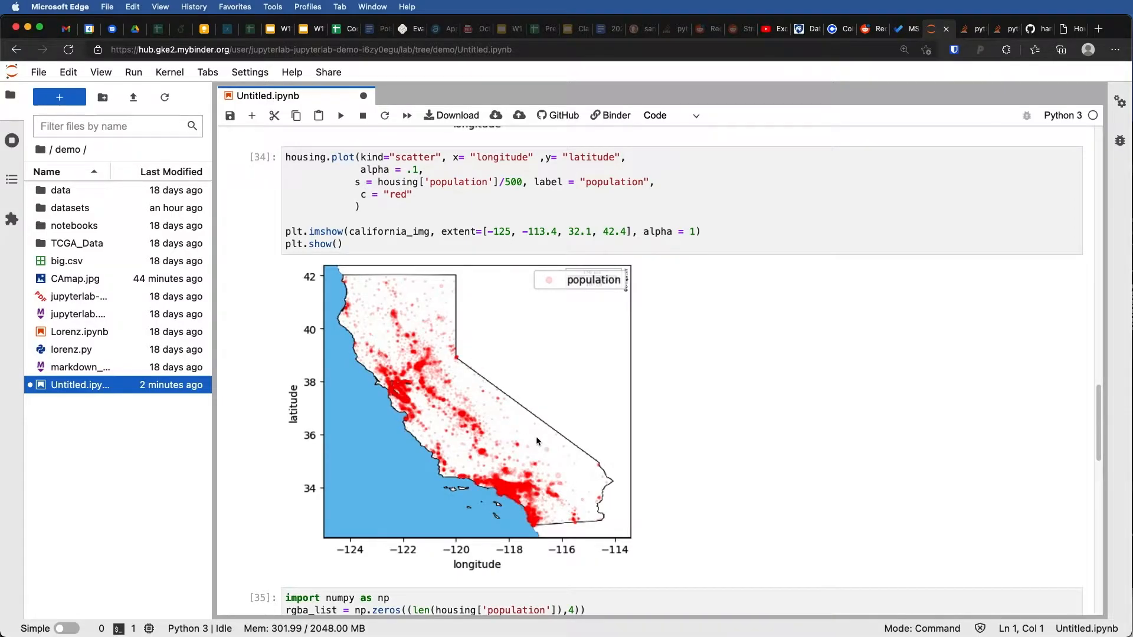
mouse_move(371, 319)
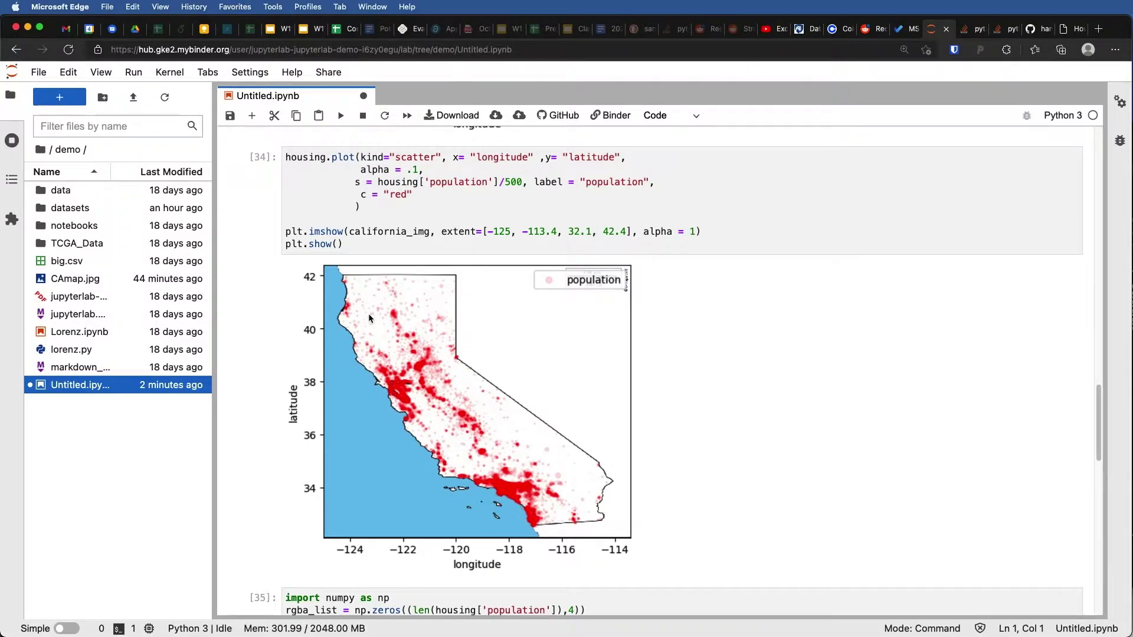
mouse_move(407, 404)
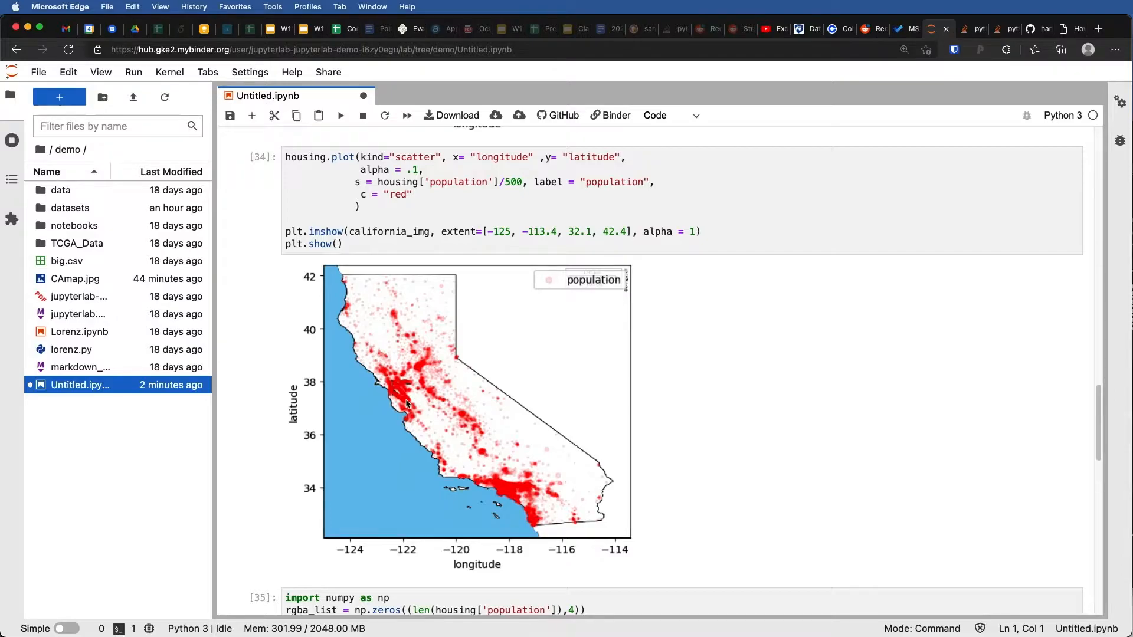
mouse_move(426, 398)
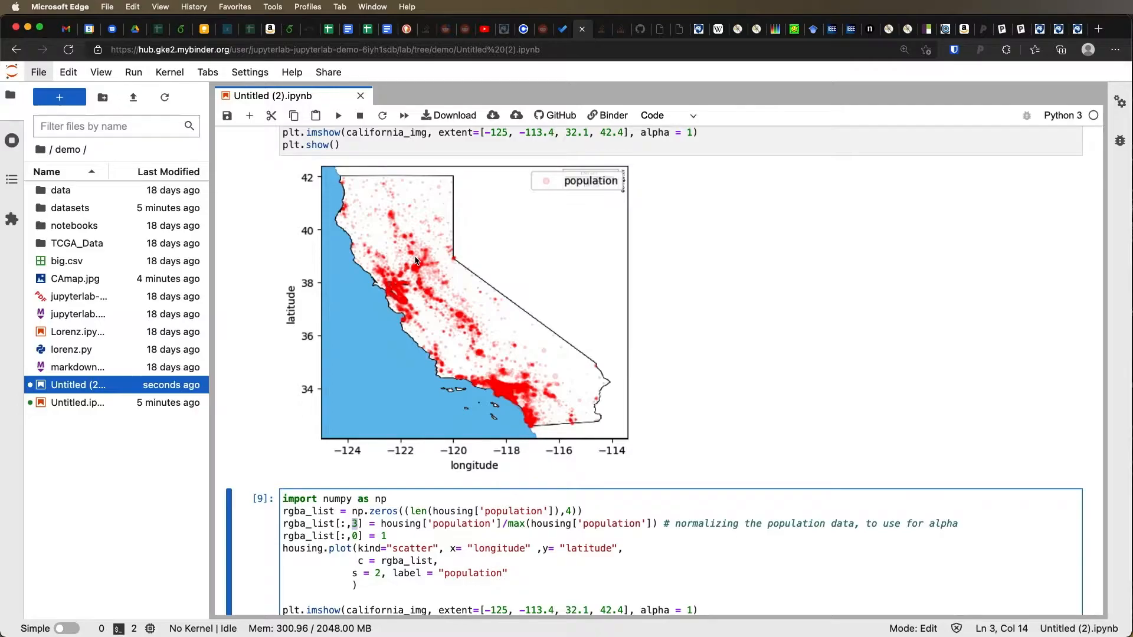
mouse_move(426, 314)
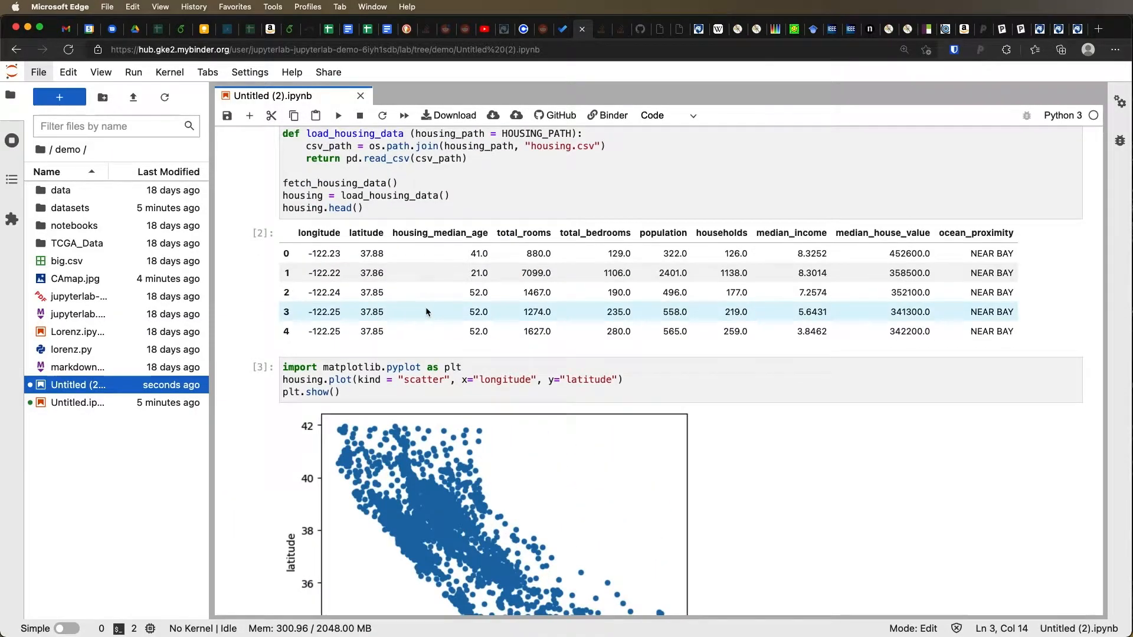
mouse_move(873, 243)
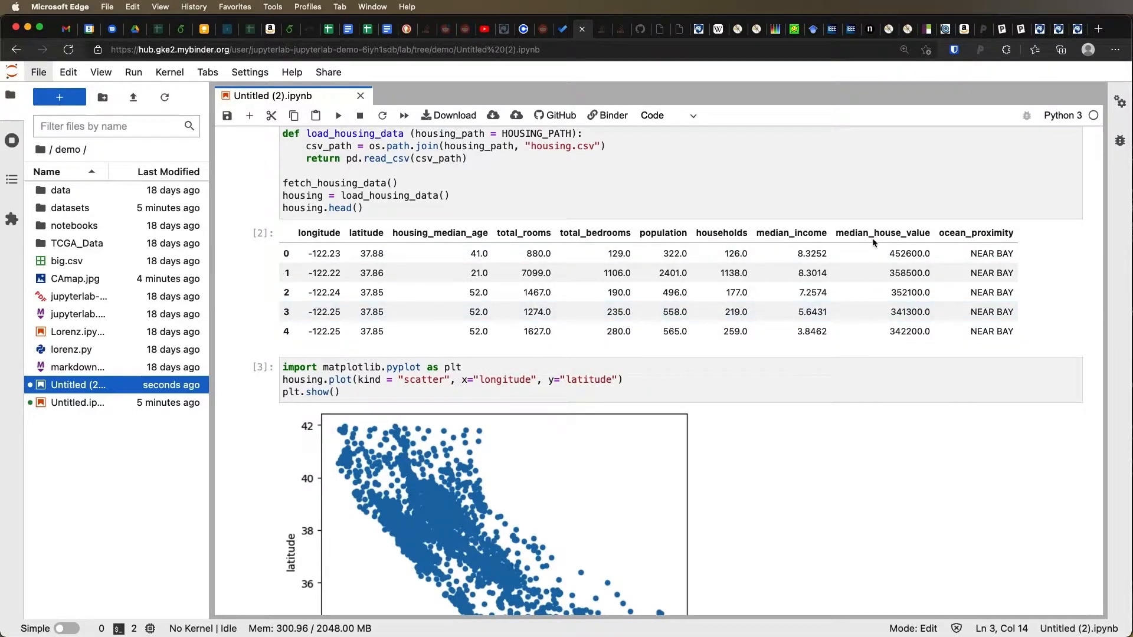
mouse_move(889, 238)
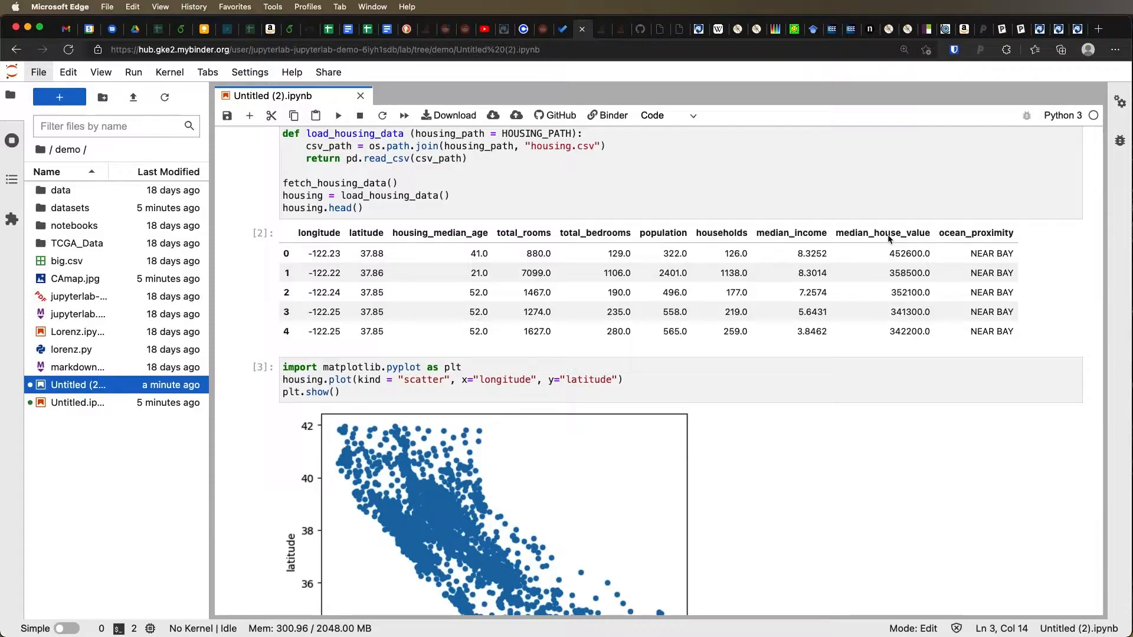
mouse_move(895, 240)
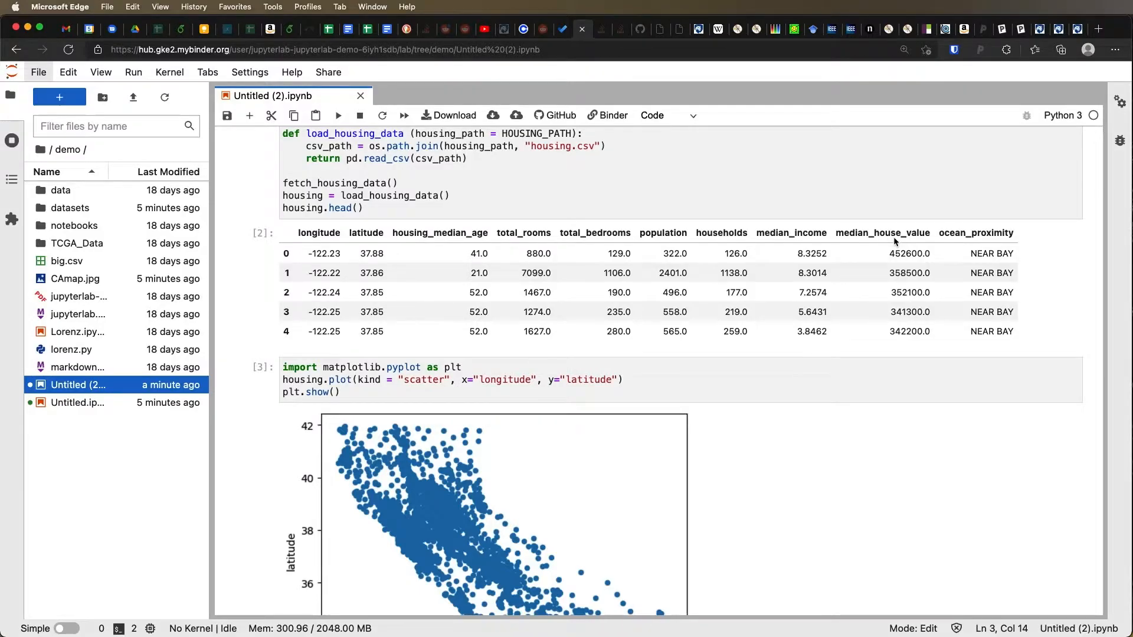
scroll("down", 3)
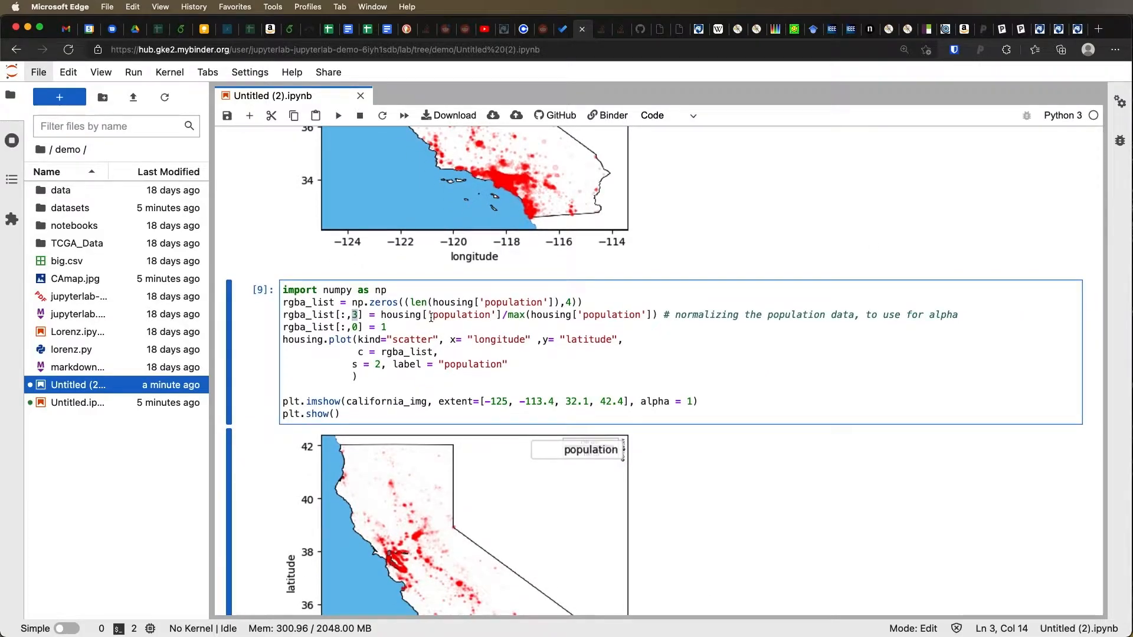
mouse_move(512, 314)
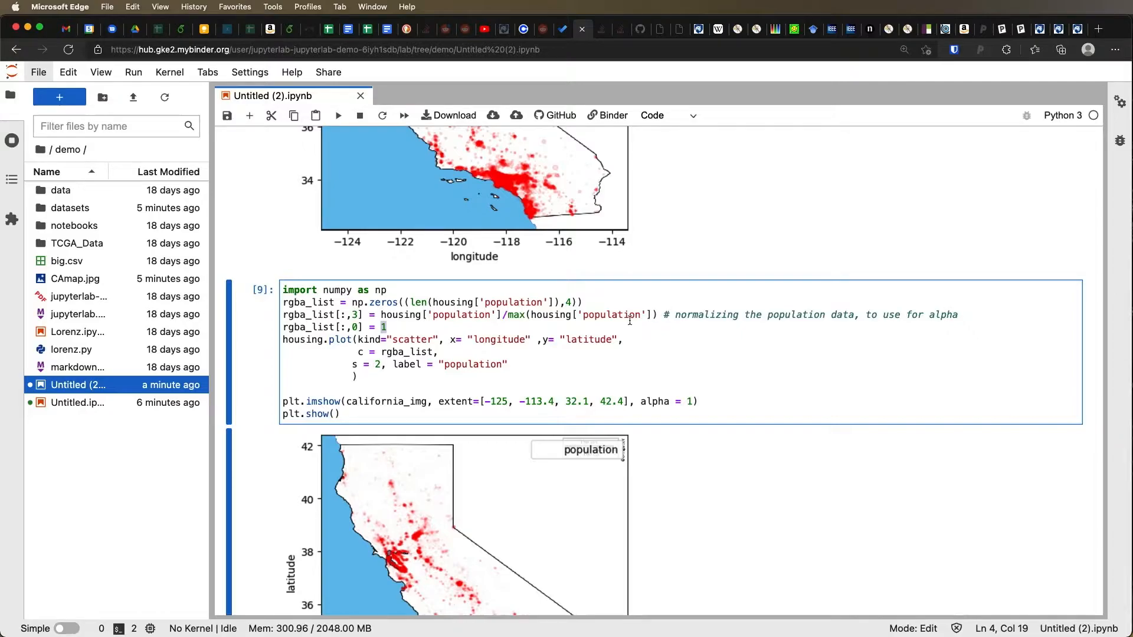
mouse_move(497, 333)
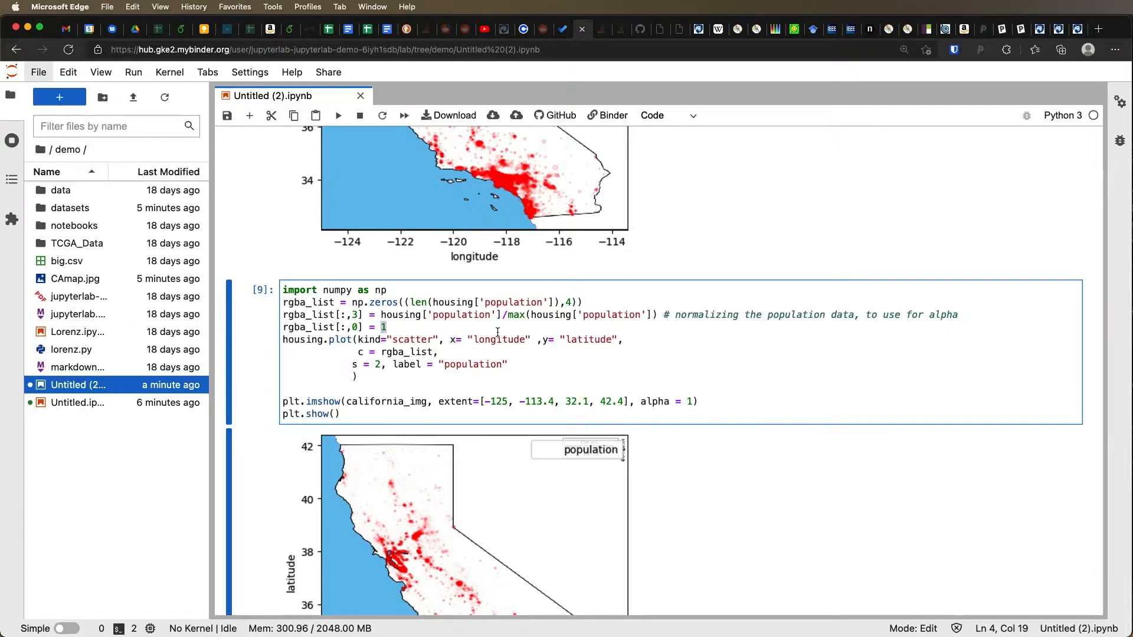
Set rgba_list[:,0] to housing['median_house_value']/max(housing['median_house_value']).
type("housing")
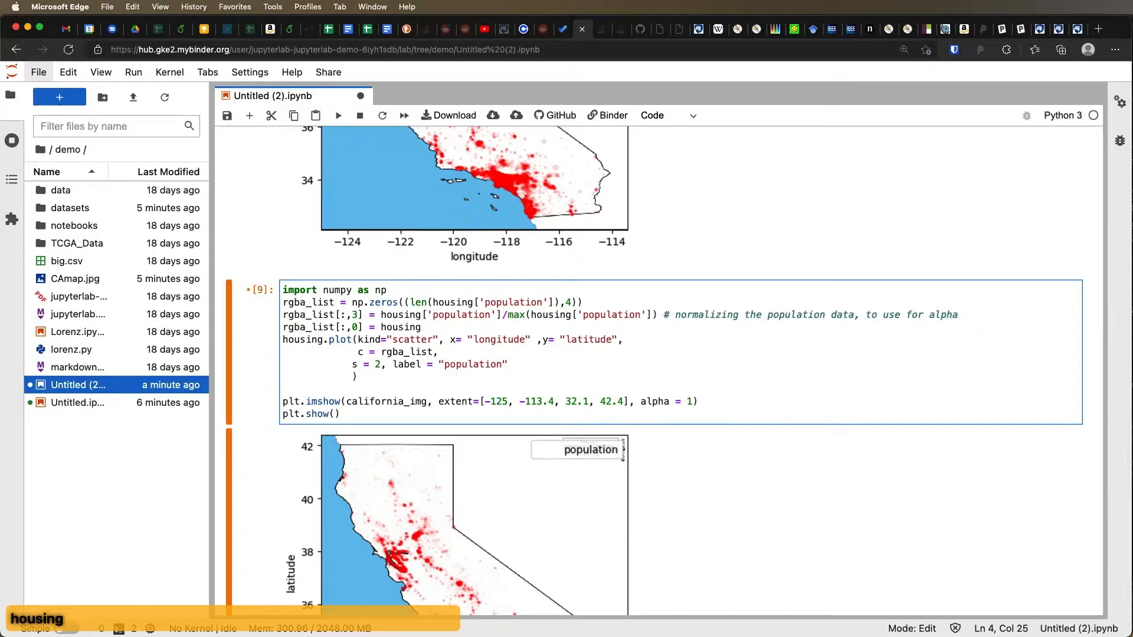
type("[]")
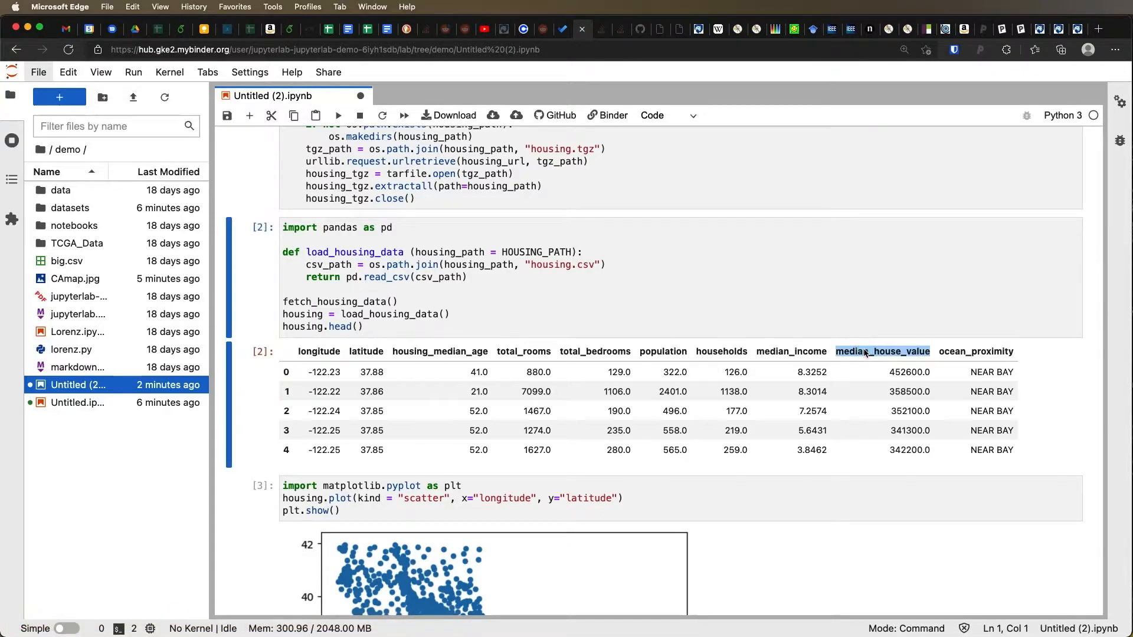
scroll("down", 3)
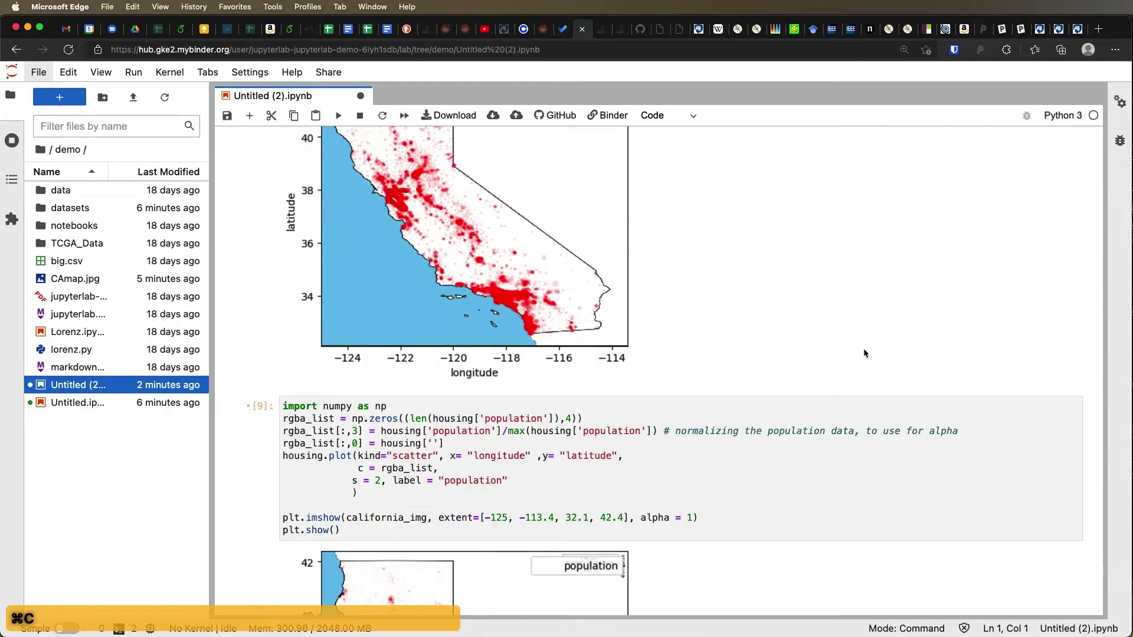
scroll("down", 3)
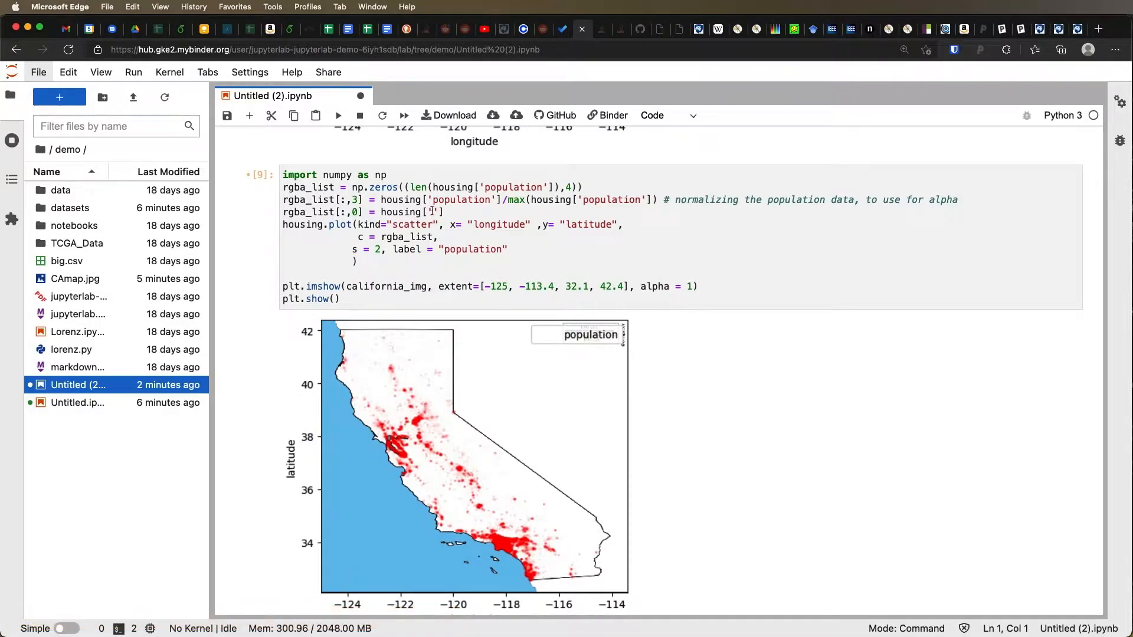
type("median_house_value")
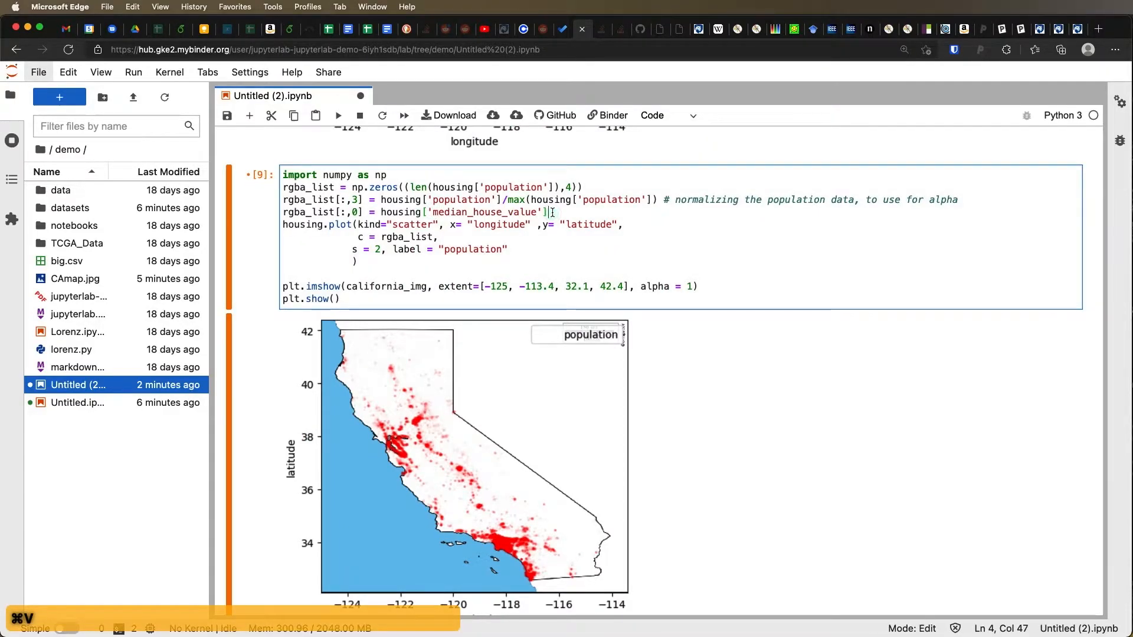
type("/max(")
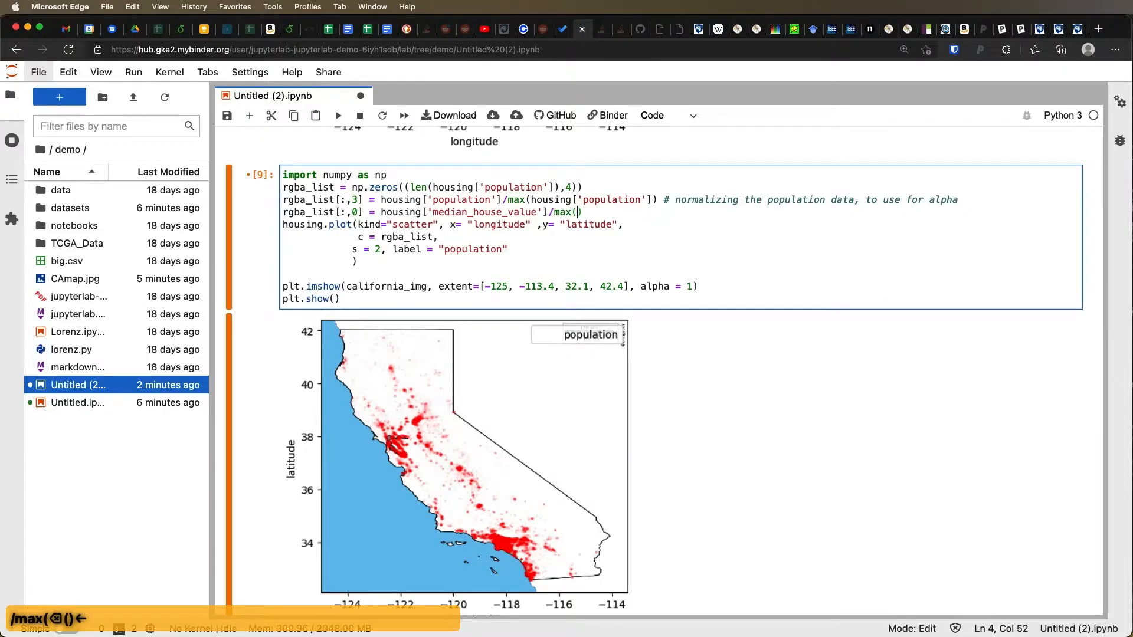
type("[]")
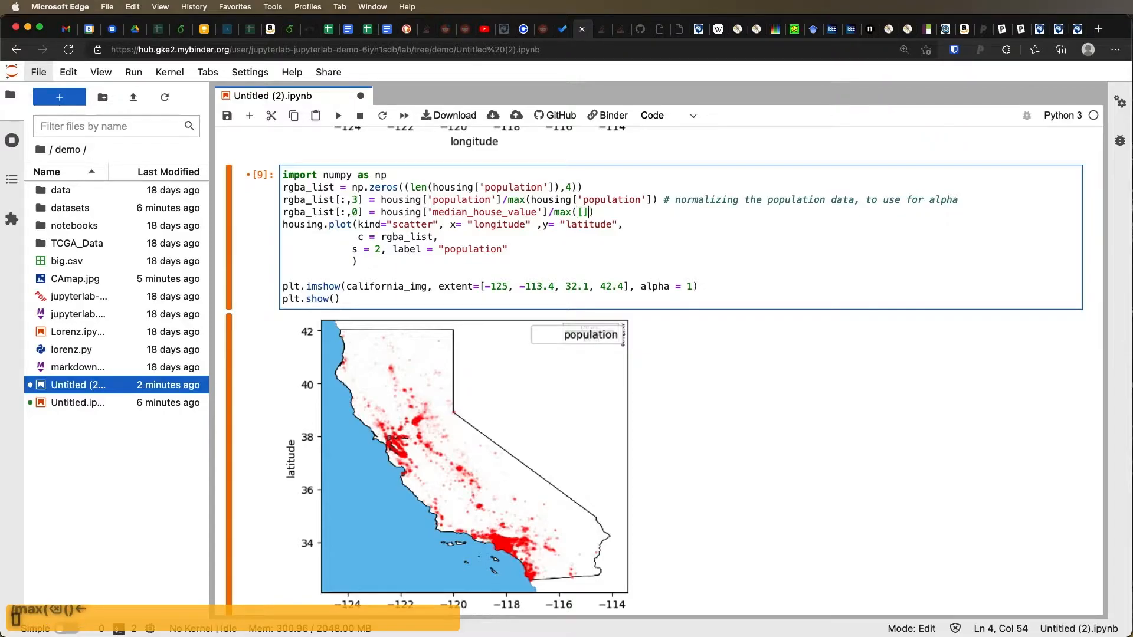
type("'")
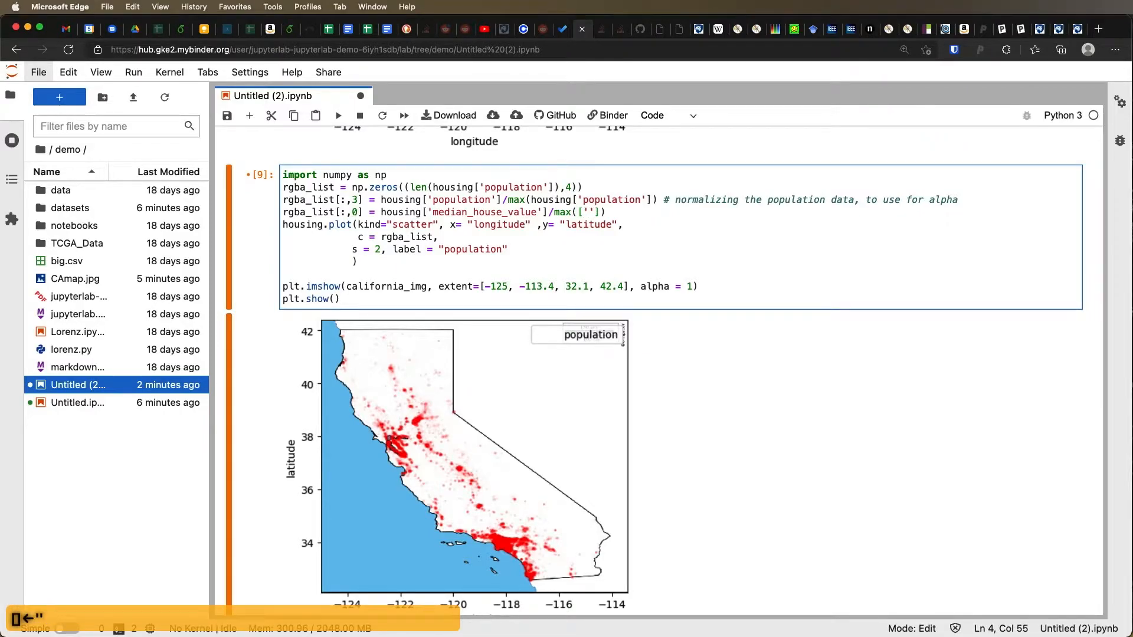
type("median_house_value")
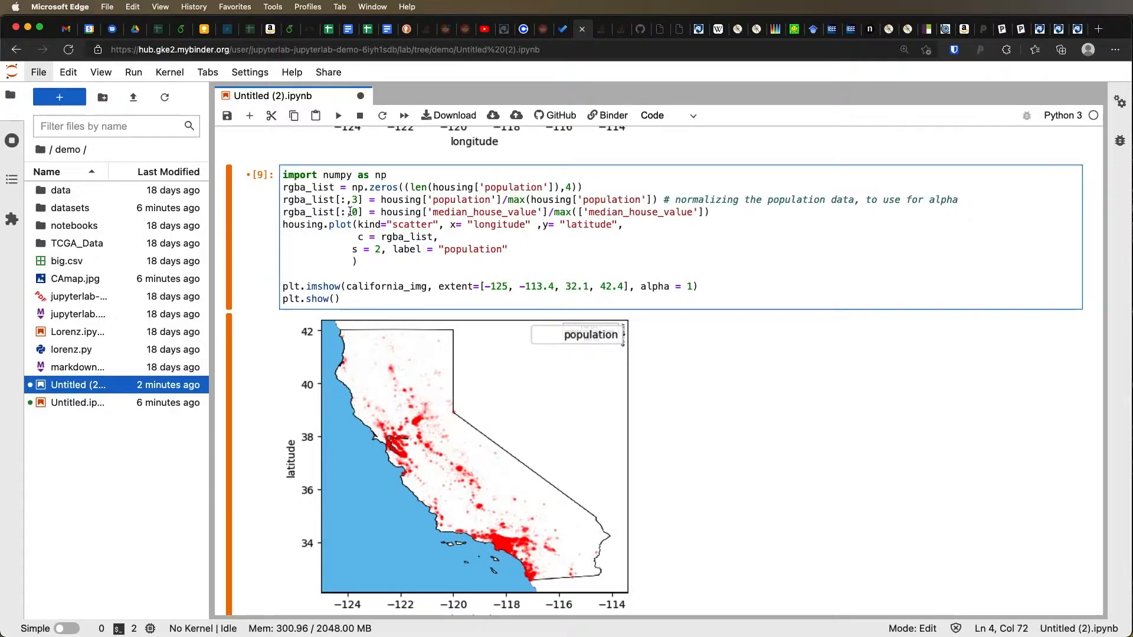
Save the notebook and rerun the cell until the value-shaded red-to-black map appears.
key("Cmd+s")
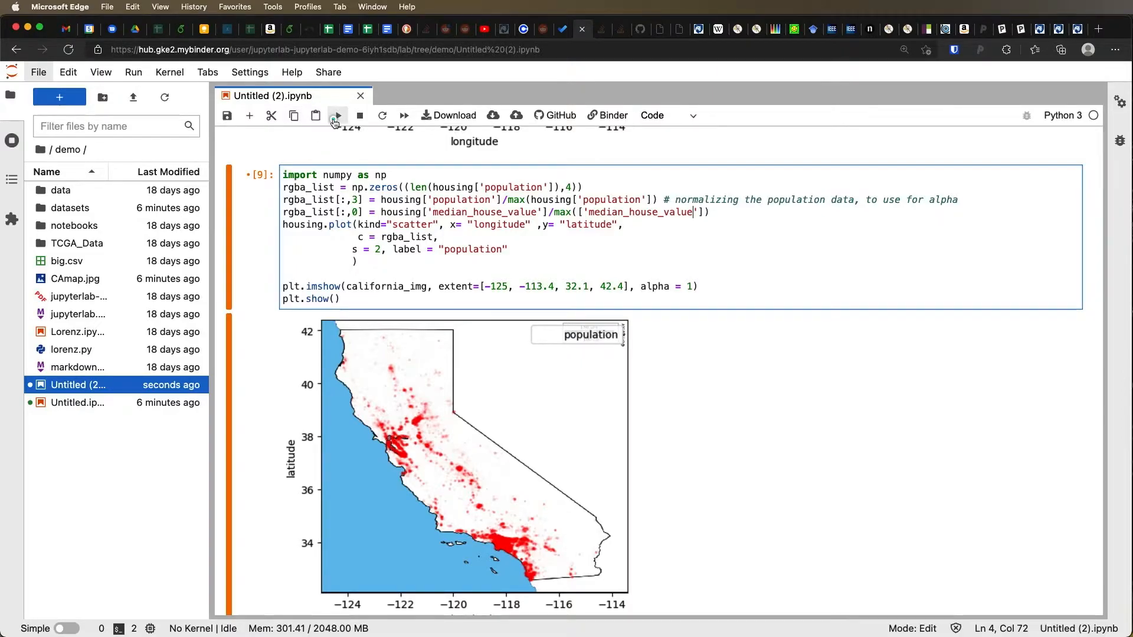
left_click(337, 116)
type("housing")
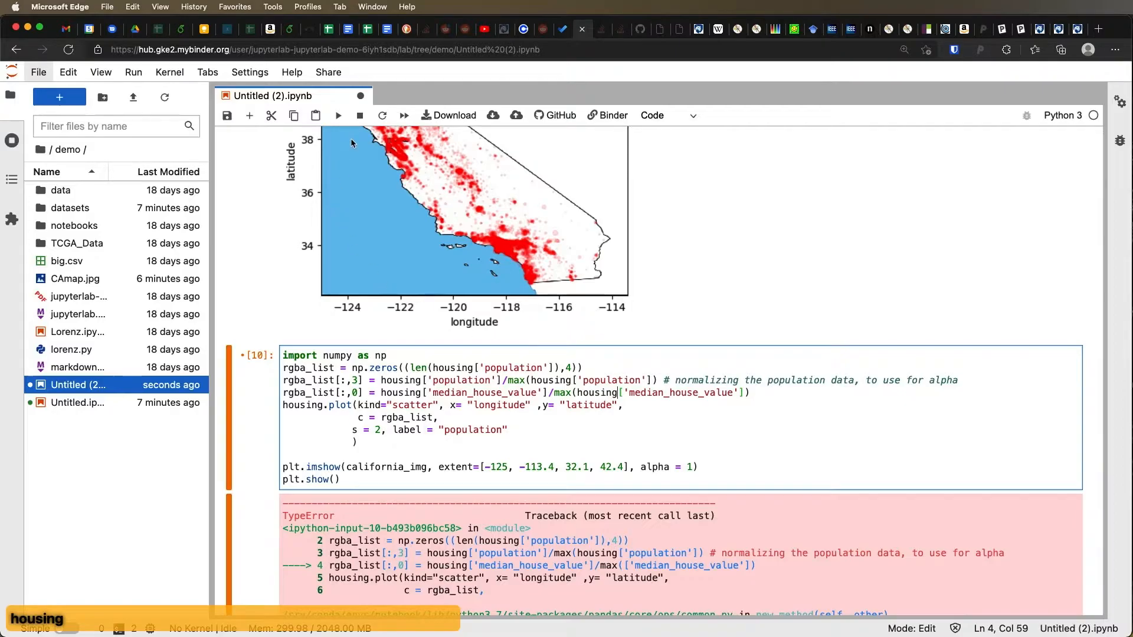
left_click(338, 115)
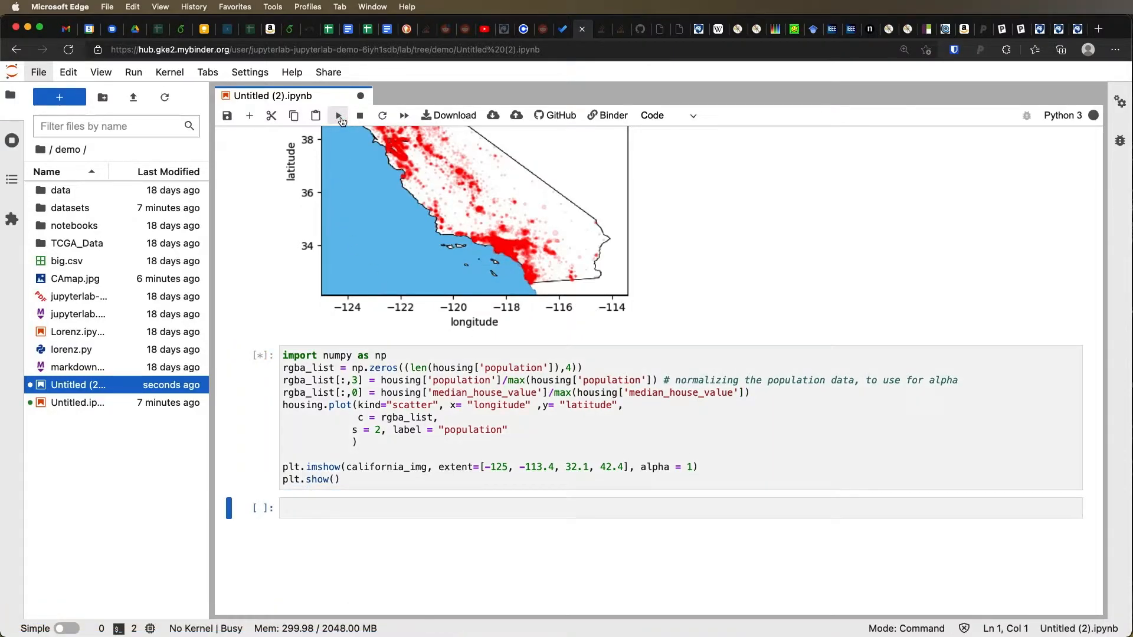
left_click(337, 116)
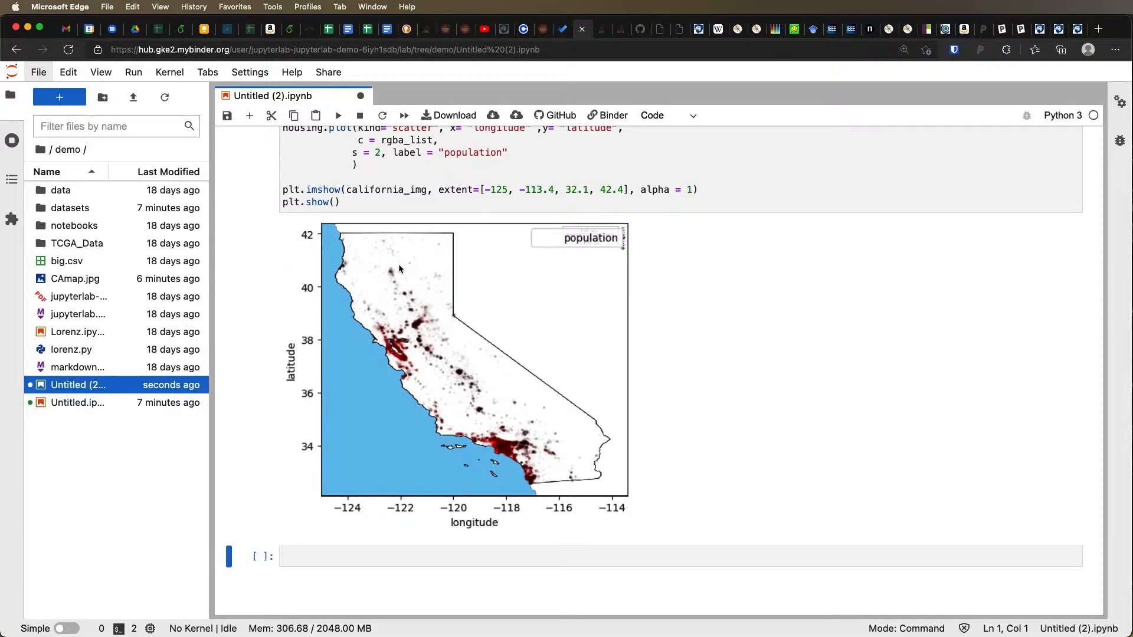
mouse_move(388, 243)
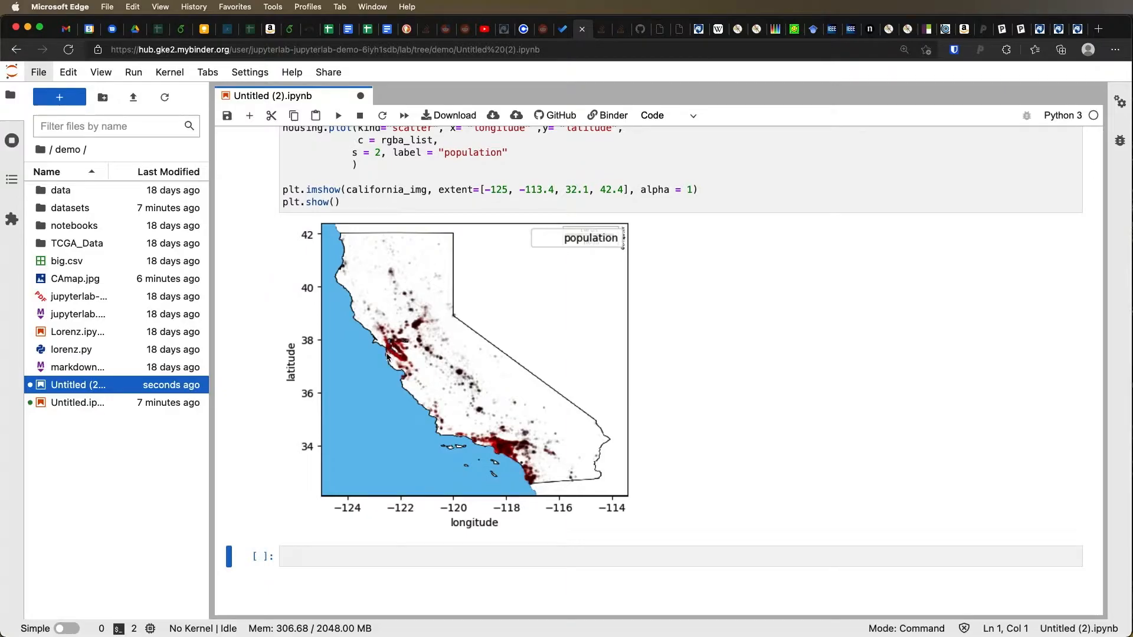
mouse_move(482, 364)
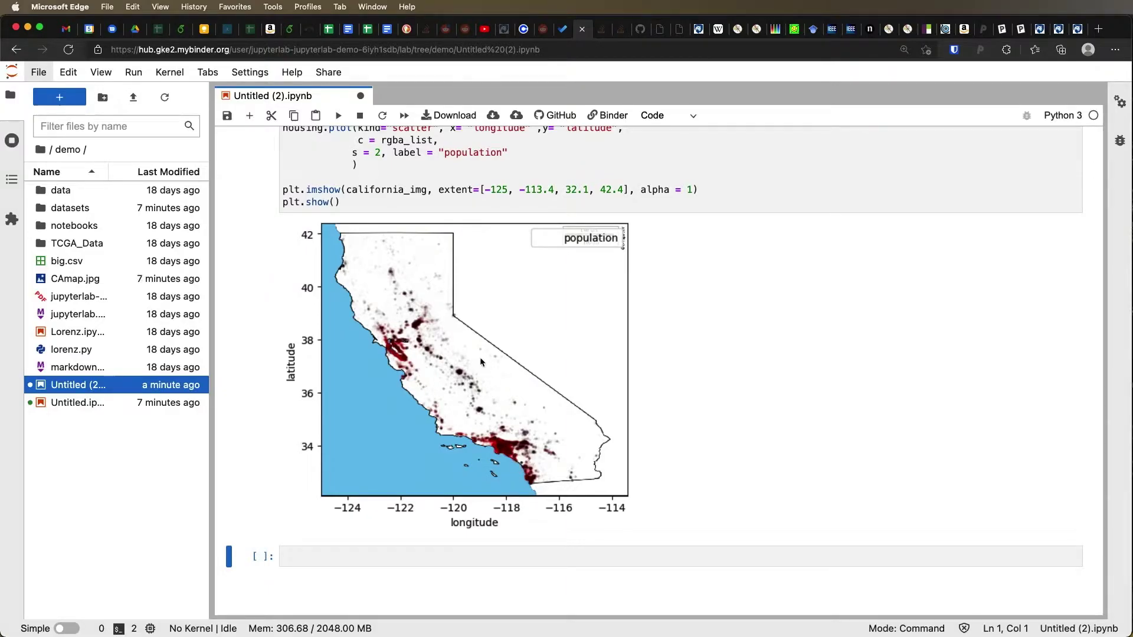
mouse_move(462, 425)
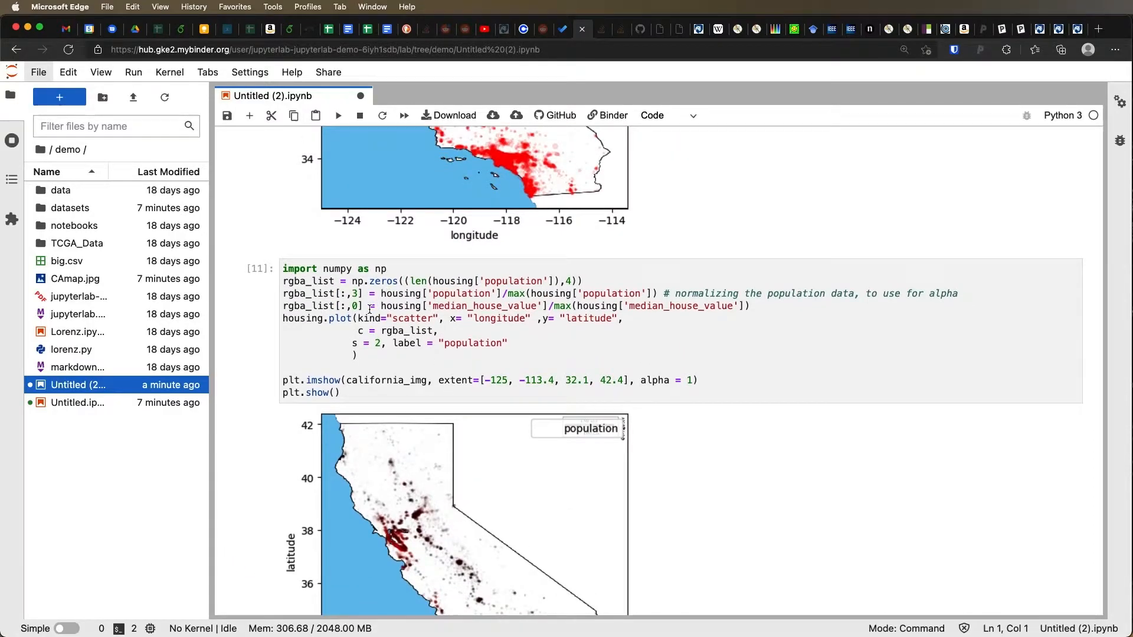
left_click(820, 311)
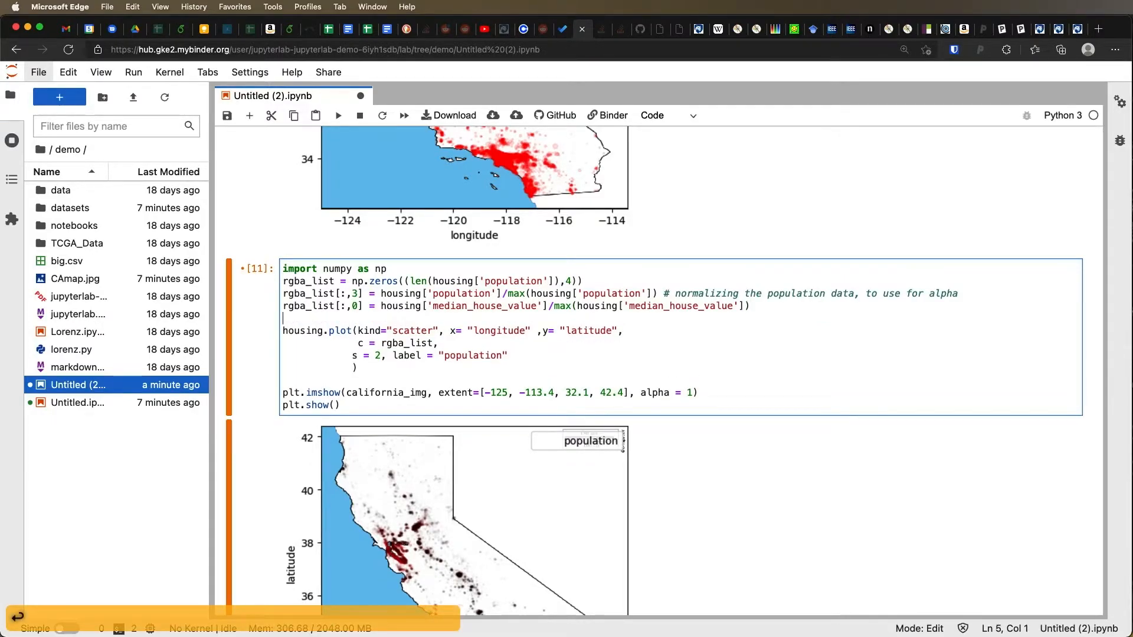
Add a blue-channel line rgba_list[:,2] = 1 - normalized house value and rerun for a red-to-blue map.
type("rgba_list")
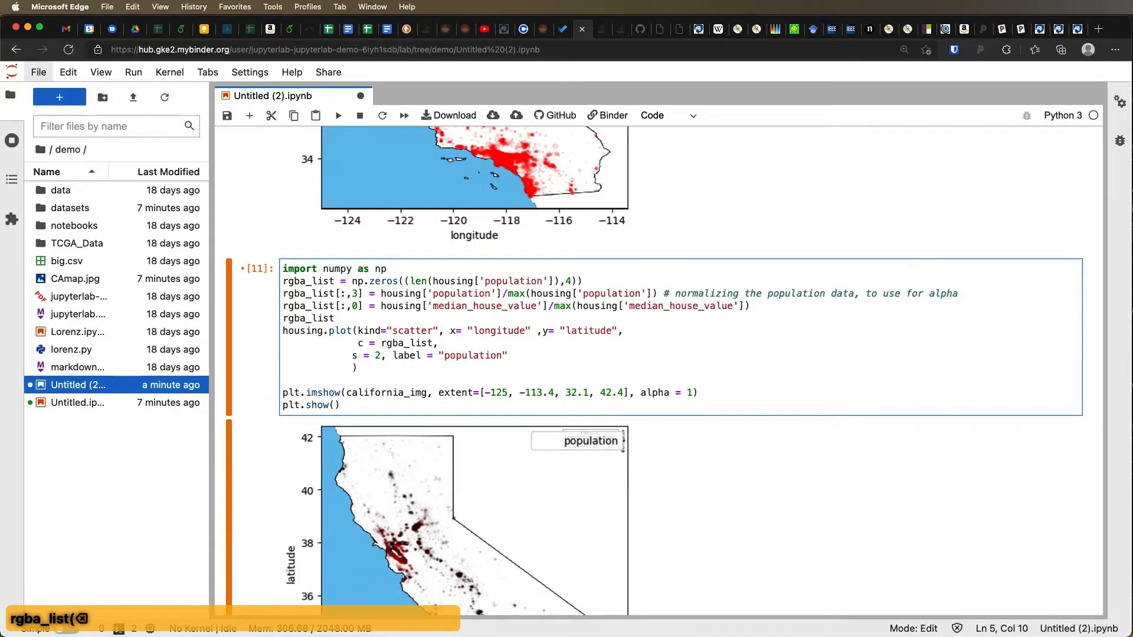
type("[]")
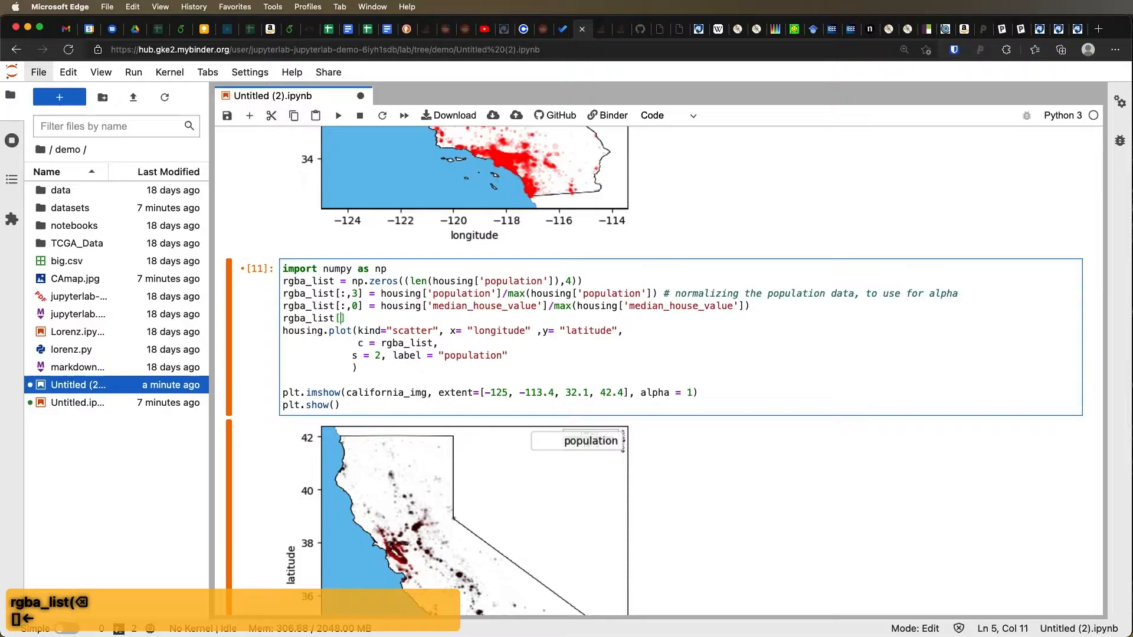
type(":")
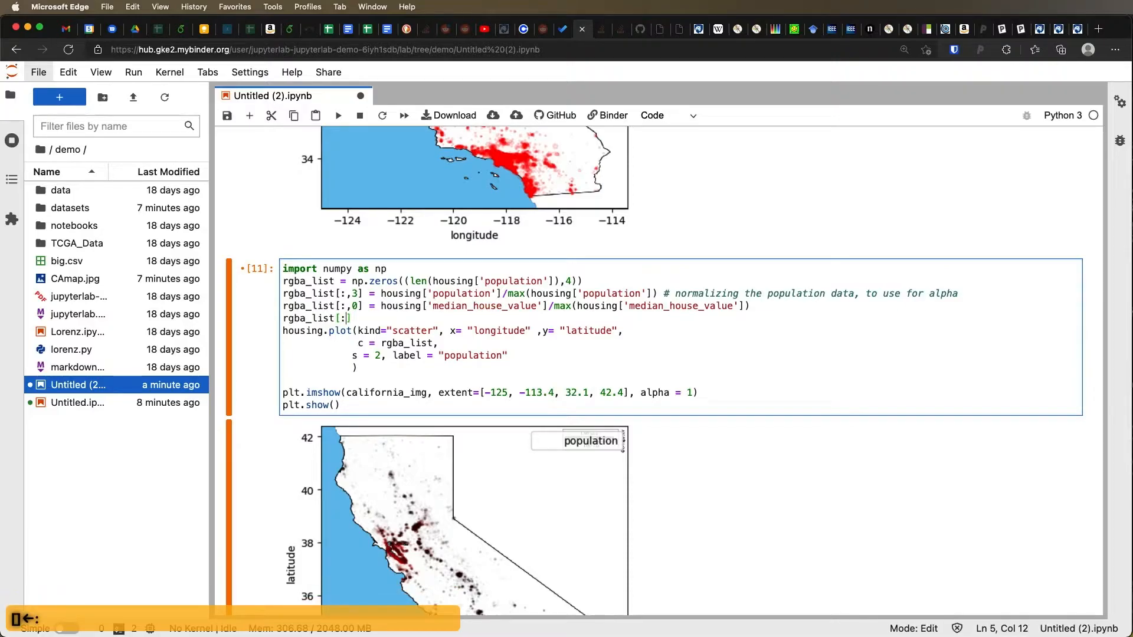
type("2")
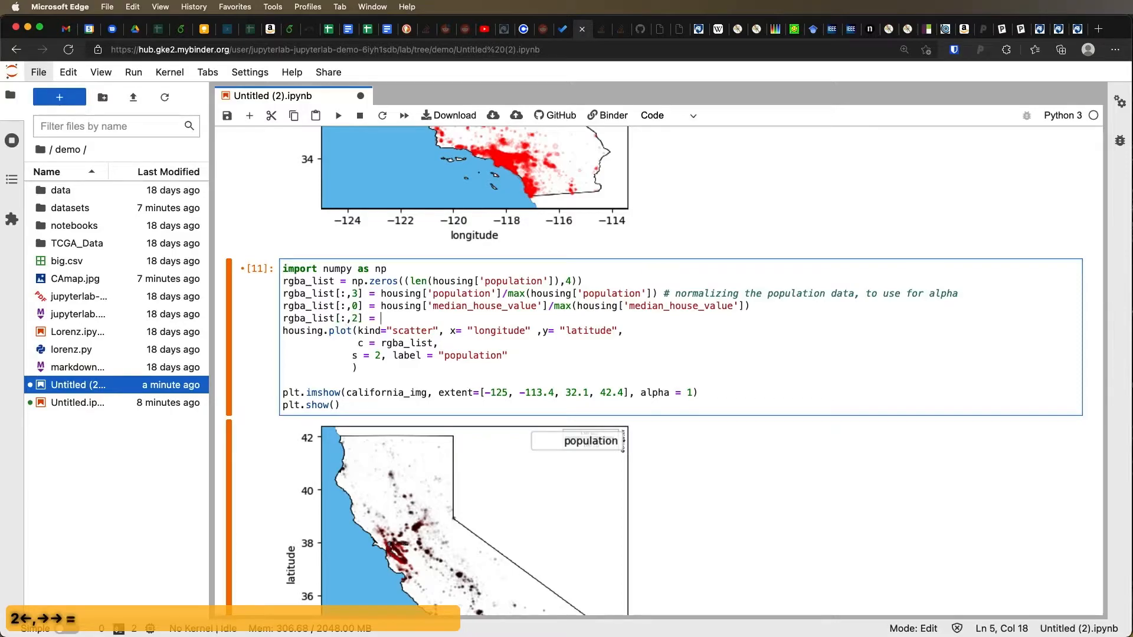
type("1-")
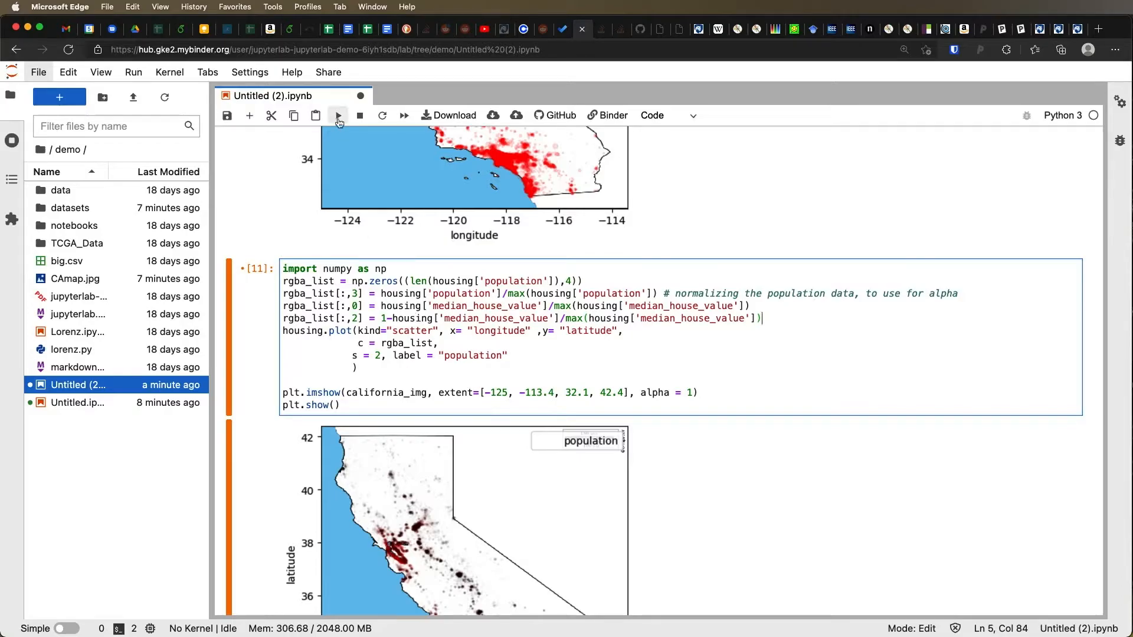
mouse_move(337, 116)
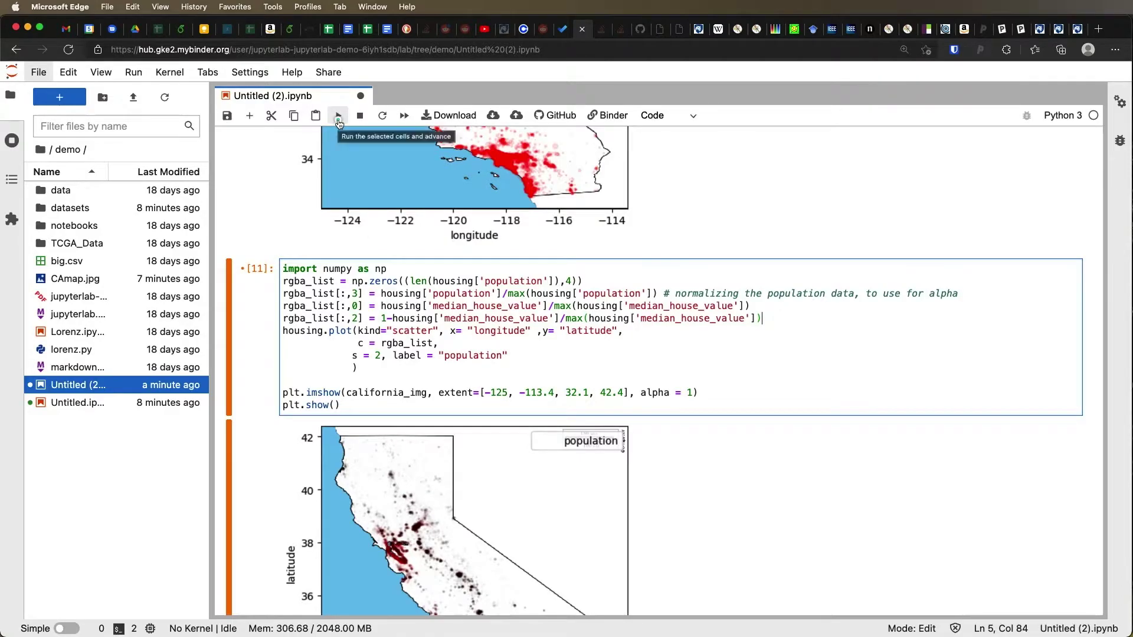
left_click(337, 116)
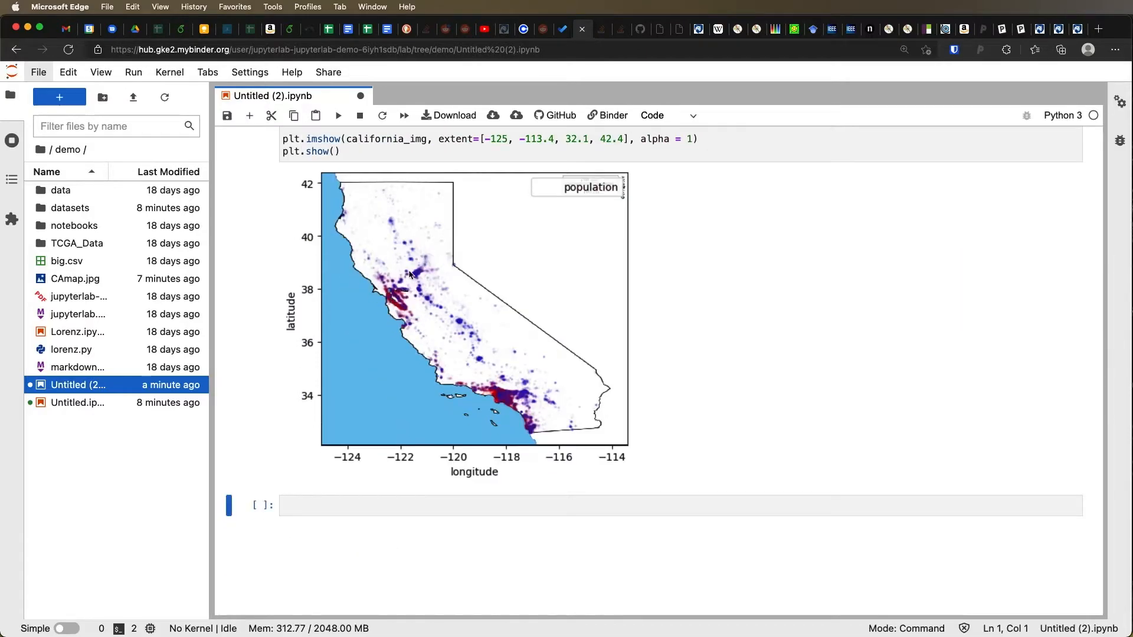
mouse_move(396, 210)
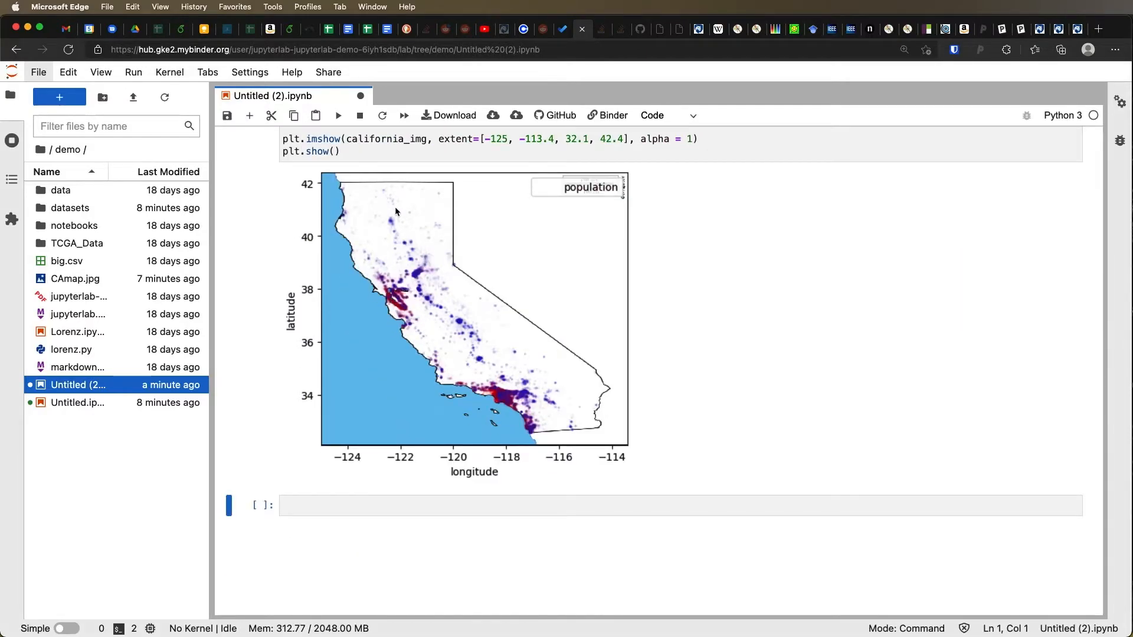
mouse_move(456, 385)
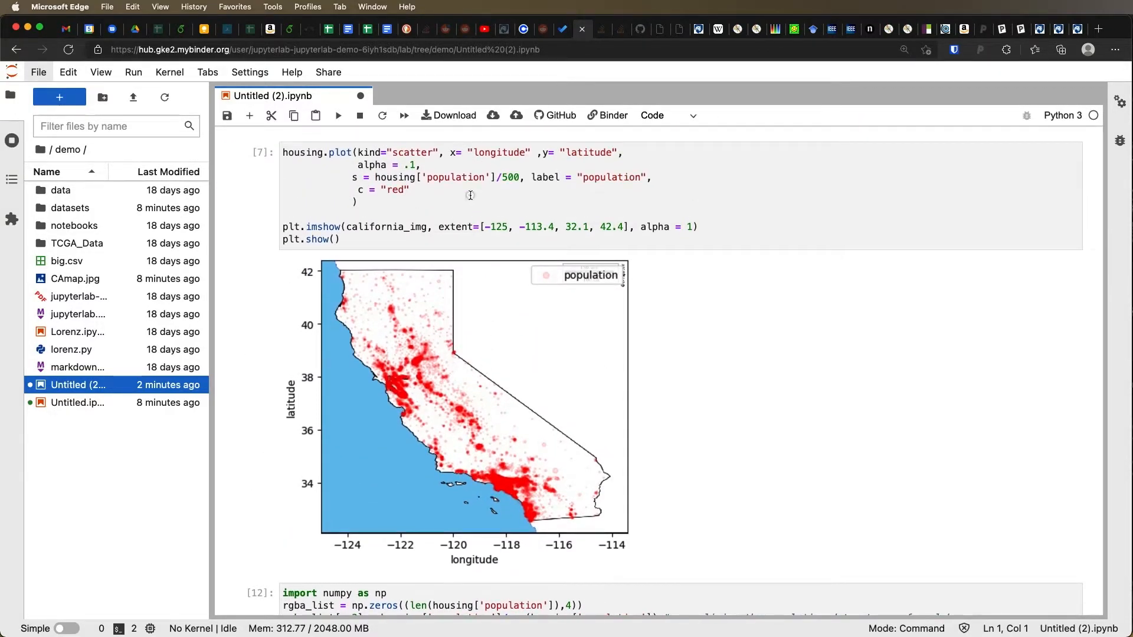
Replace c = "red" with c = "median_house_value" in cell [7] and run it for a grey-shaded map with colorbar.
left_click(411, 177)
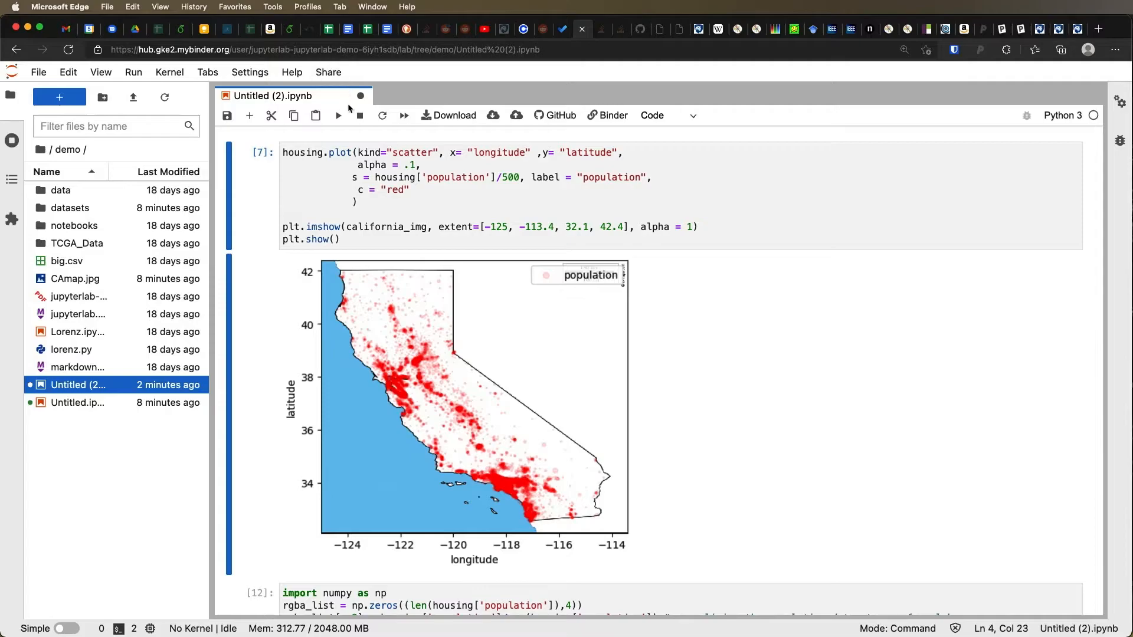
left_click(337, 116)
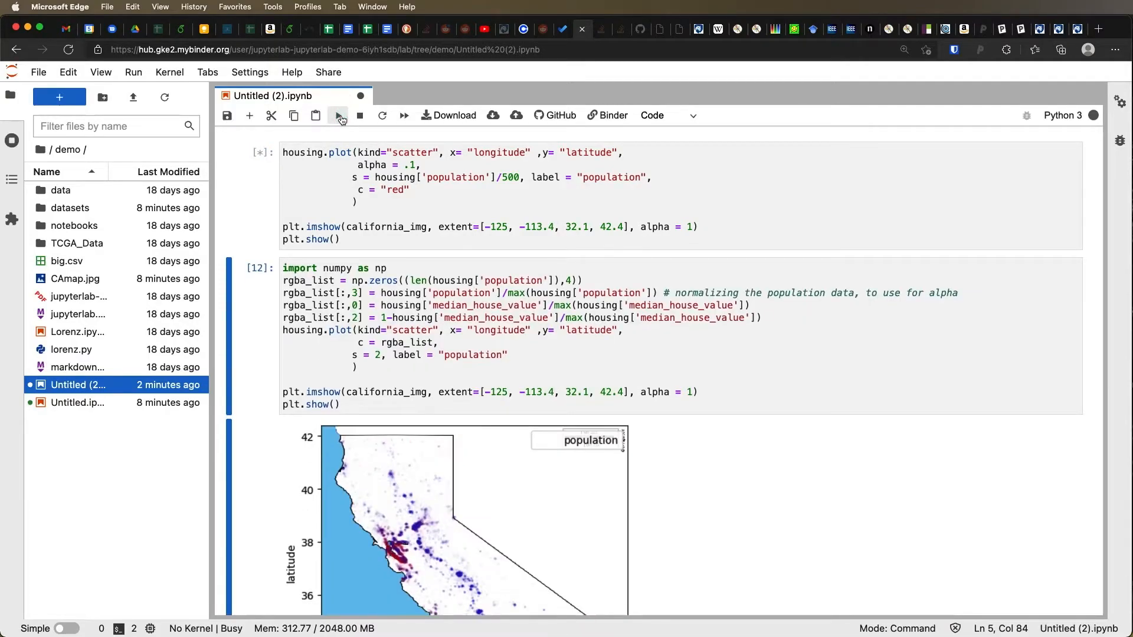
left_click(337, 116)
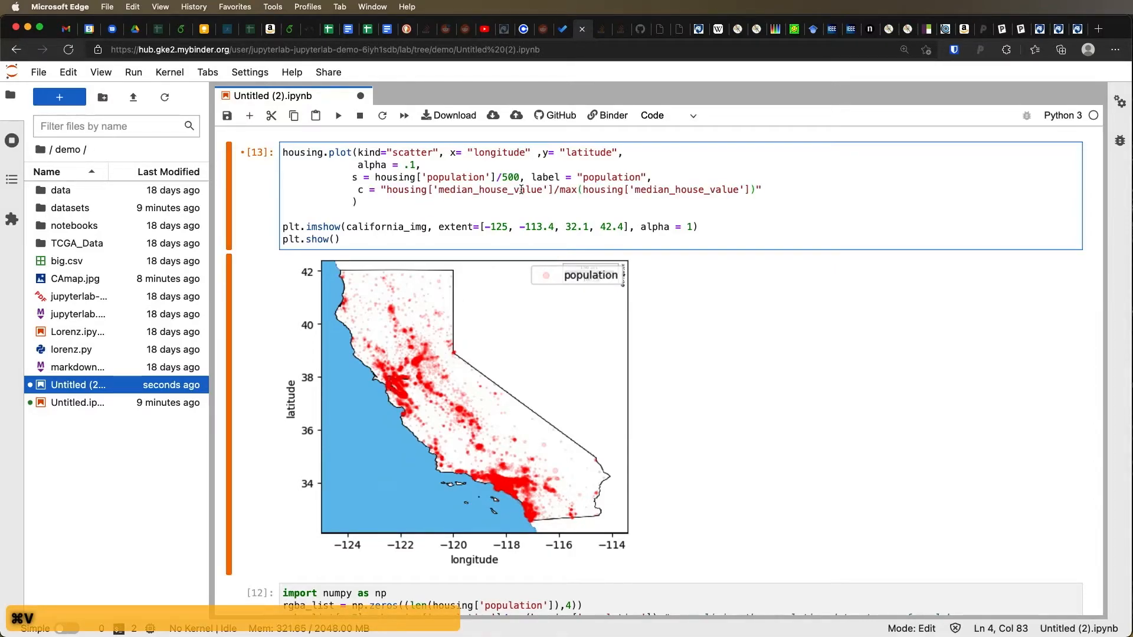
type("\"red\"")
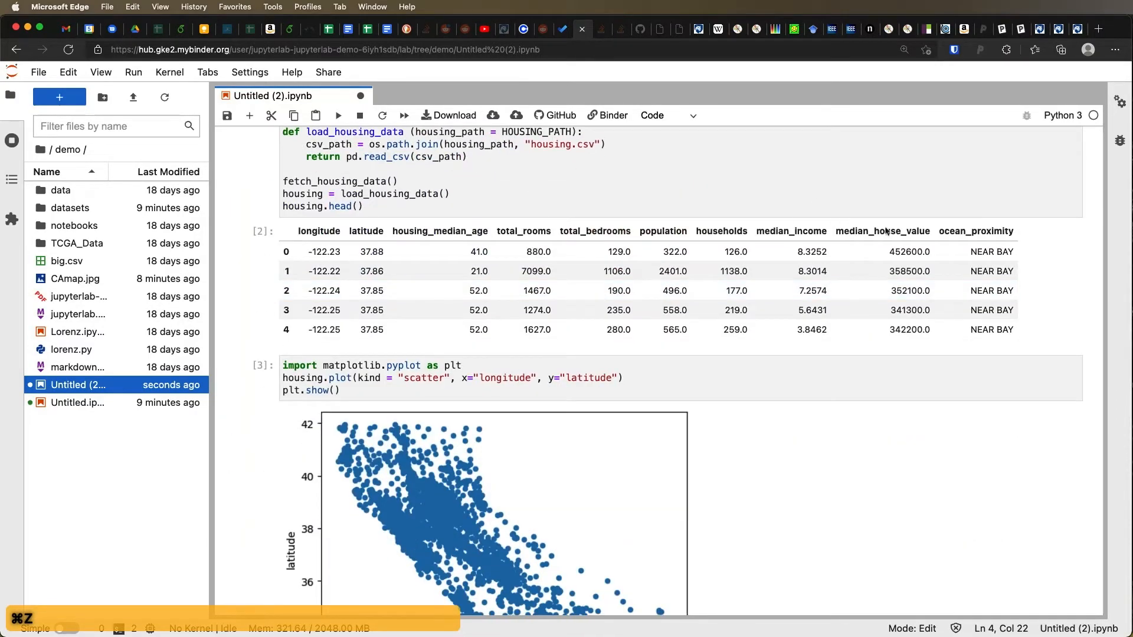
scroll("down", 3)
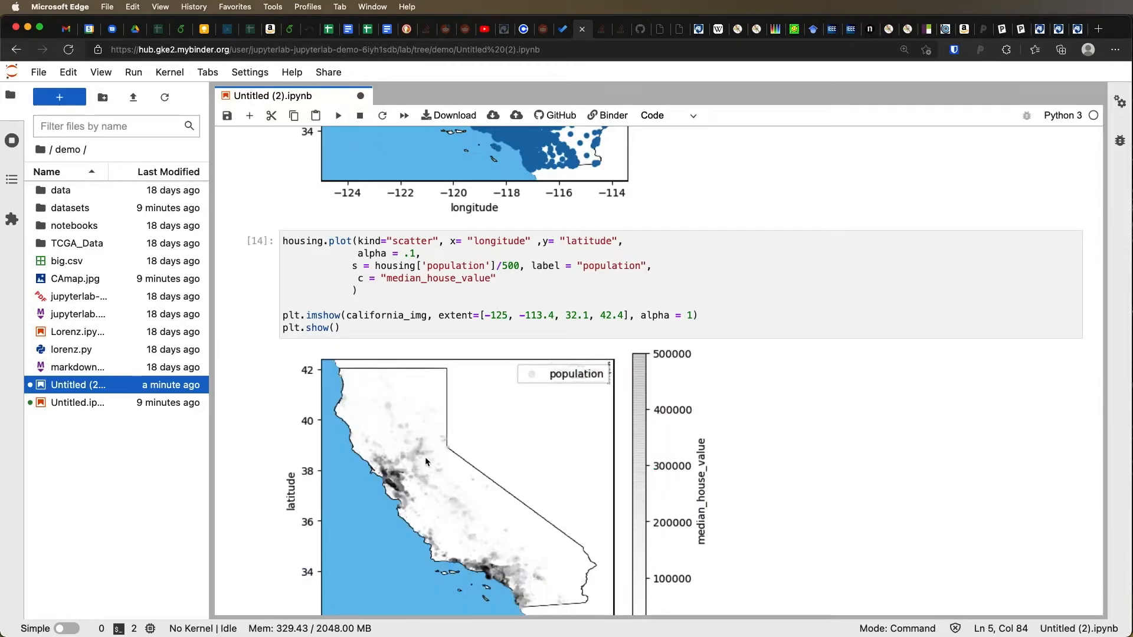
Raise alpha from .1 to 1 in the scatter cell so the grey shading is fully opaque.
scroll("down", 3)
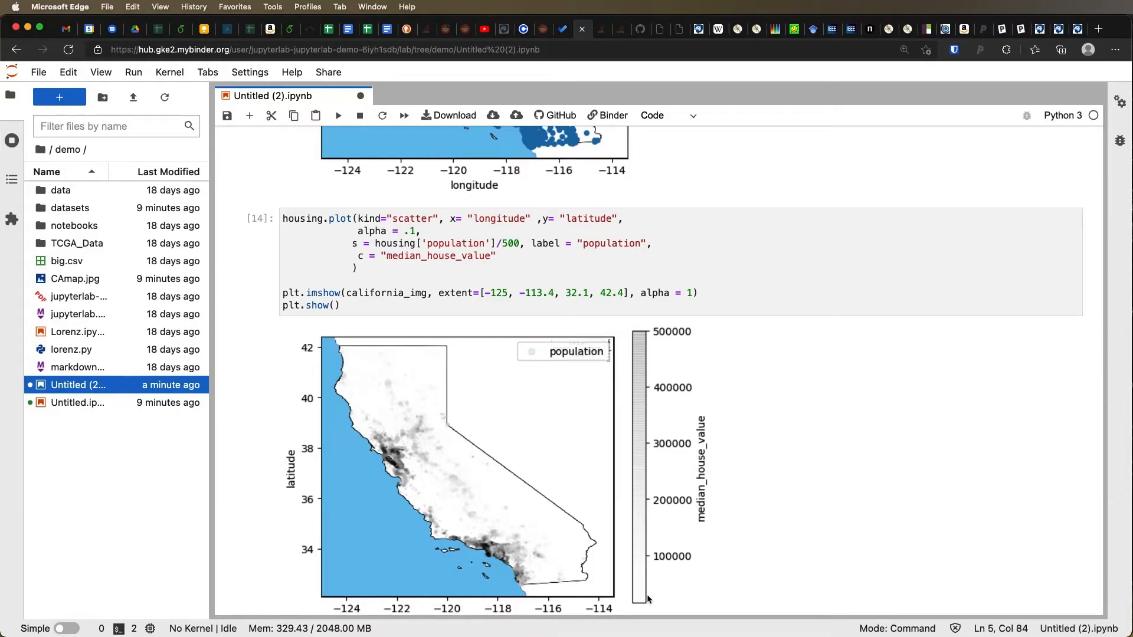
mouse_move(644, 425)
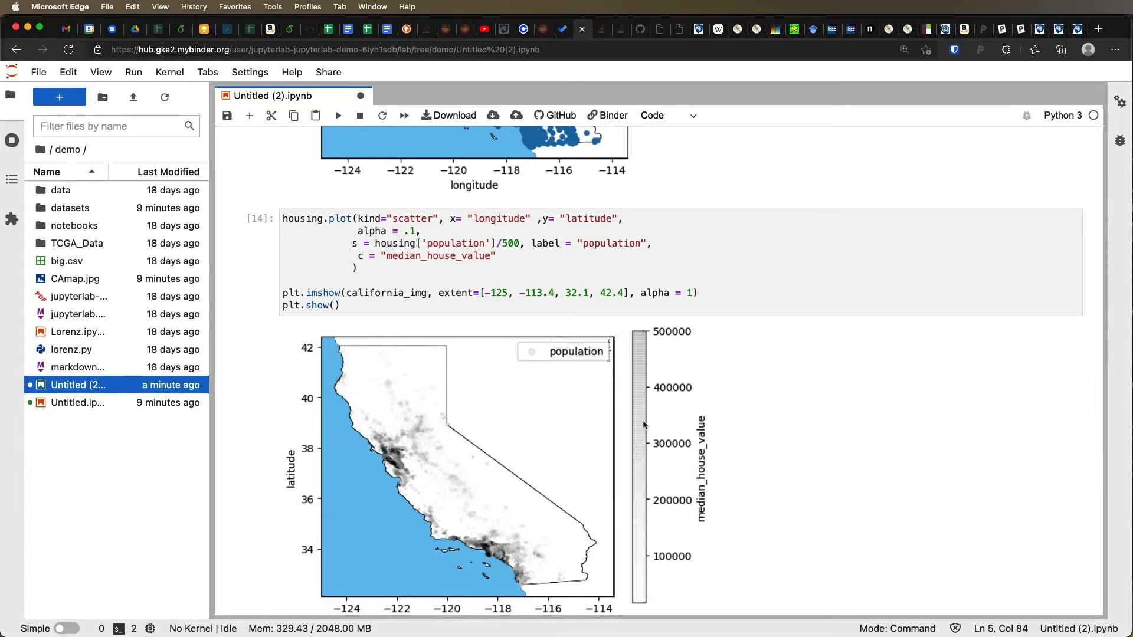
mouse_move(649, 464)
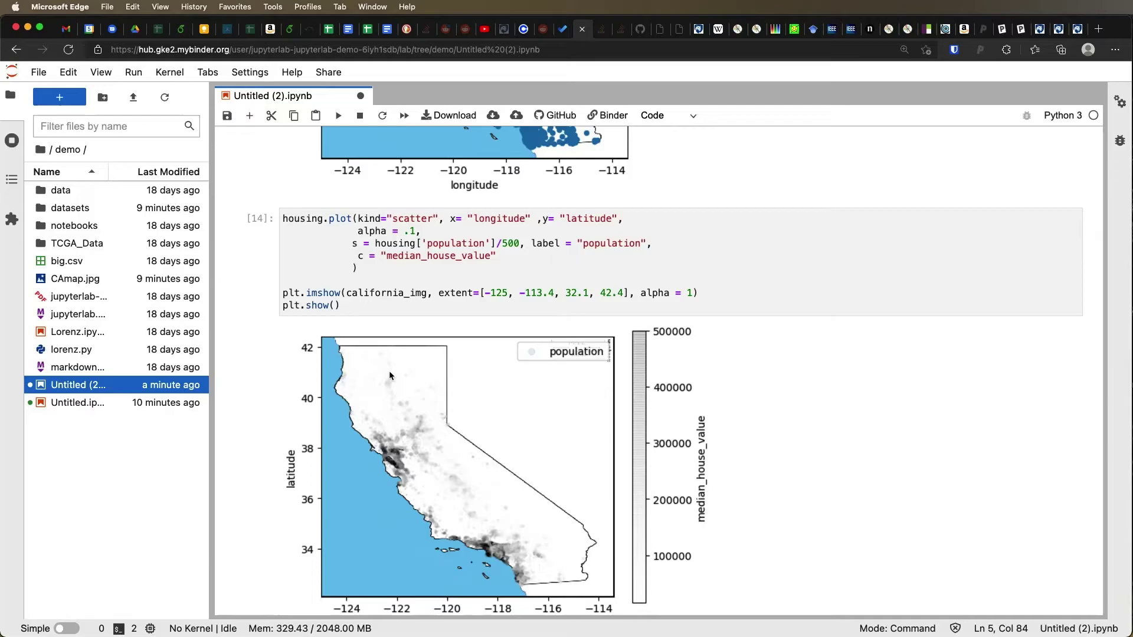
mouse_move(387, 472)
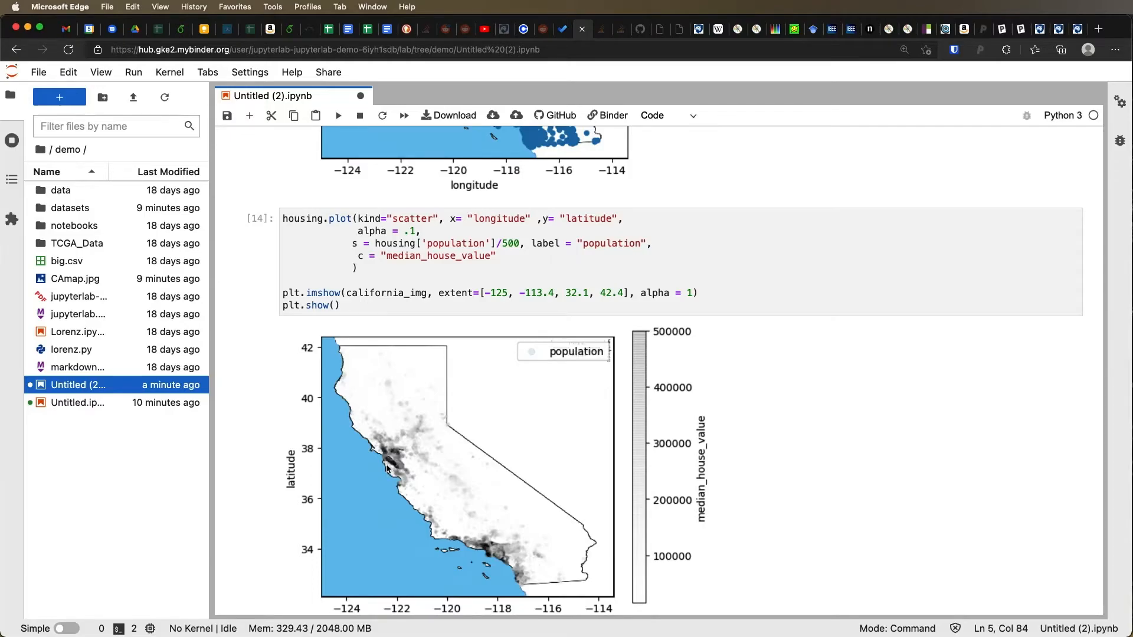
scroll("down", 3)
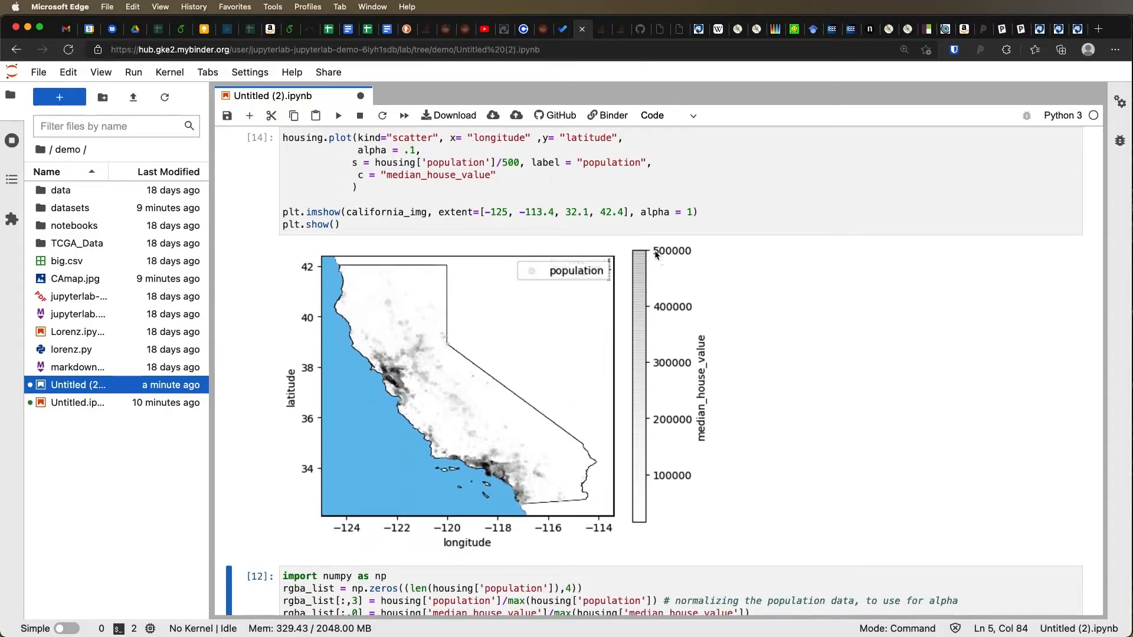
mouse_move(399, 386)
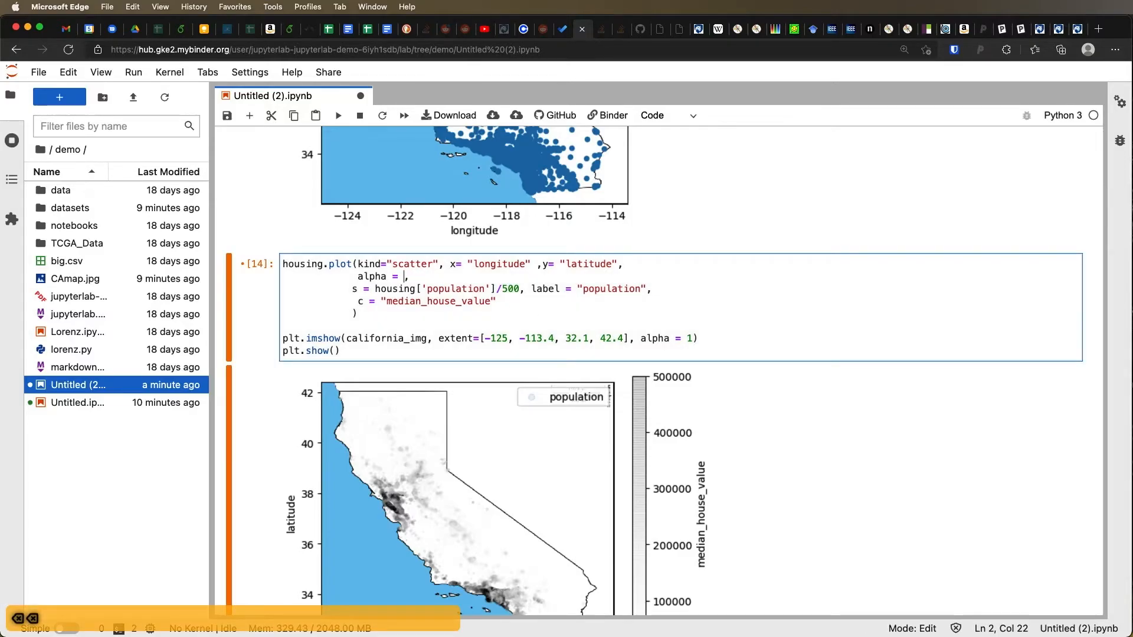
type("1")
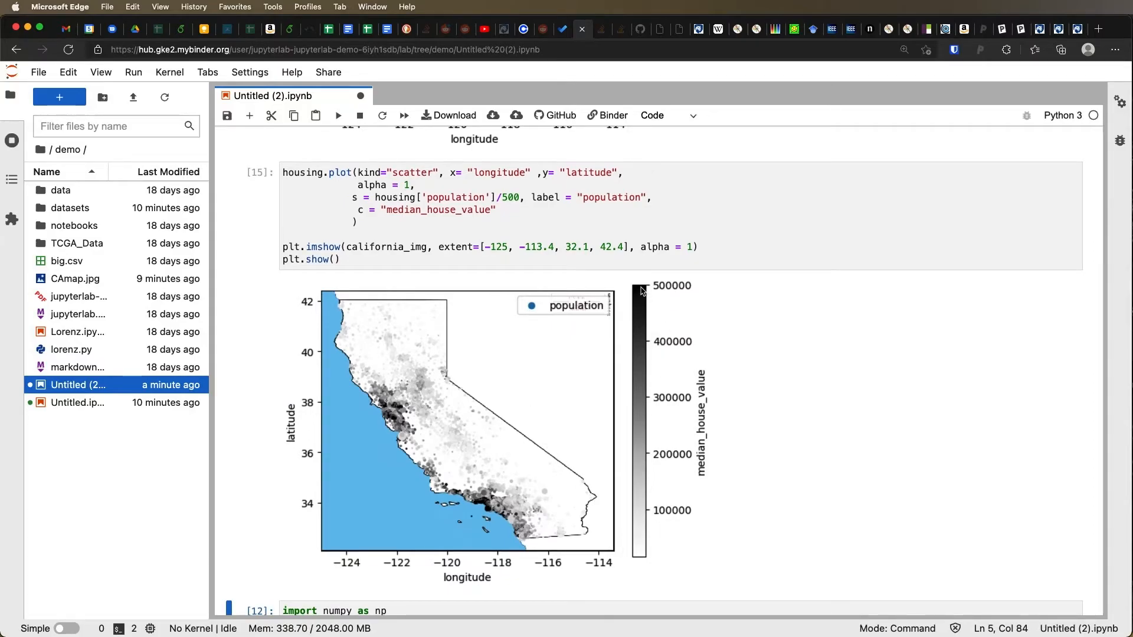
mouse_move(487, 522)
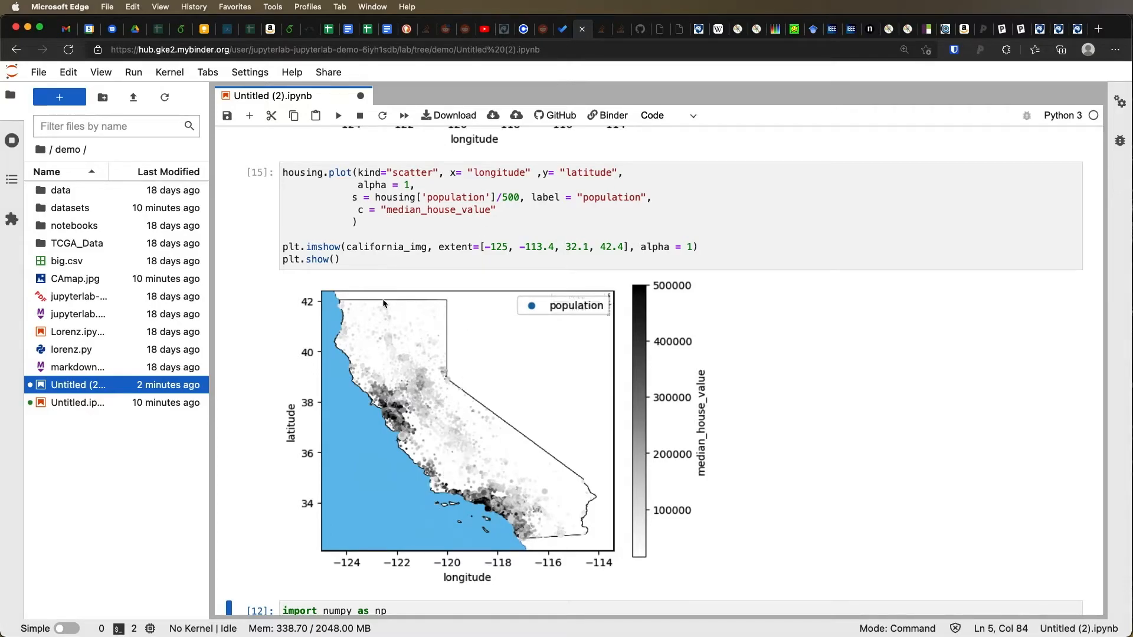
mouse_move(648, 288)
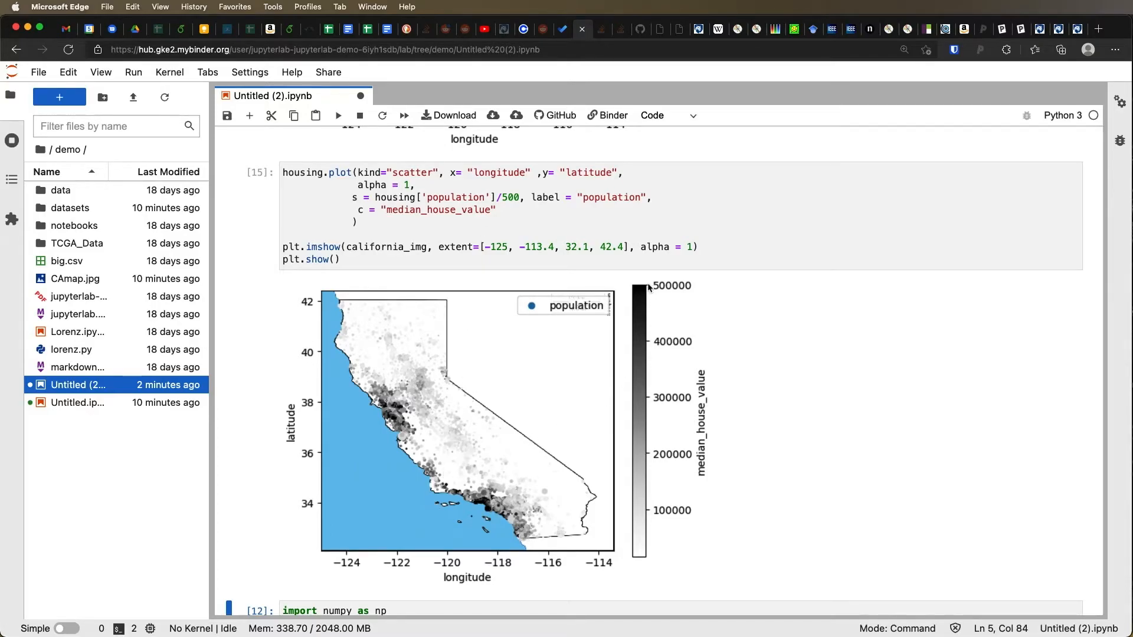
mouse_move(641, 545)
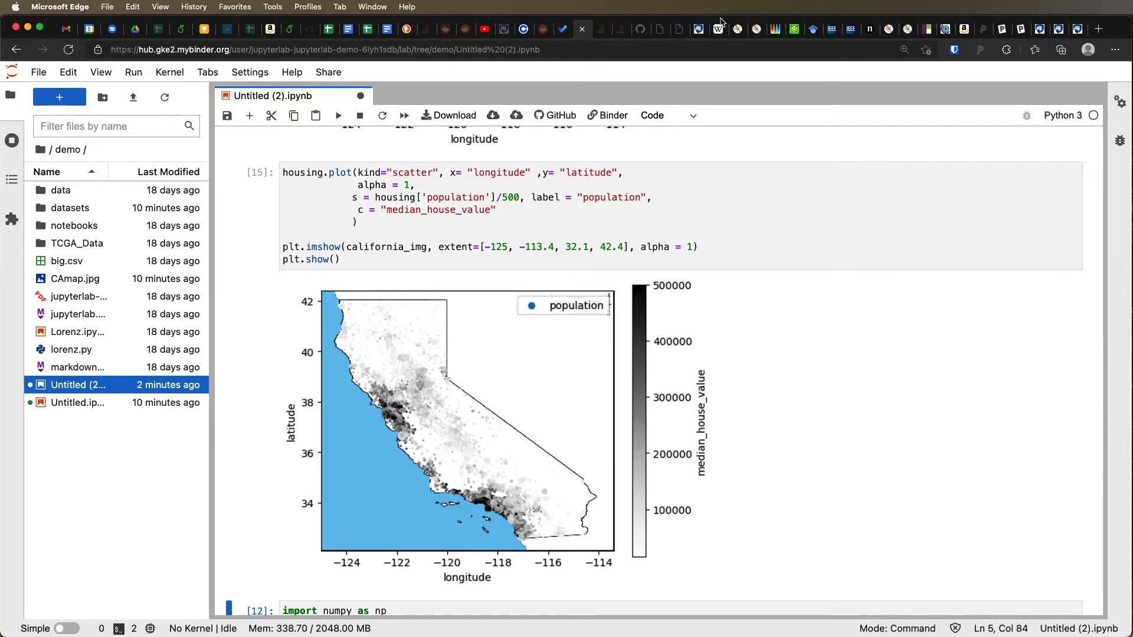
mouse_move(737, 30)
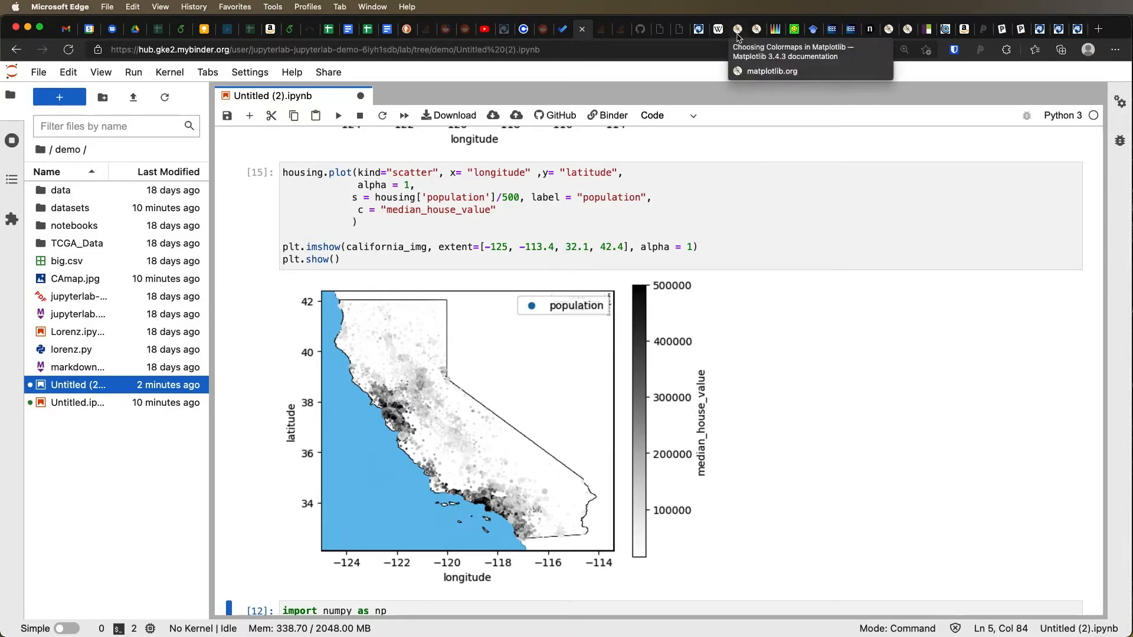
Browse the matplotlib colormap reference in Edge through the Sequential and Diverging palettes like OrRd and coolwarm.
left_click(736, 29)
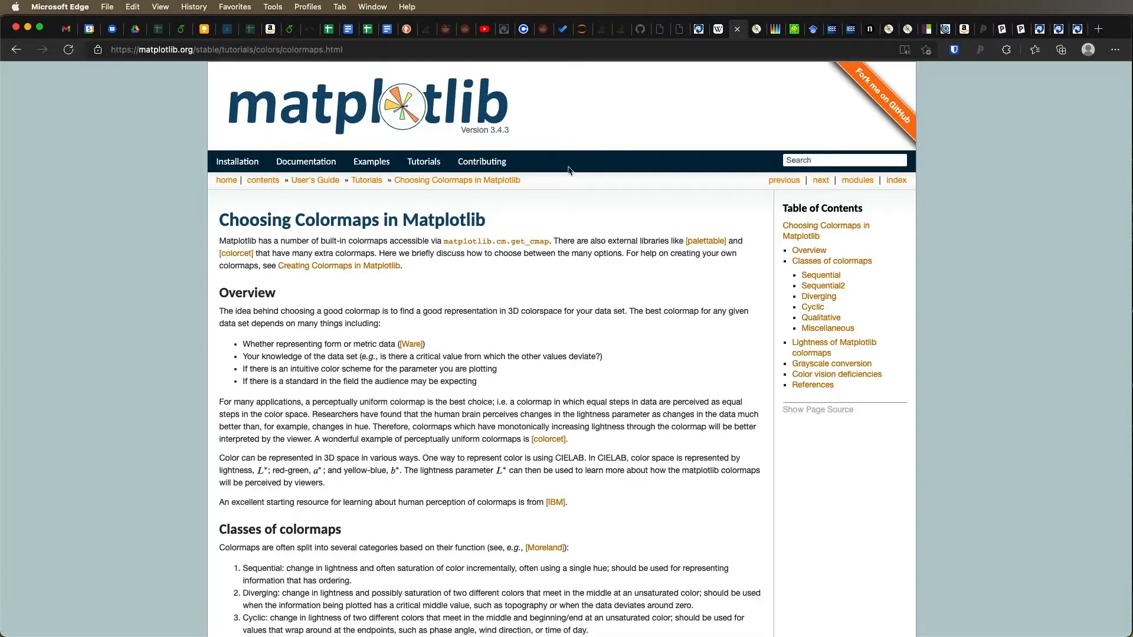
mouse_move(447, 120)
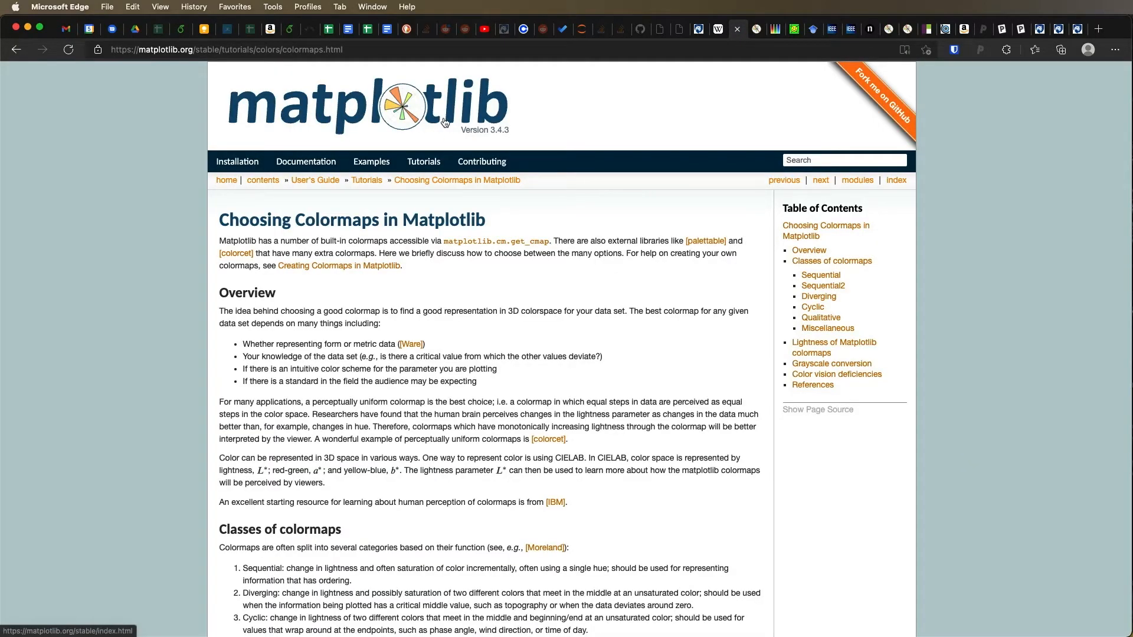
mouse_move(347, 132)
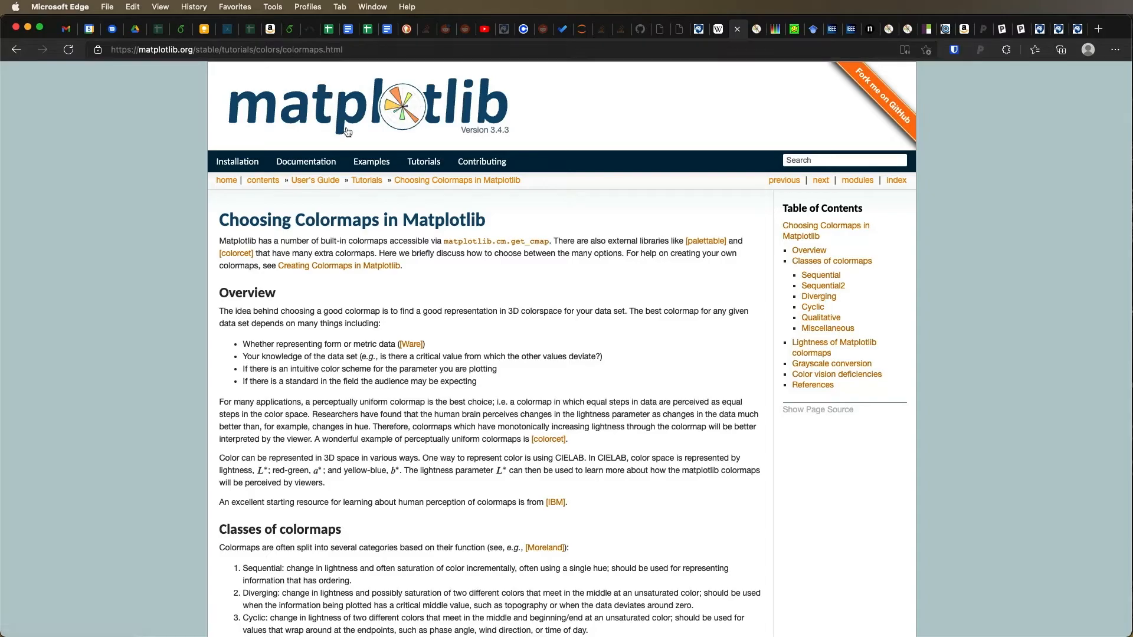
mouse_move(454, 223)
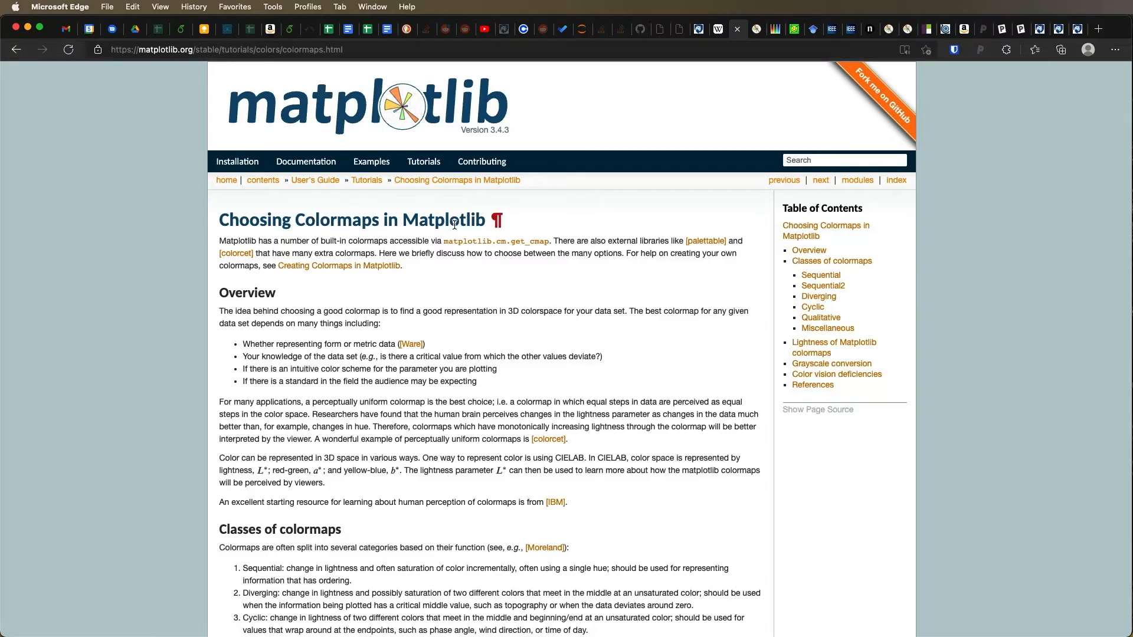
scroll("down", 3)
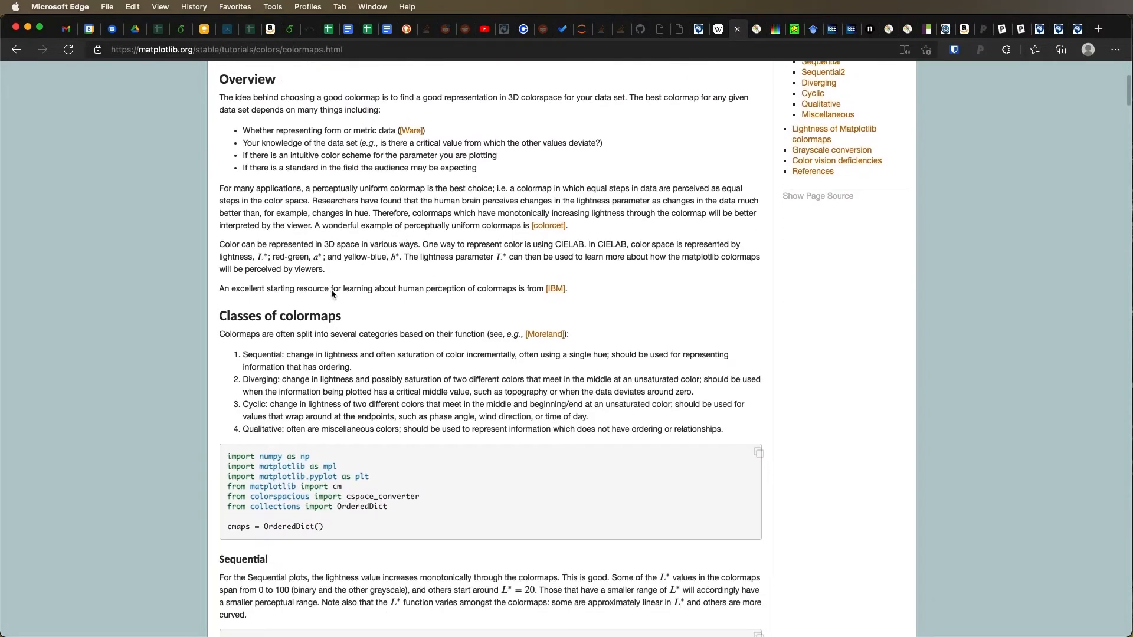
scroll("down", 3)
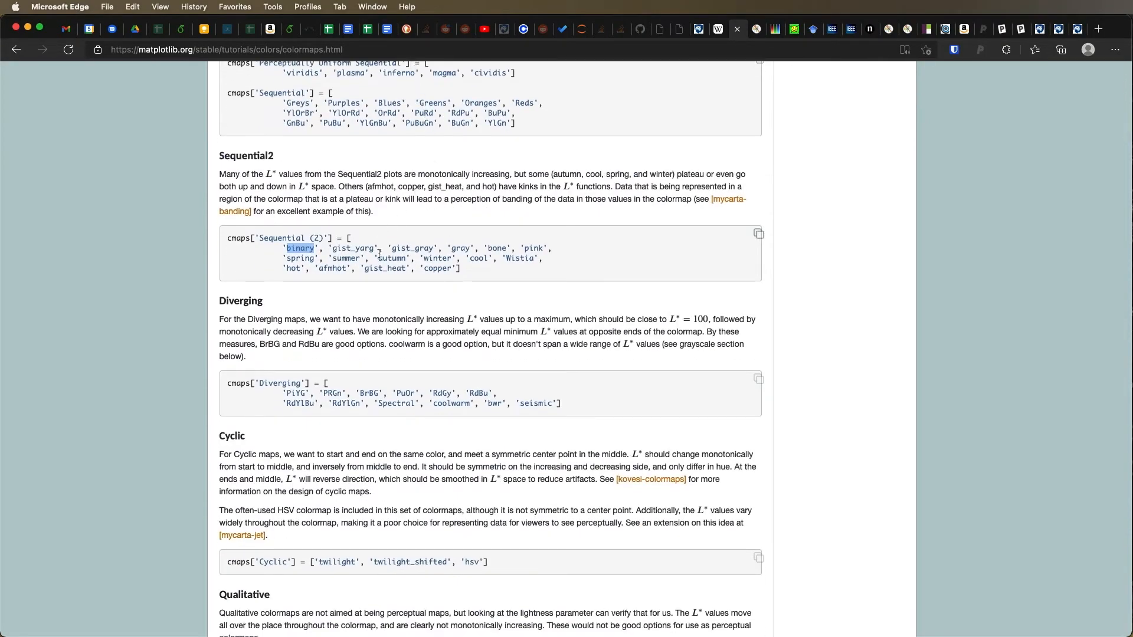
scroll("up", 3)
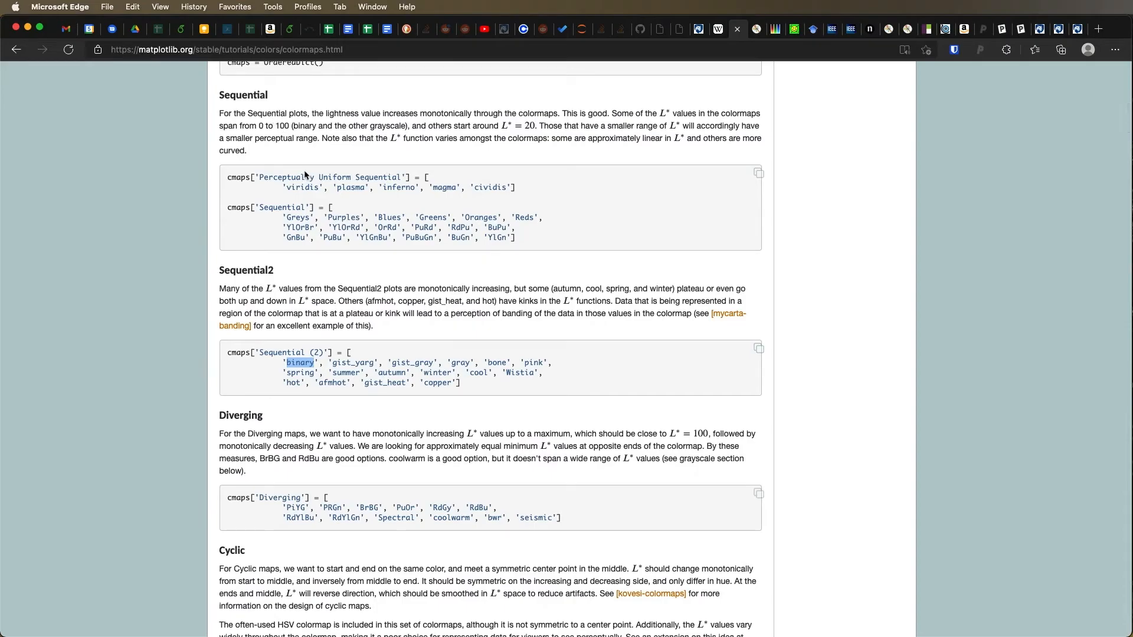
scroll("down", 3)
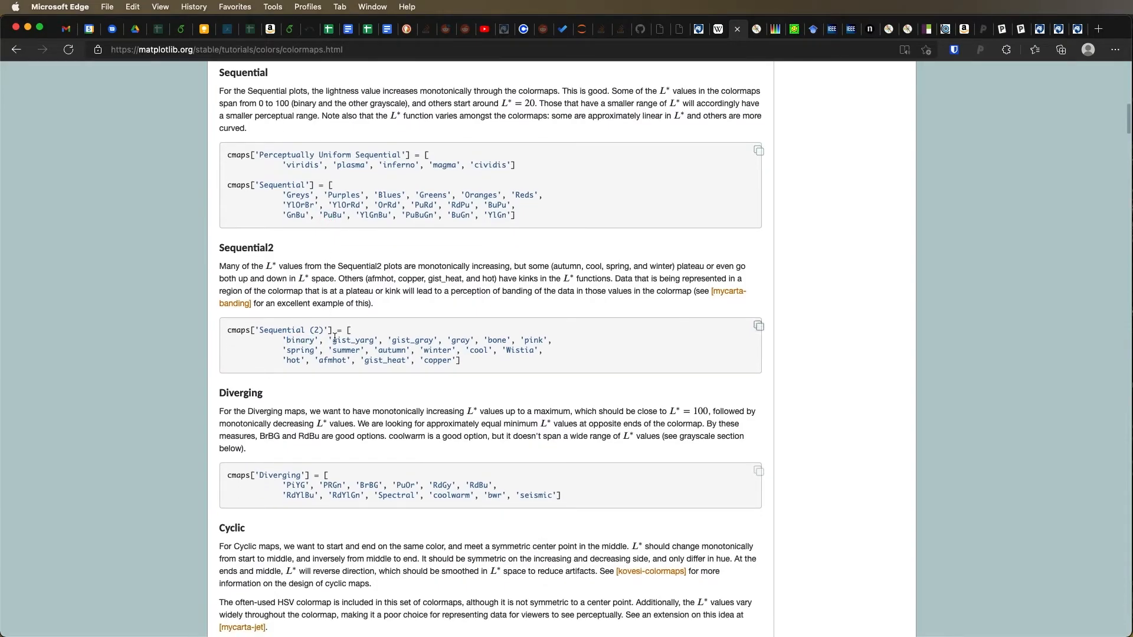
mouse_move(335, 480)
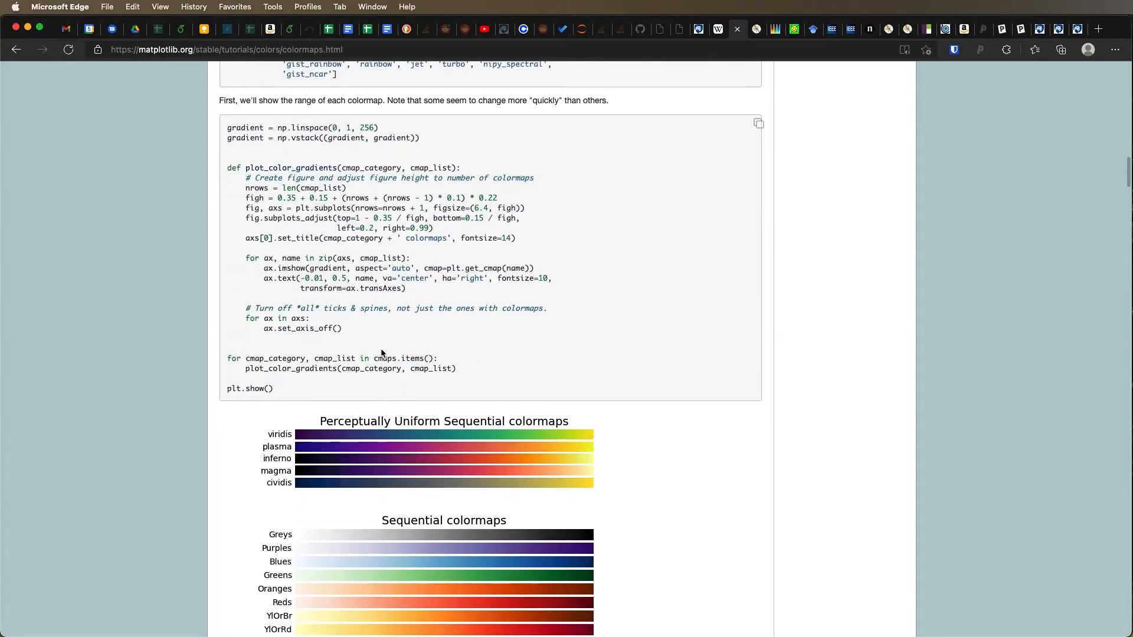
scroll("down", 3)
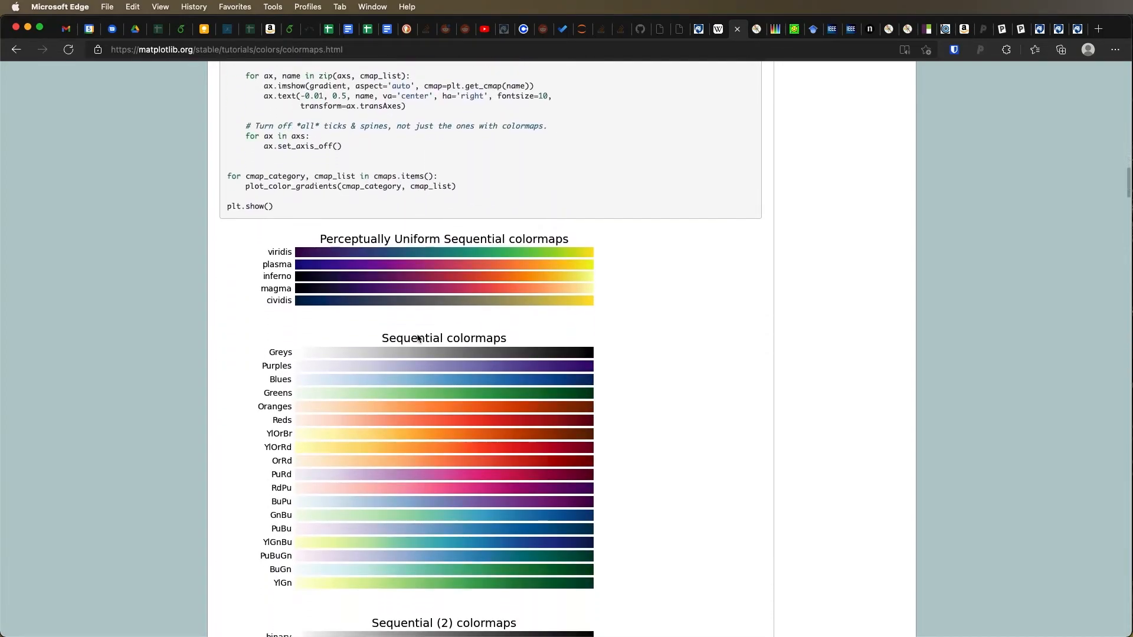
mouse_move(486, 549)
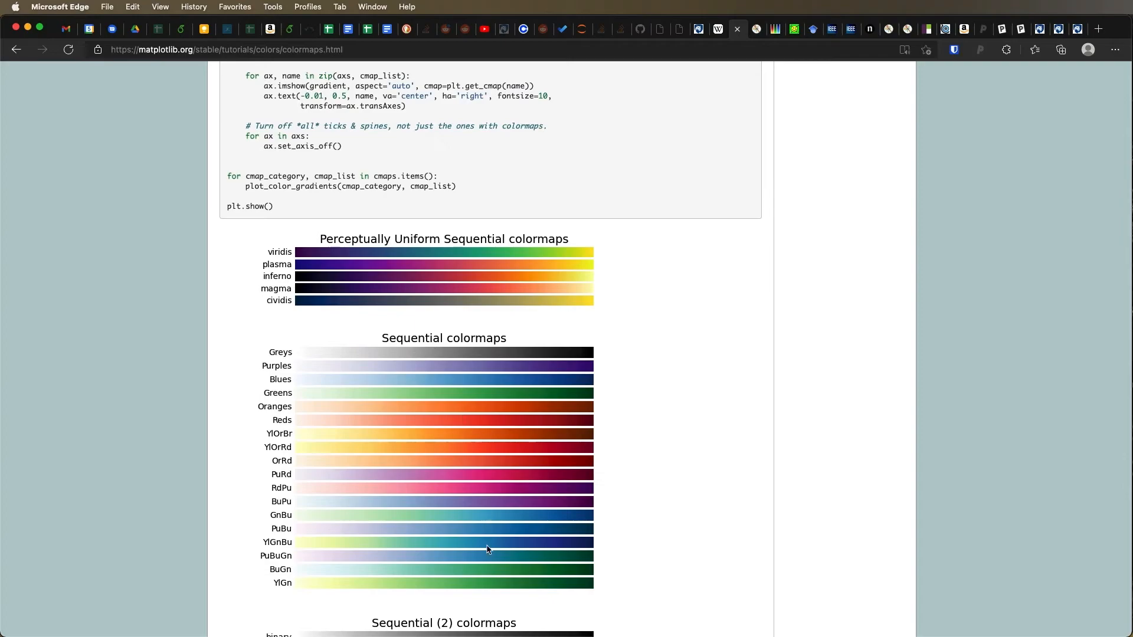
mouse_move(287, 360)
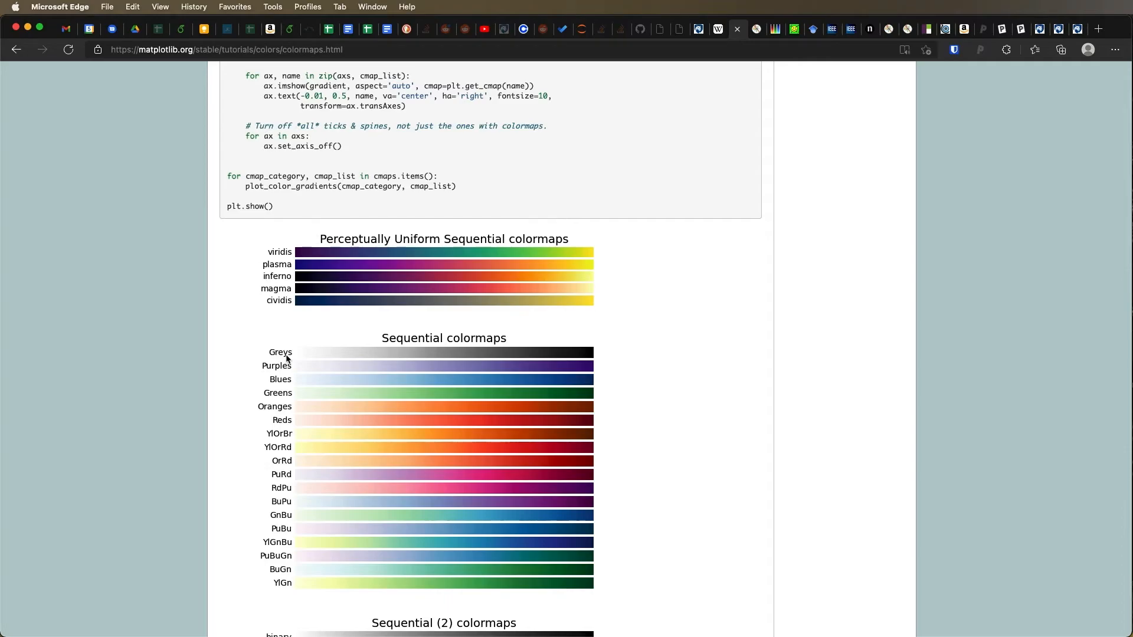
scroll("down", 3)
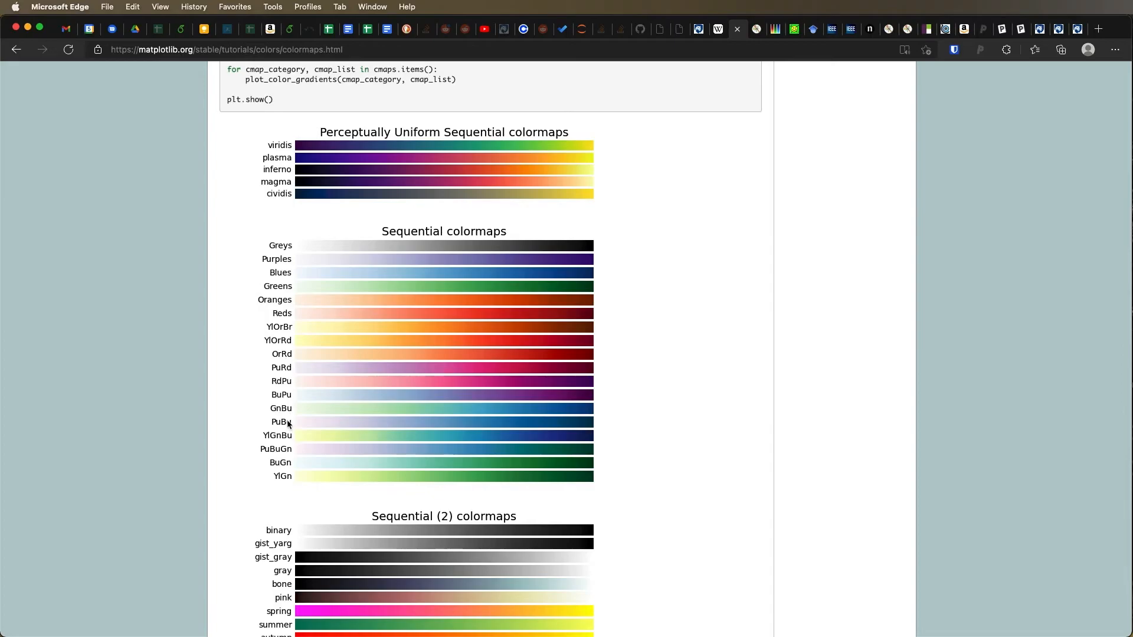
scroll("down", 3)
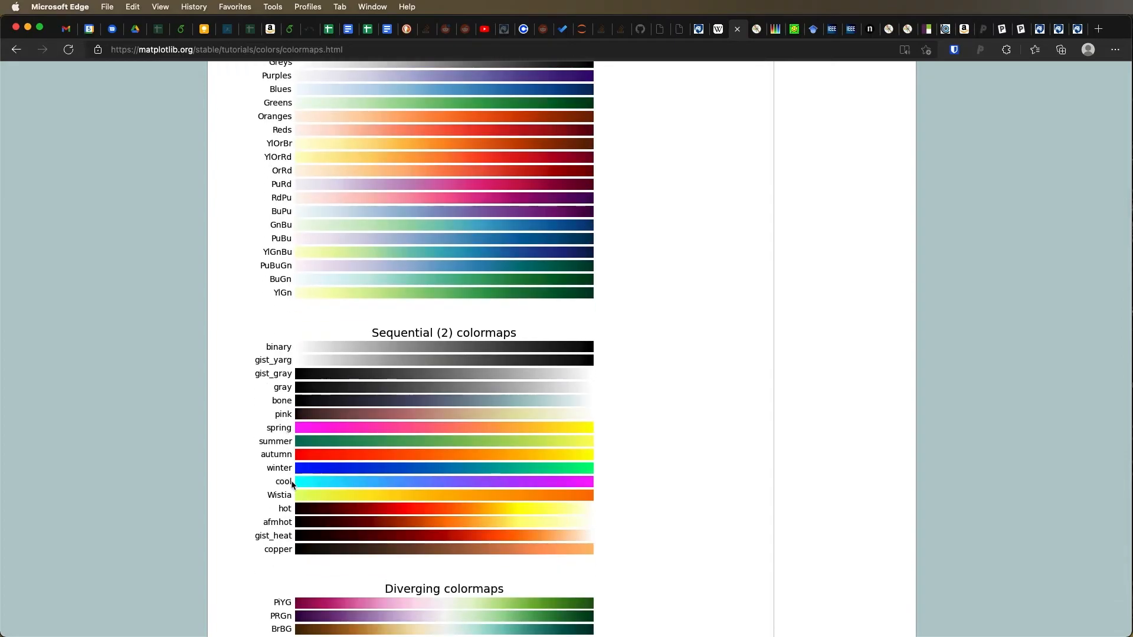
mouse_move(267, 482)
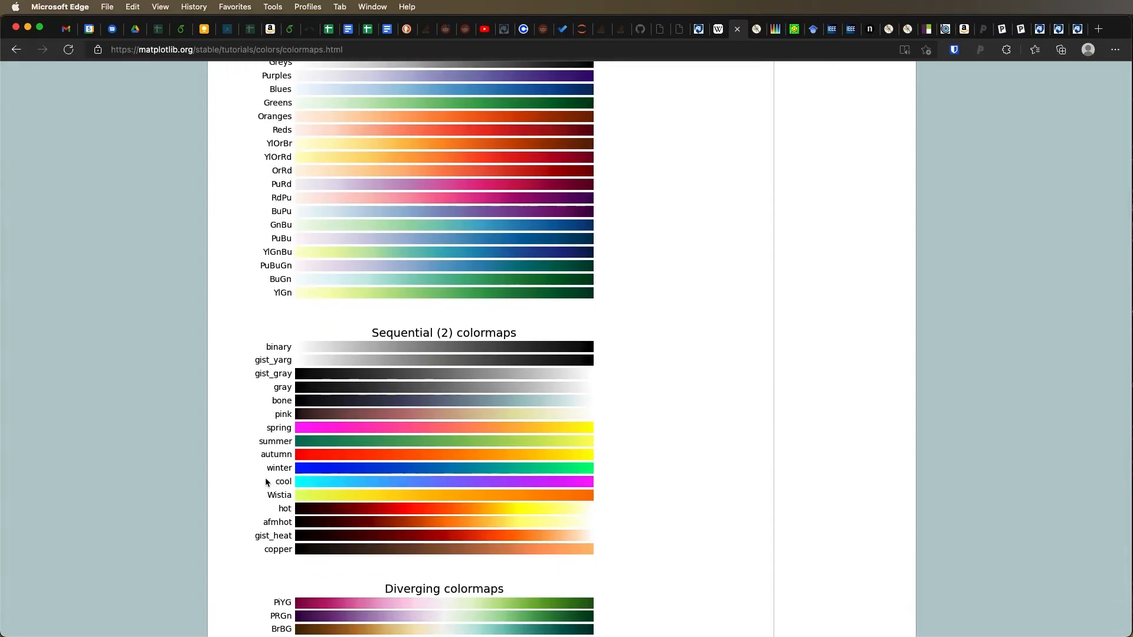
scroll("down", 3)
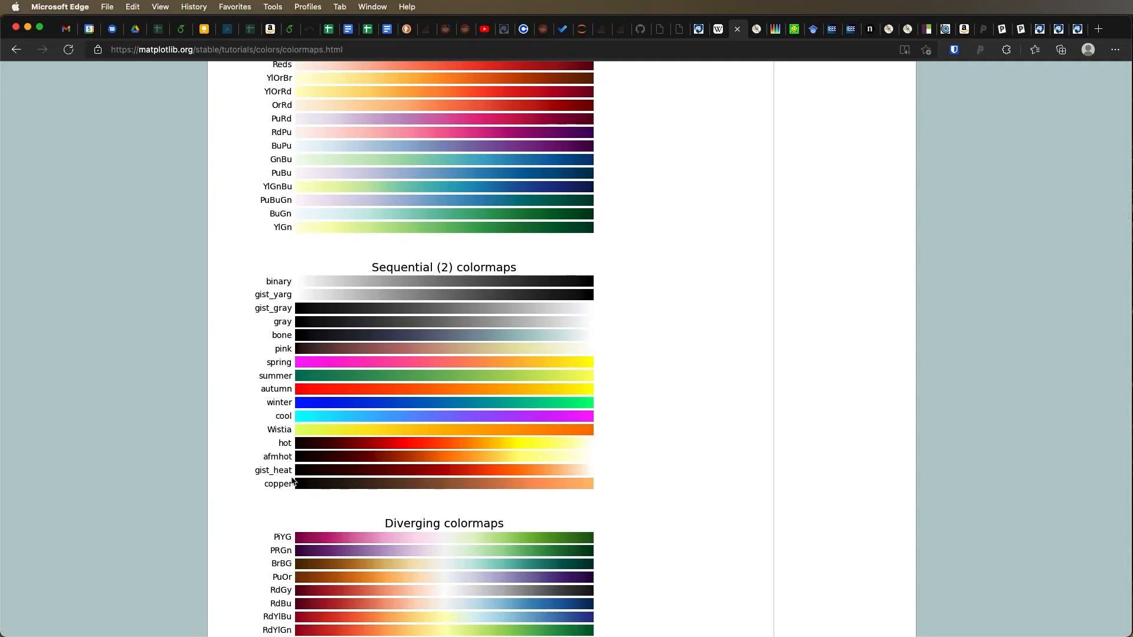
scroll("down", 3)
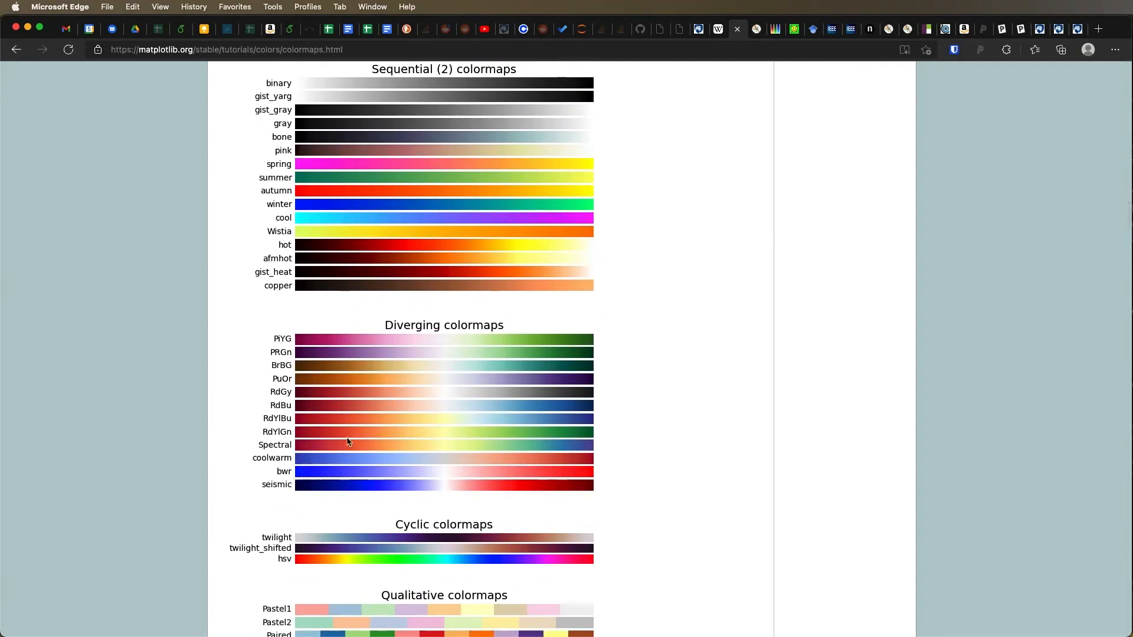
mouse_move(439, 526)
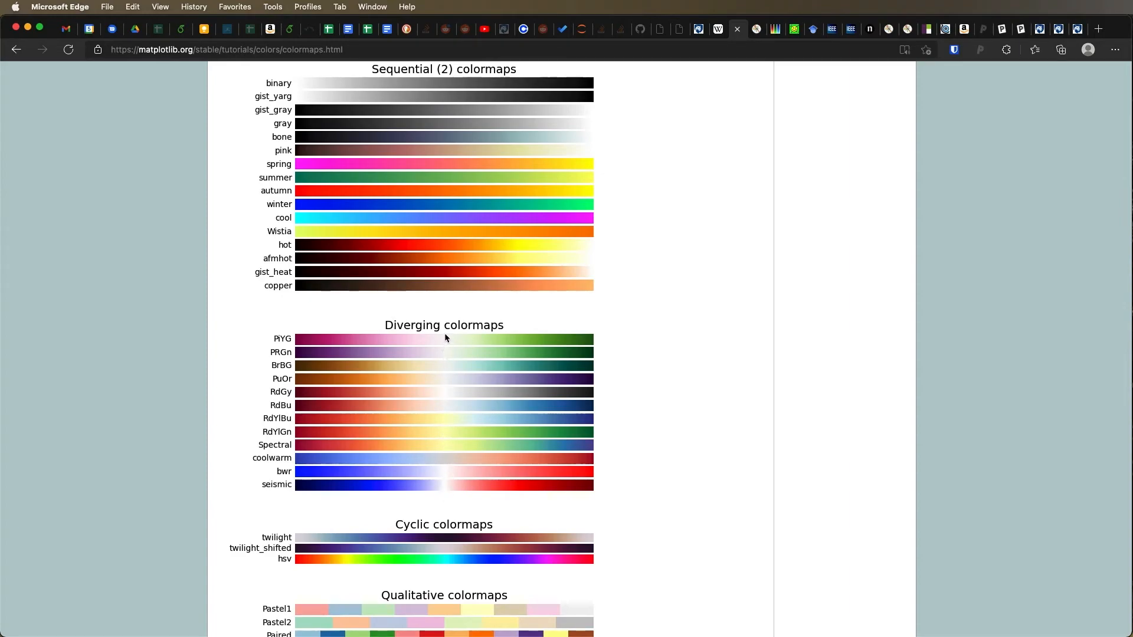
mouse_move(596, 344)
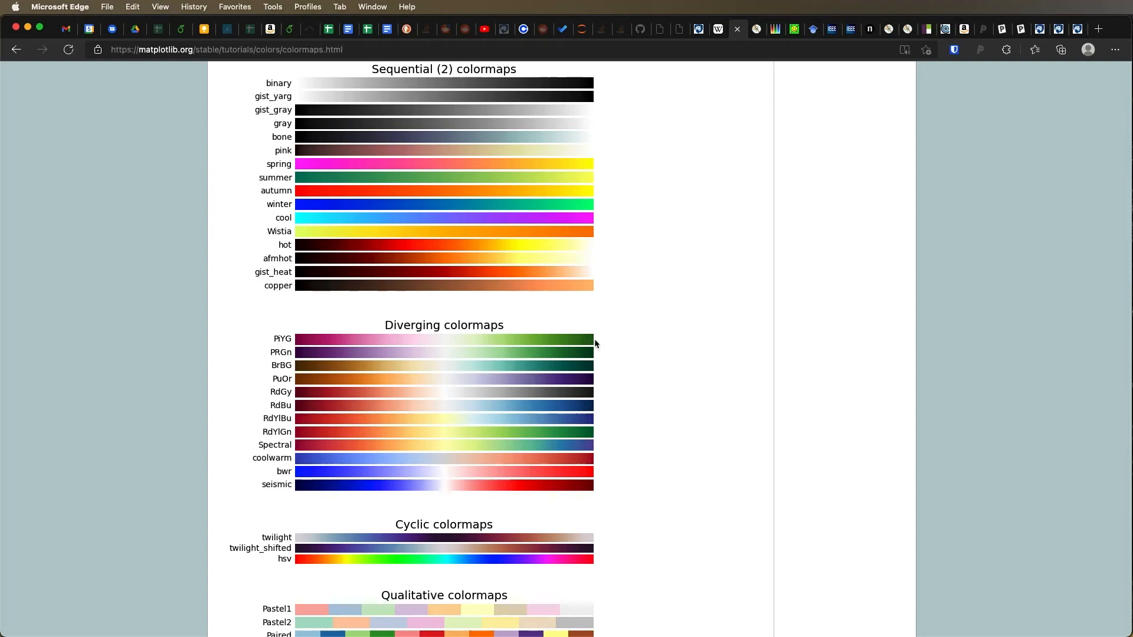
mouse_move(420, 347)
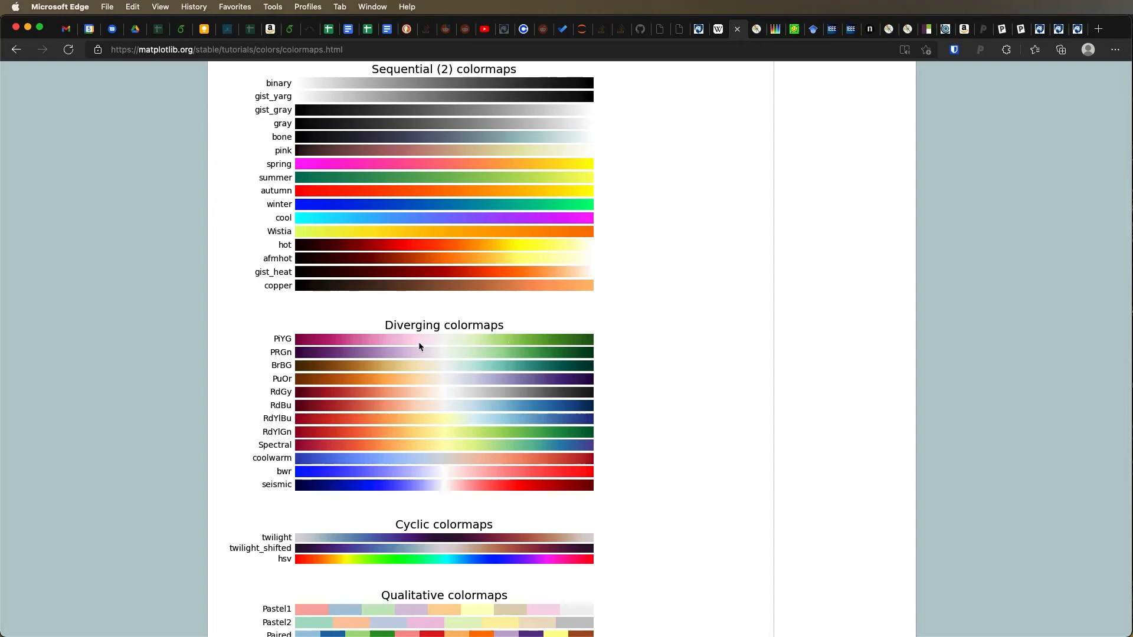
mouse_move(455, 364)
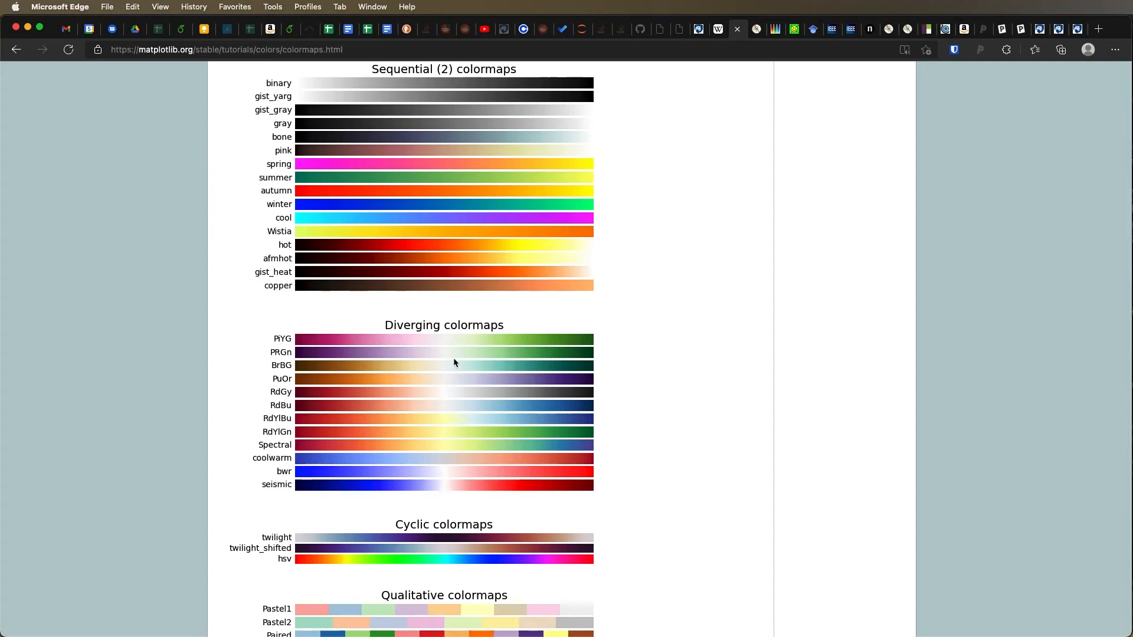
mouse_move(653, 365)
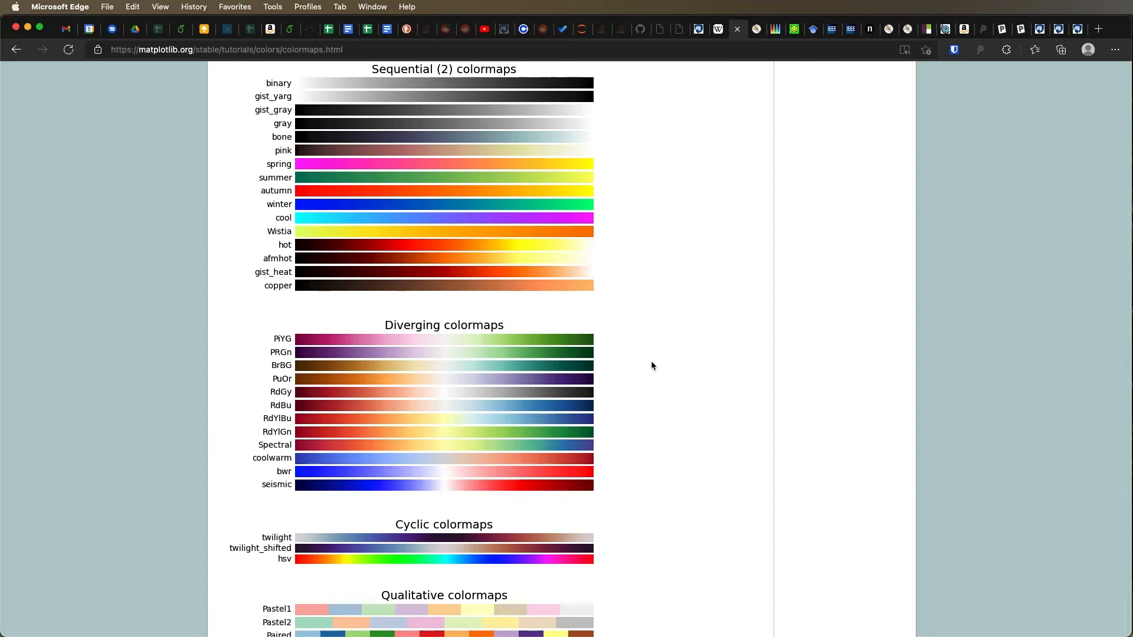
mouse_move(461, 581)
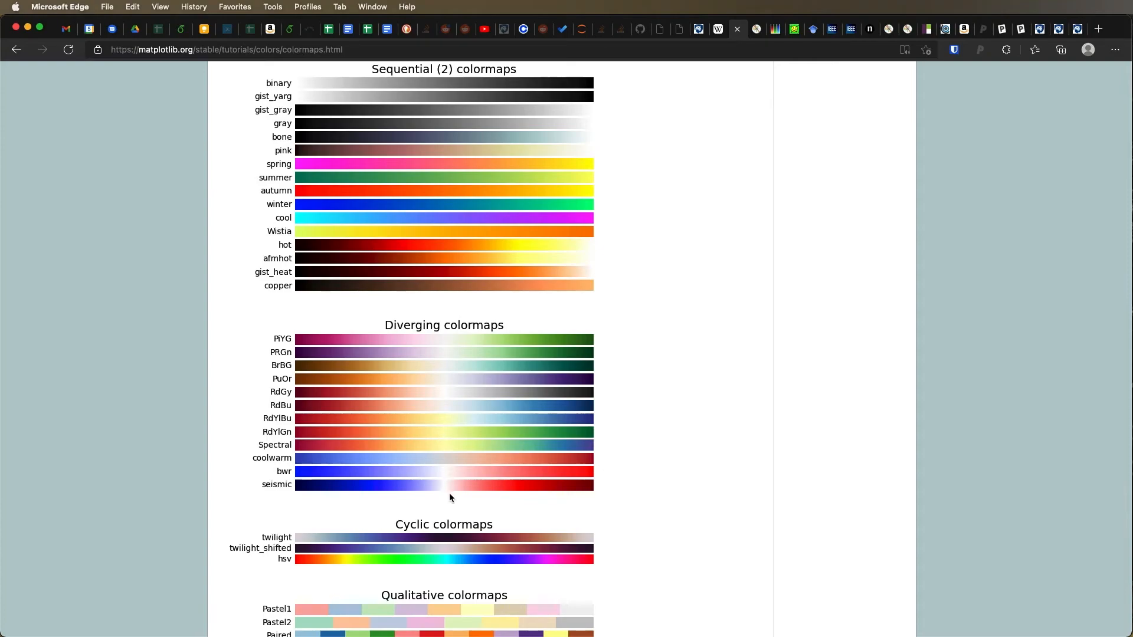
mouse_move(446, 494)
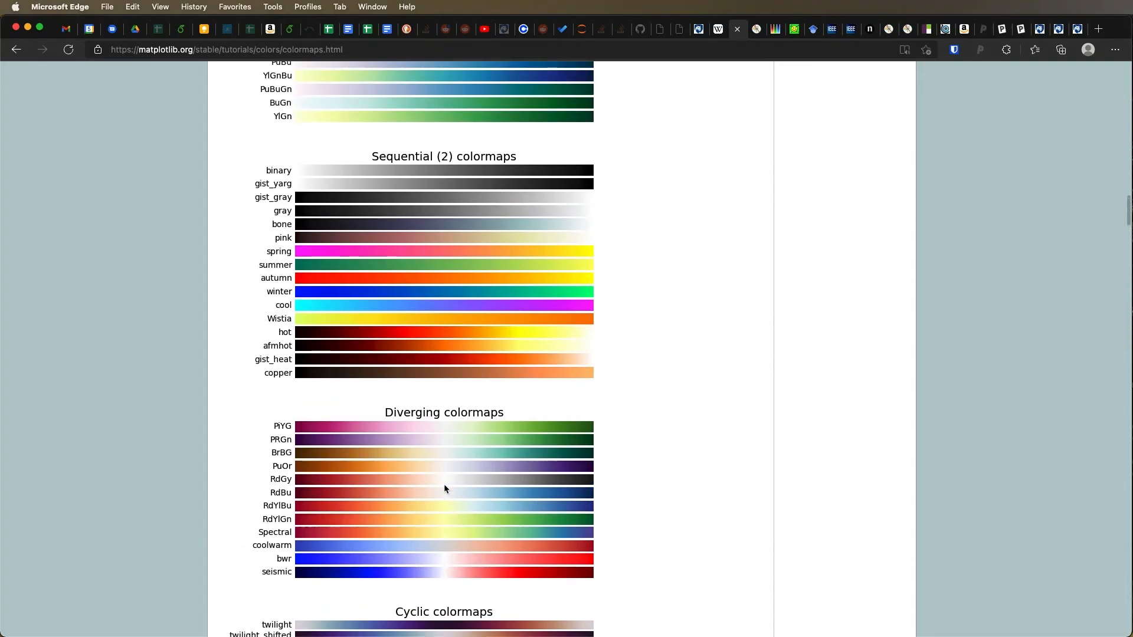
scroll("up", 3)
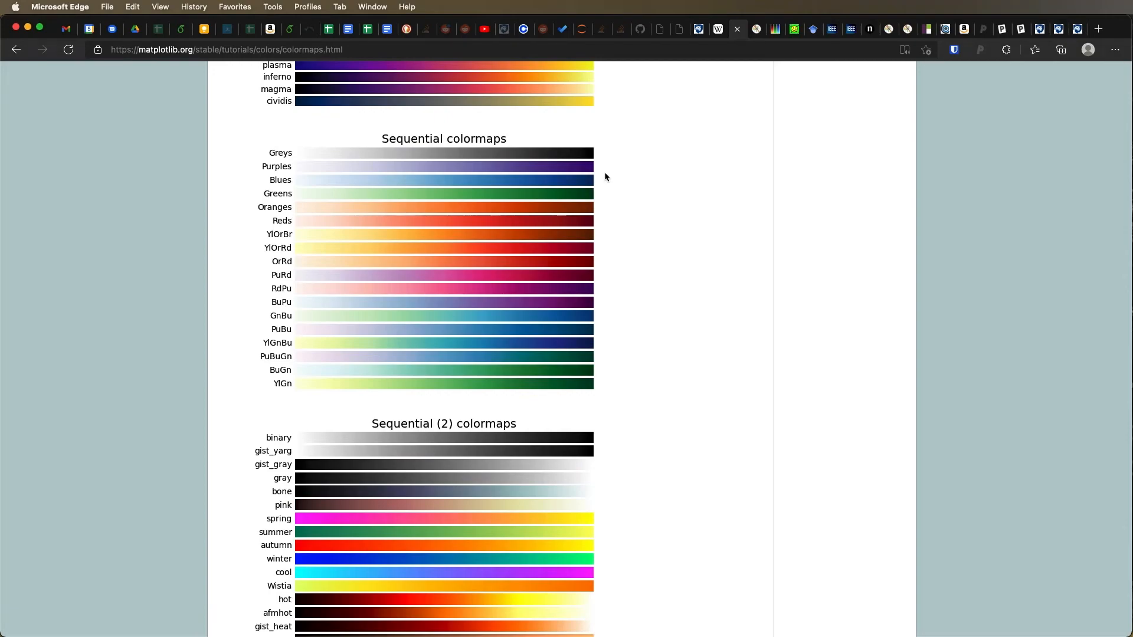
mouse_move(269, 180)
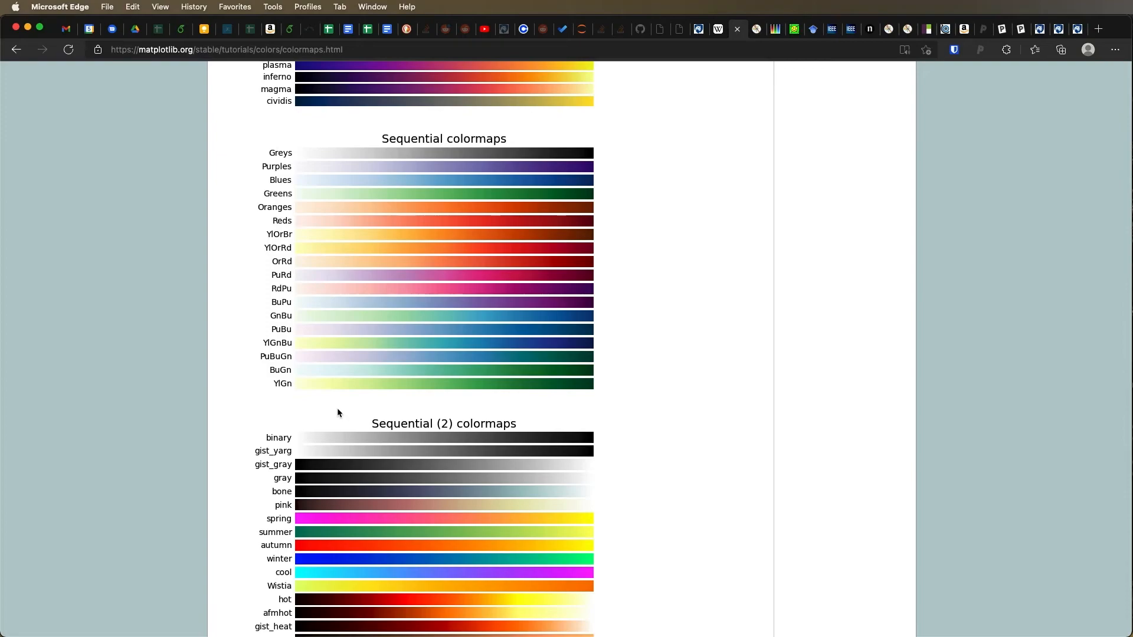
mouse_move(398, 106)
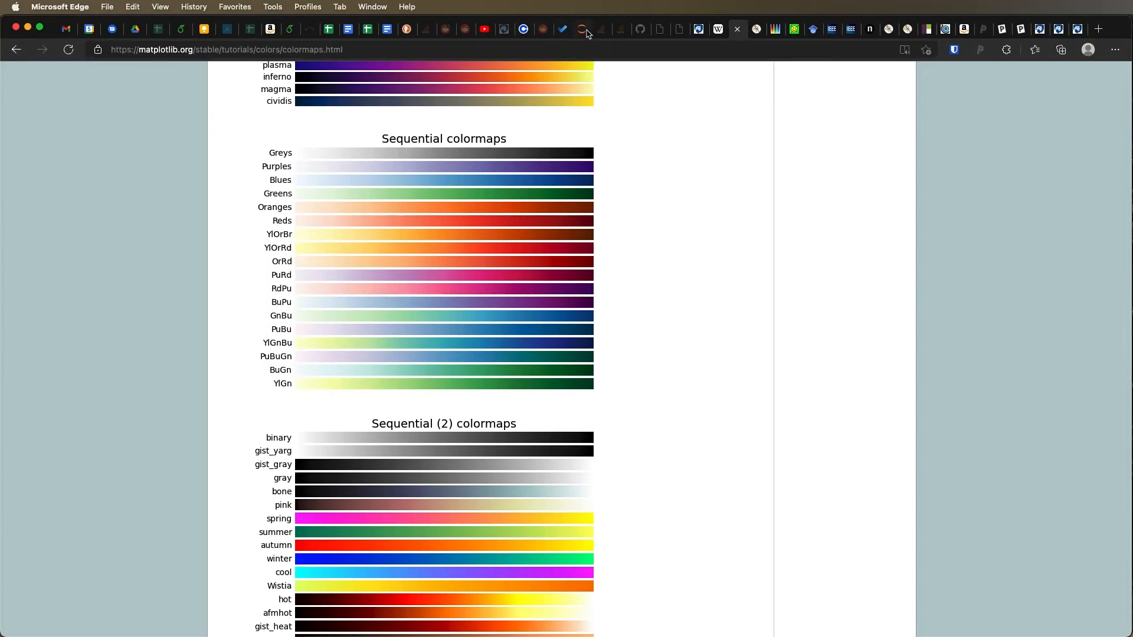
Back in the notebook, add cmap=plt.get_cmap("OrRd") to the housing.plot scatter call.
left_click(582, 29)
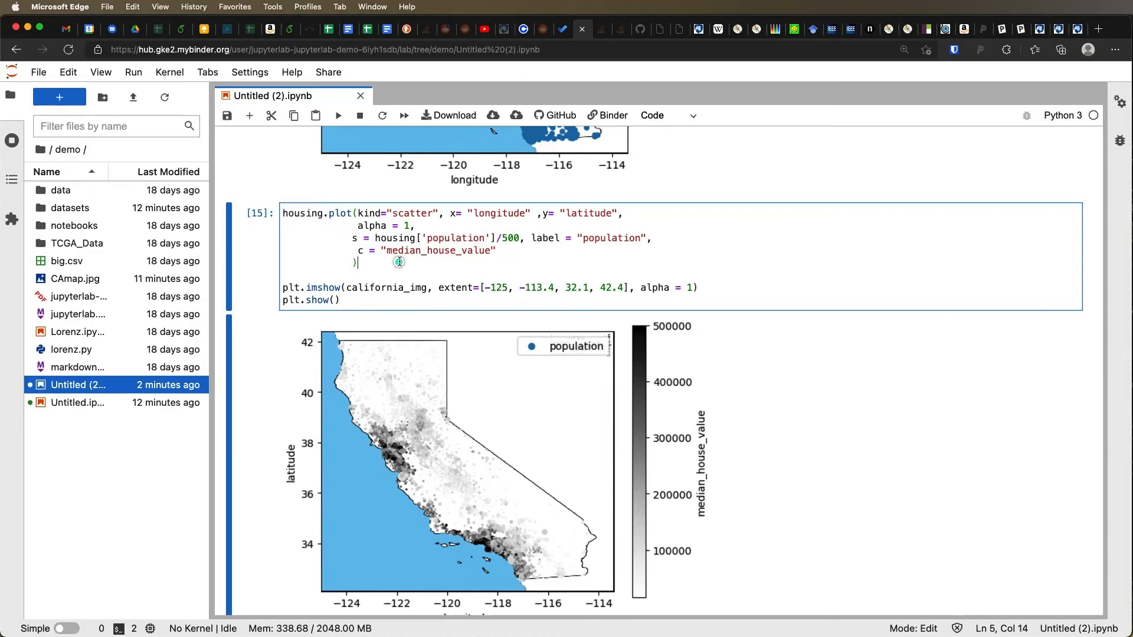
left_click(498, 250)
type(", cmap")
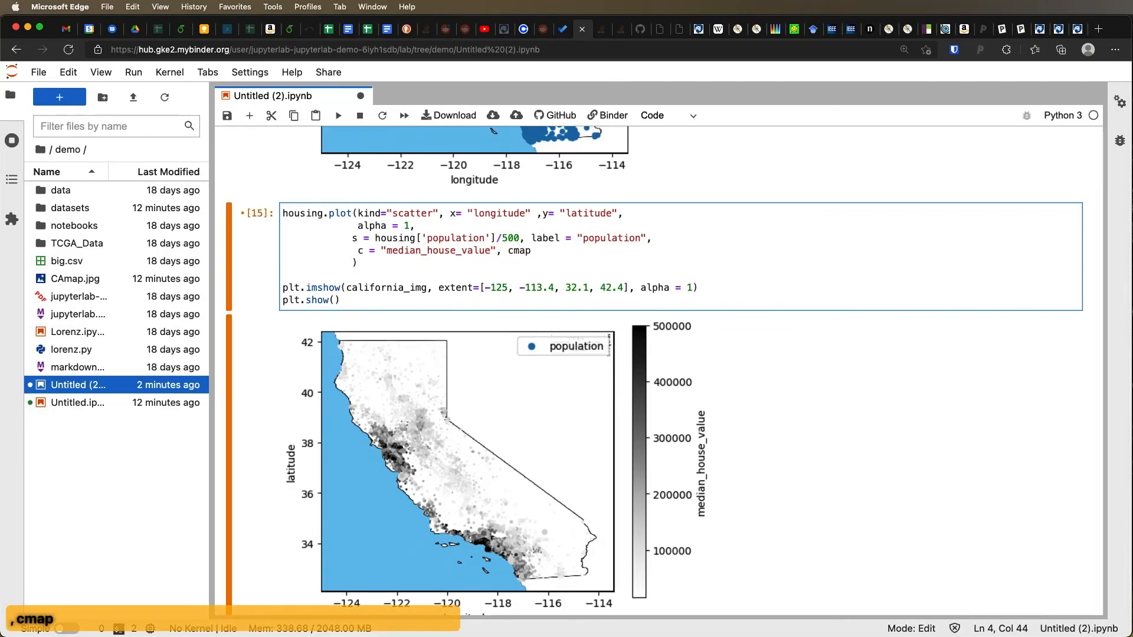
type("=p")
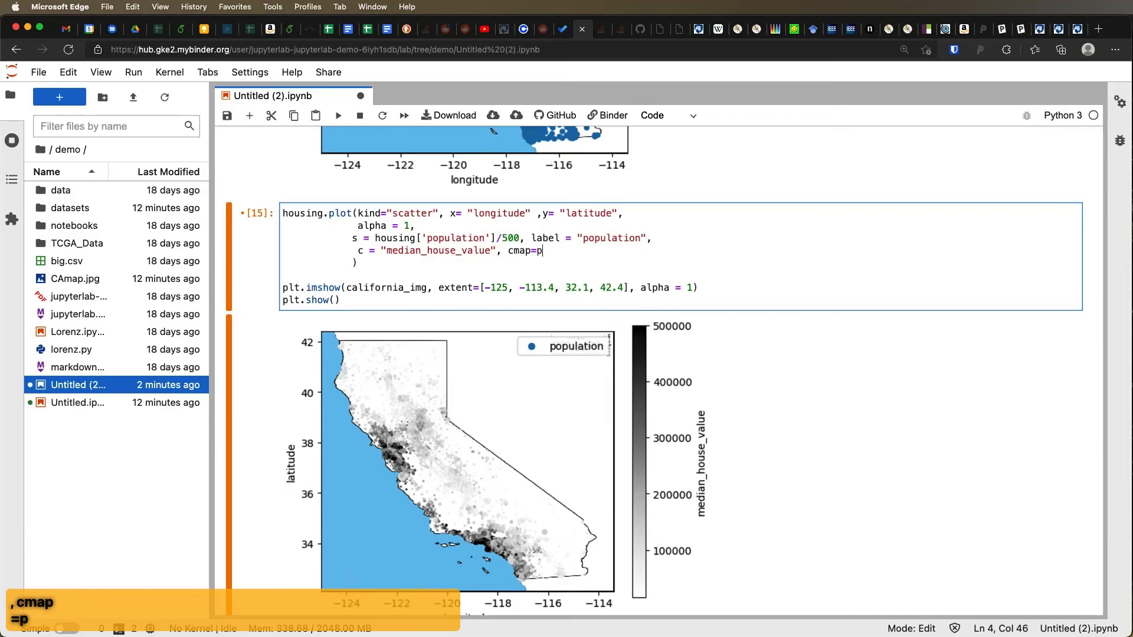
type("lt.get")
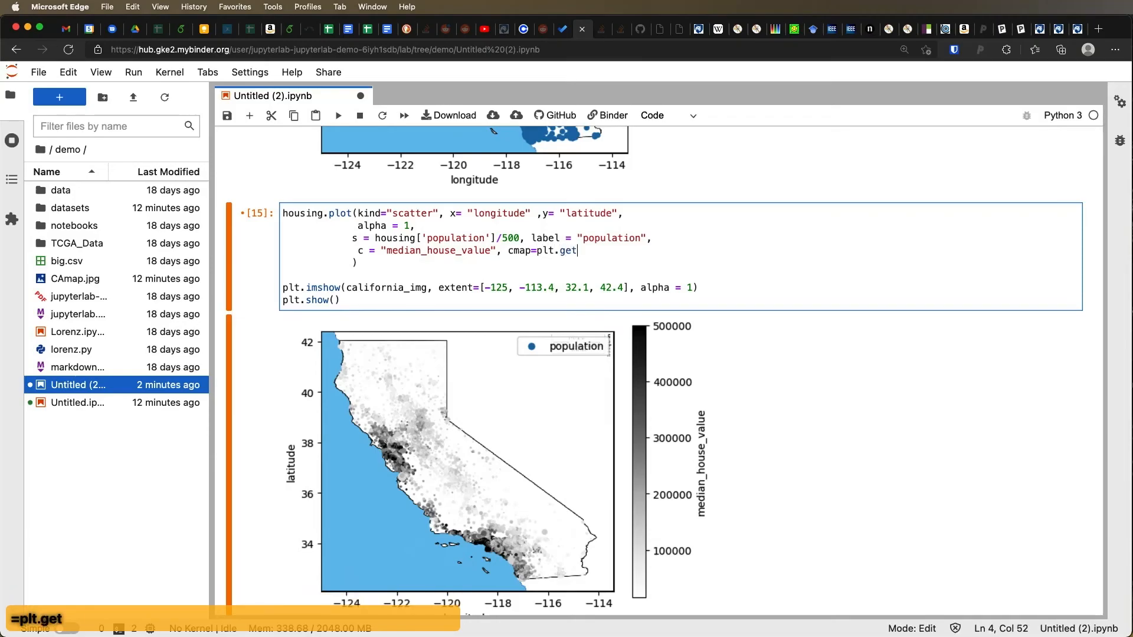
type("_cmap(\"")
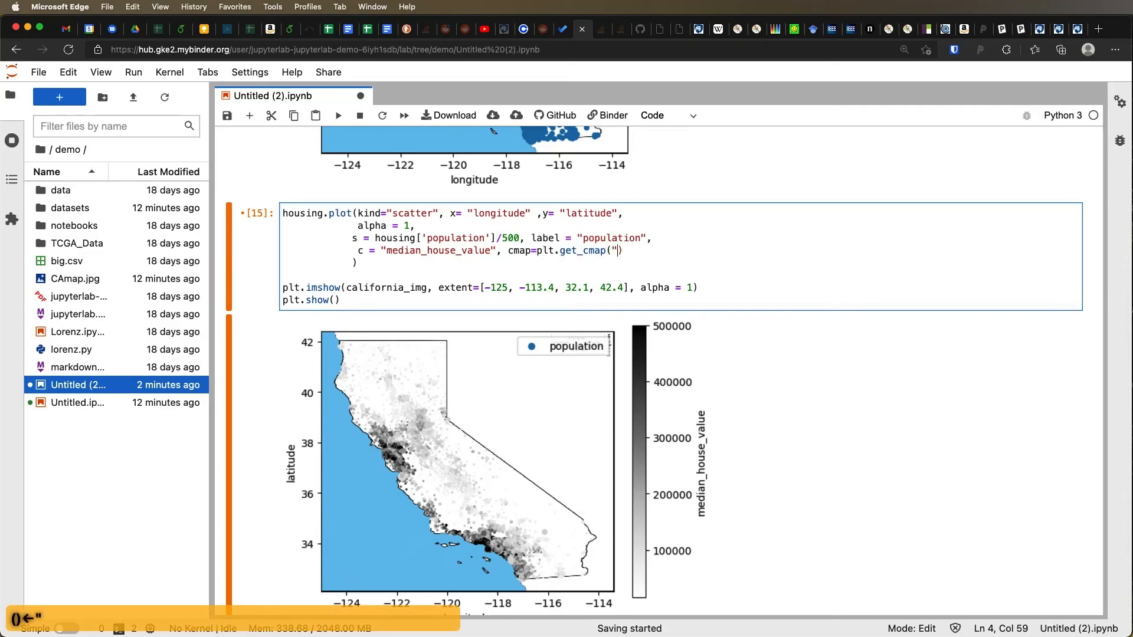
type("\"")
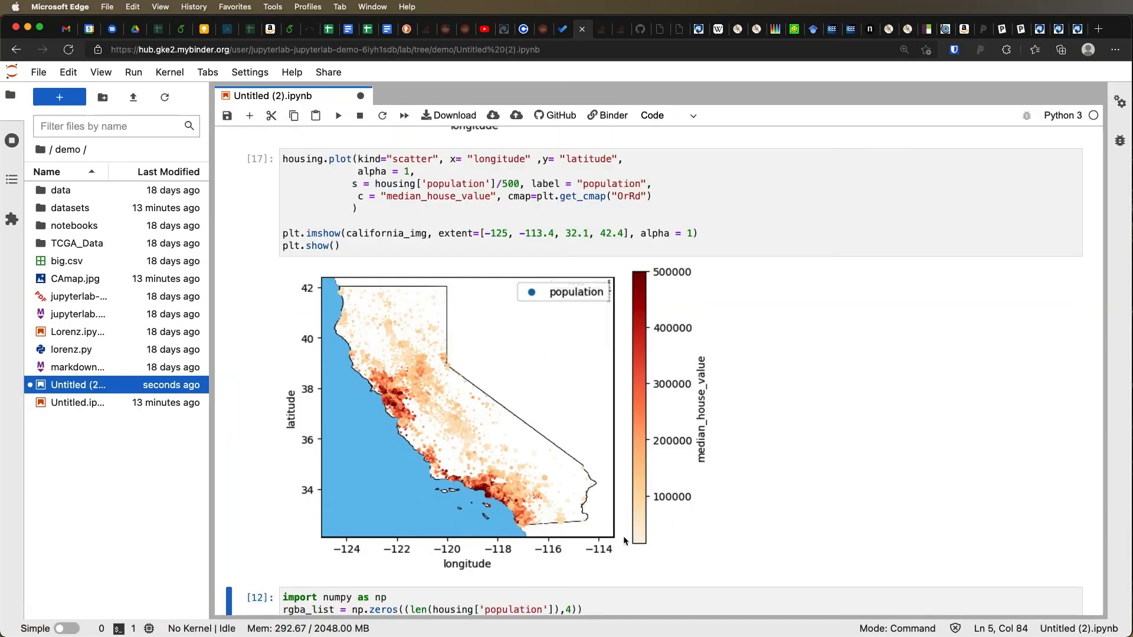
mouse_move(643, 281)
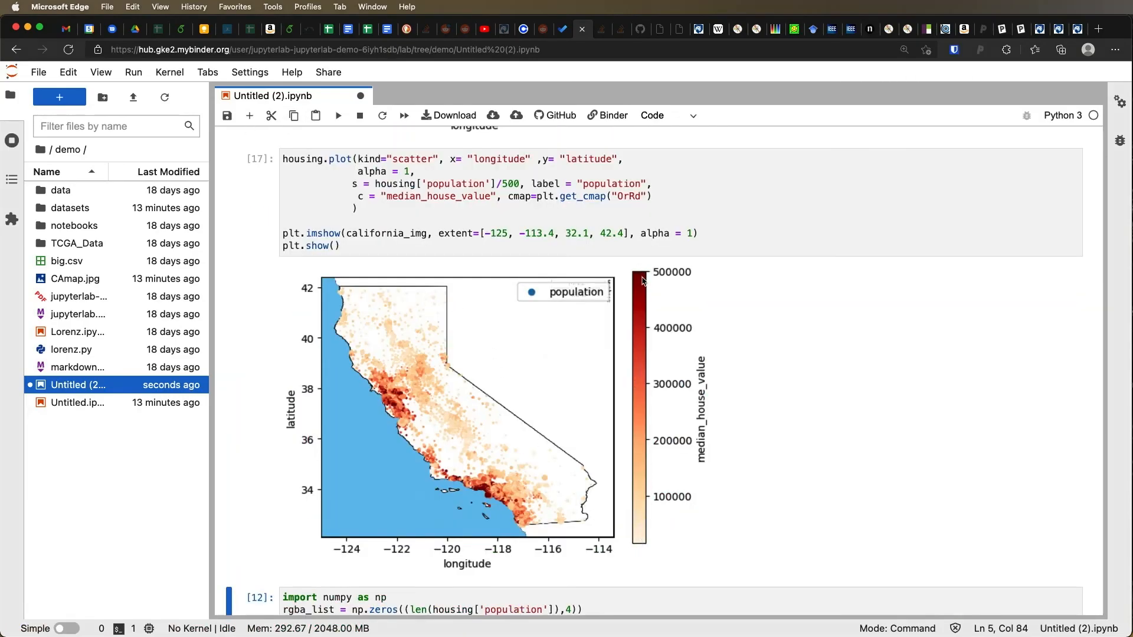
mouse_move(646, 271)
type(", colorbar=True")
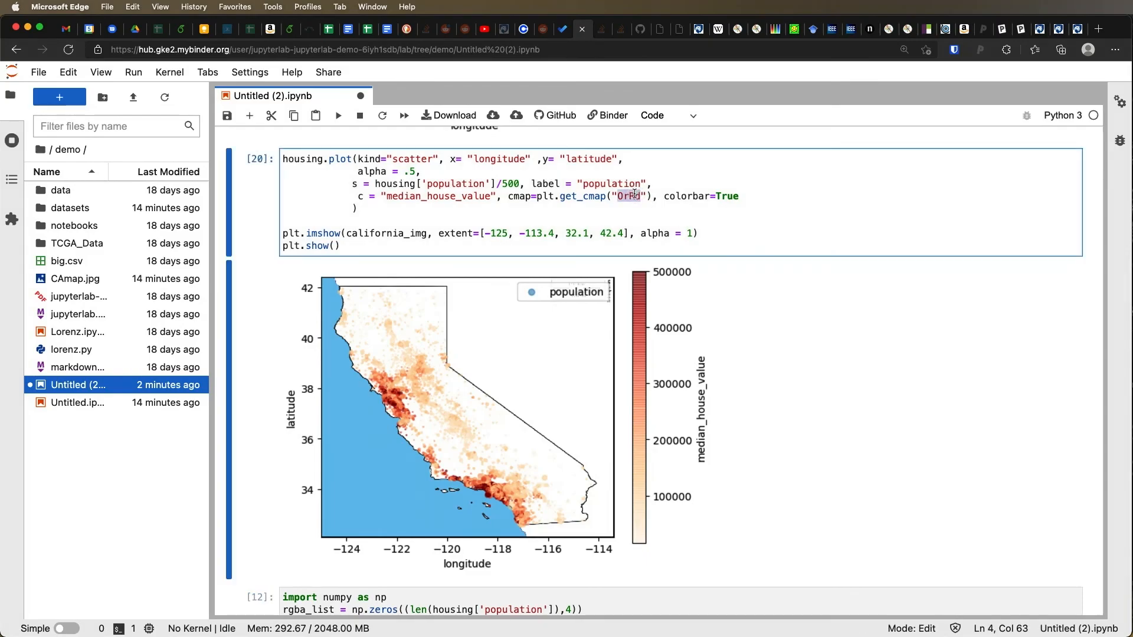
Switch the cmap string to "coolwarm" and rerun to draw the blue-to-red map with colorbar.
type("coolwarm")
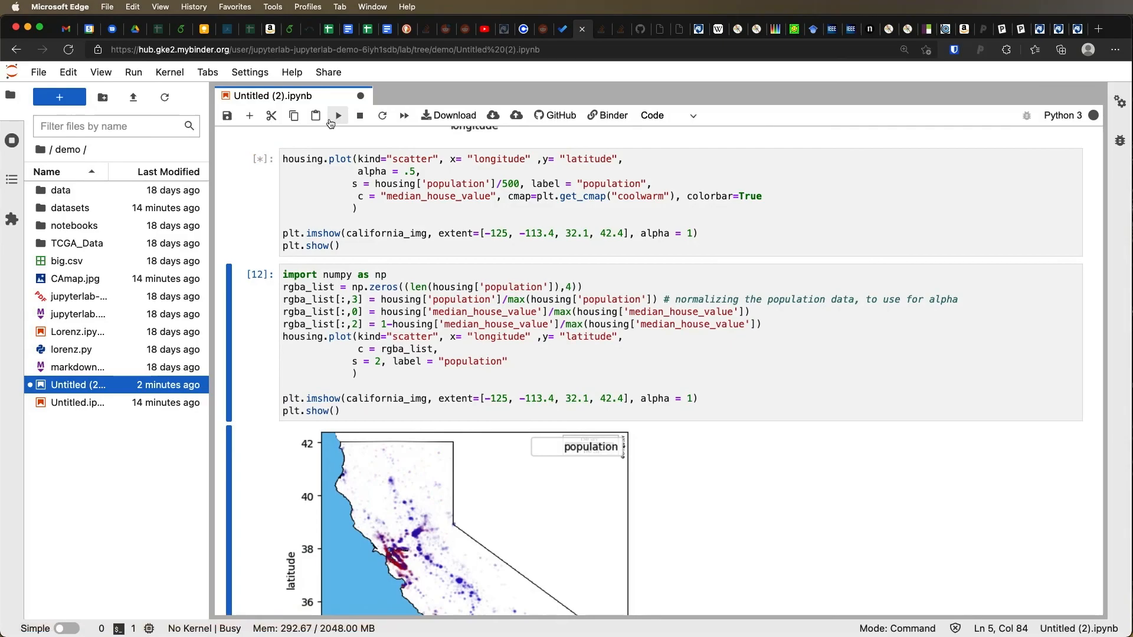
left_click(337, 116)
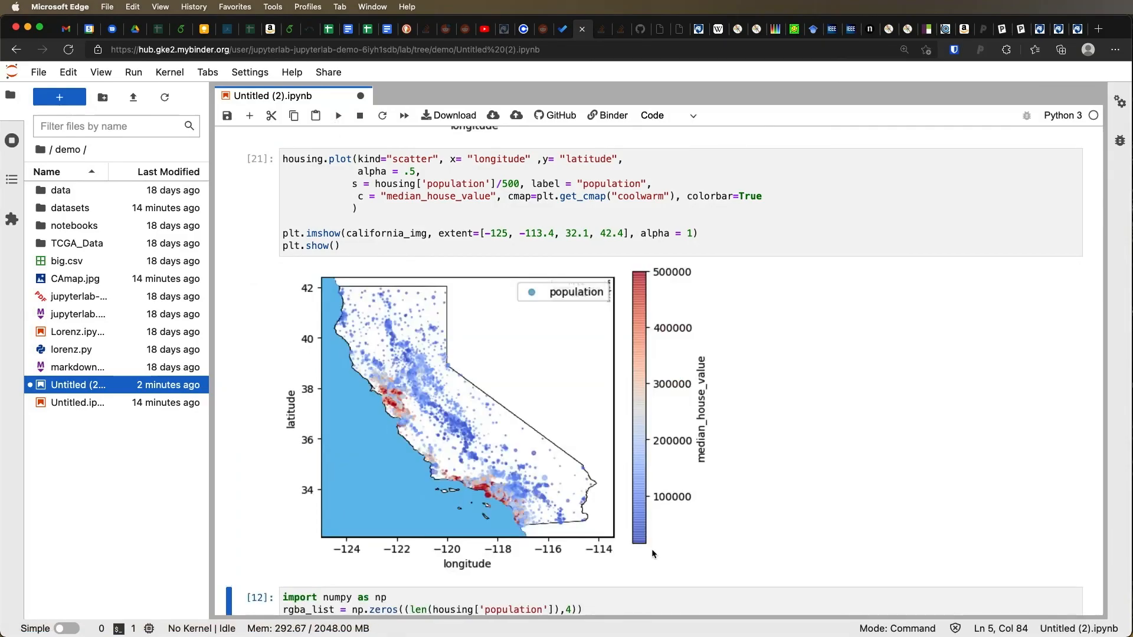
mouse_move(638, 413)
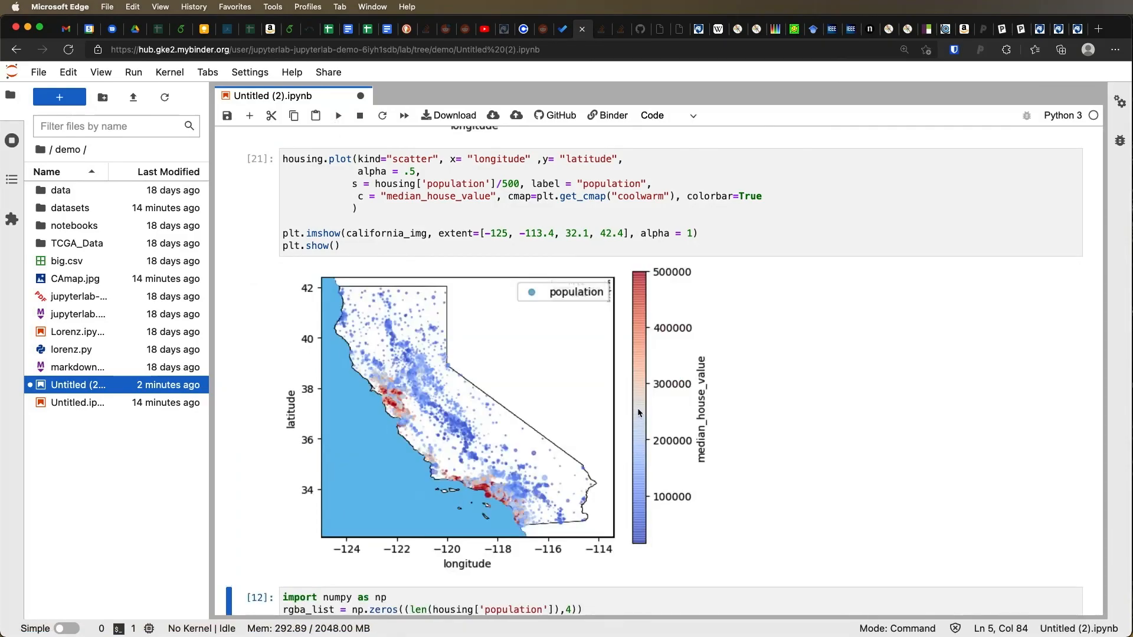